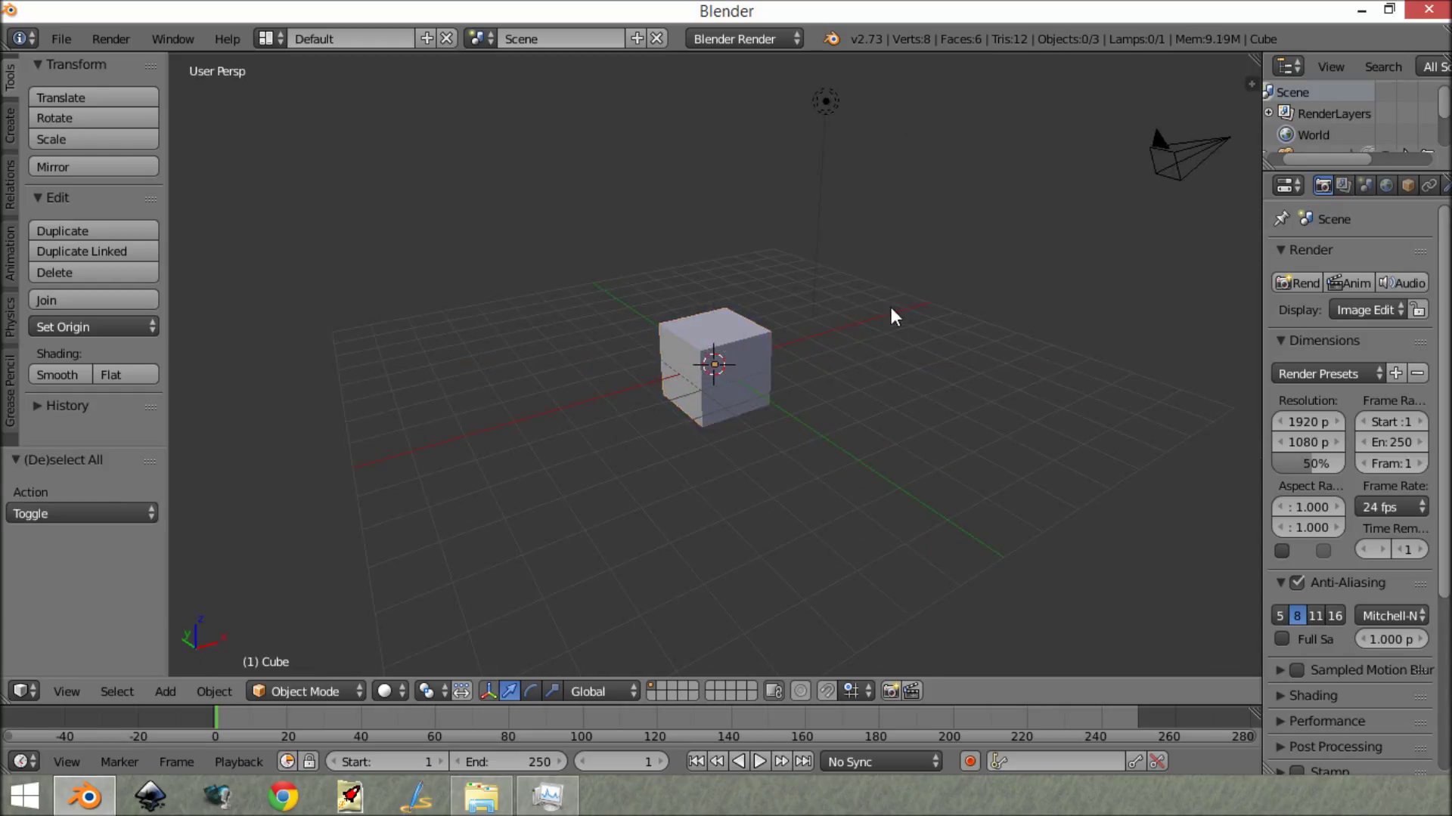
Step: Switch the render engine to Blender Game and the screen layout to Game Logic
click(741, 40)
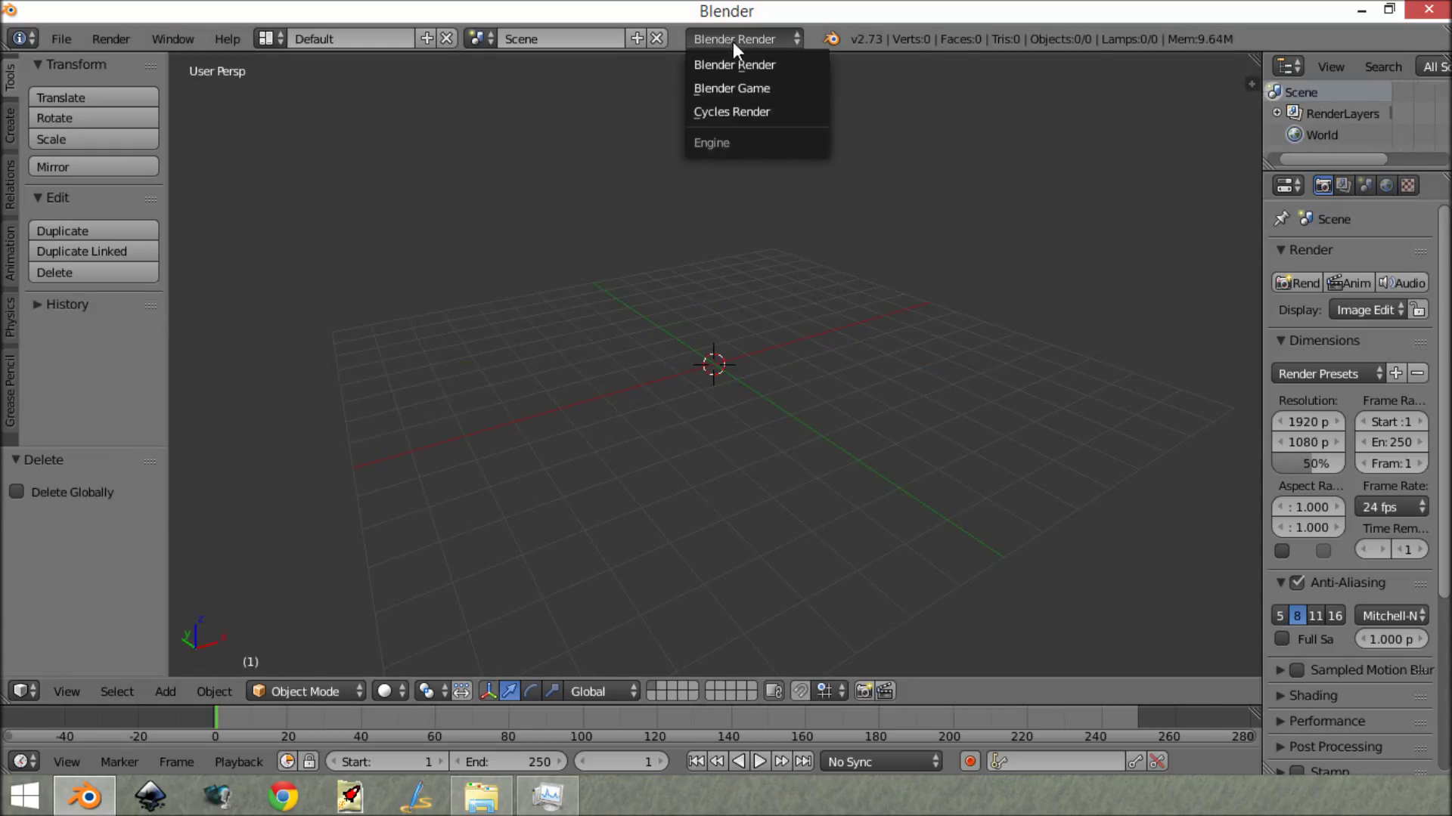
click(733, 87)
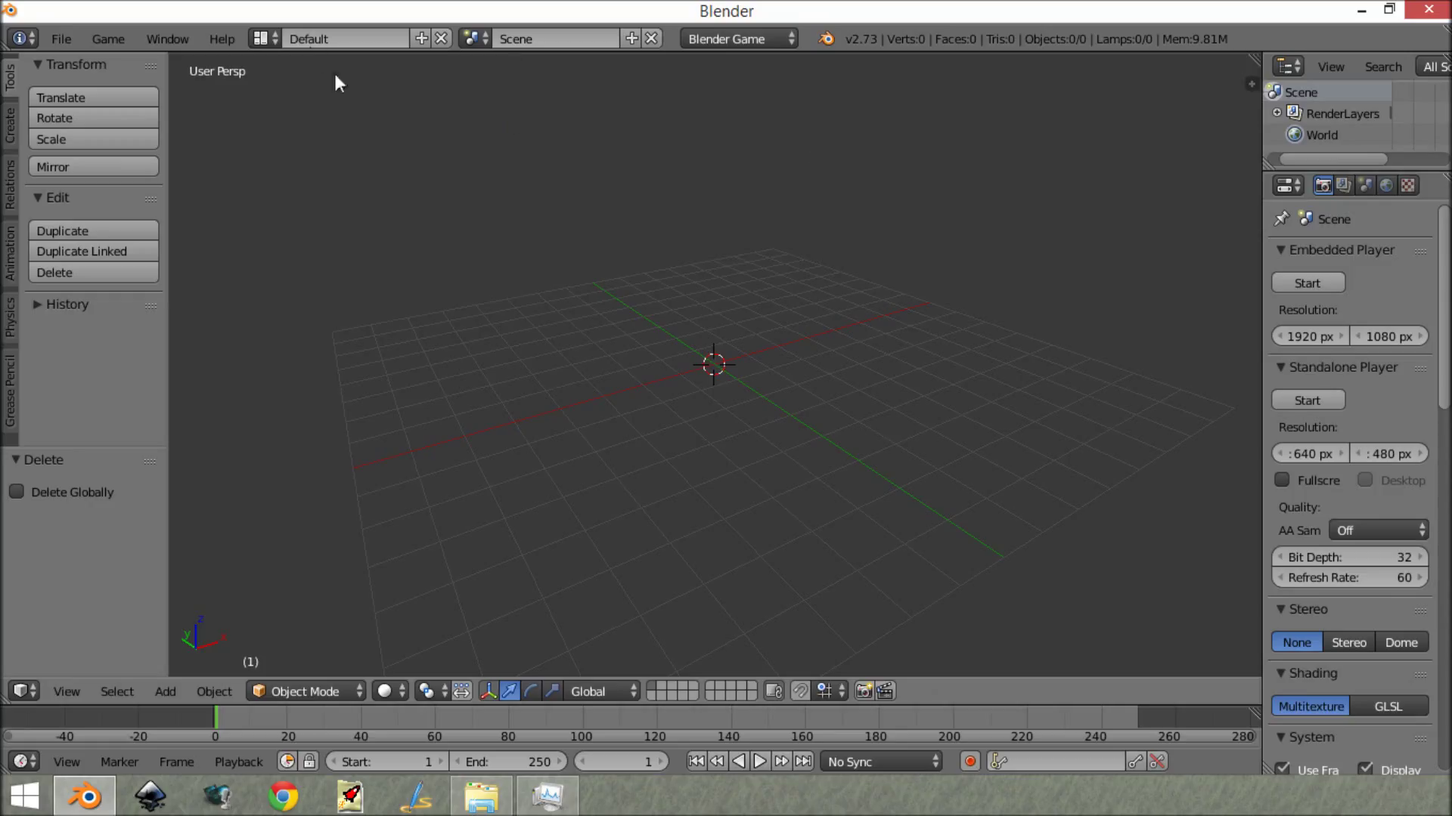
click(267, 40)
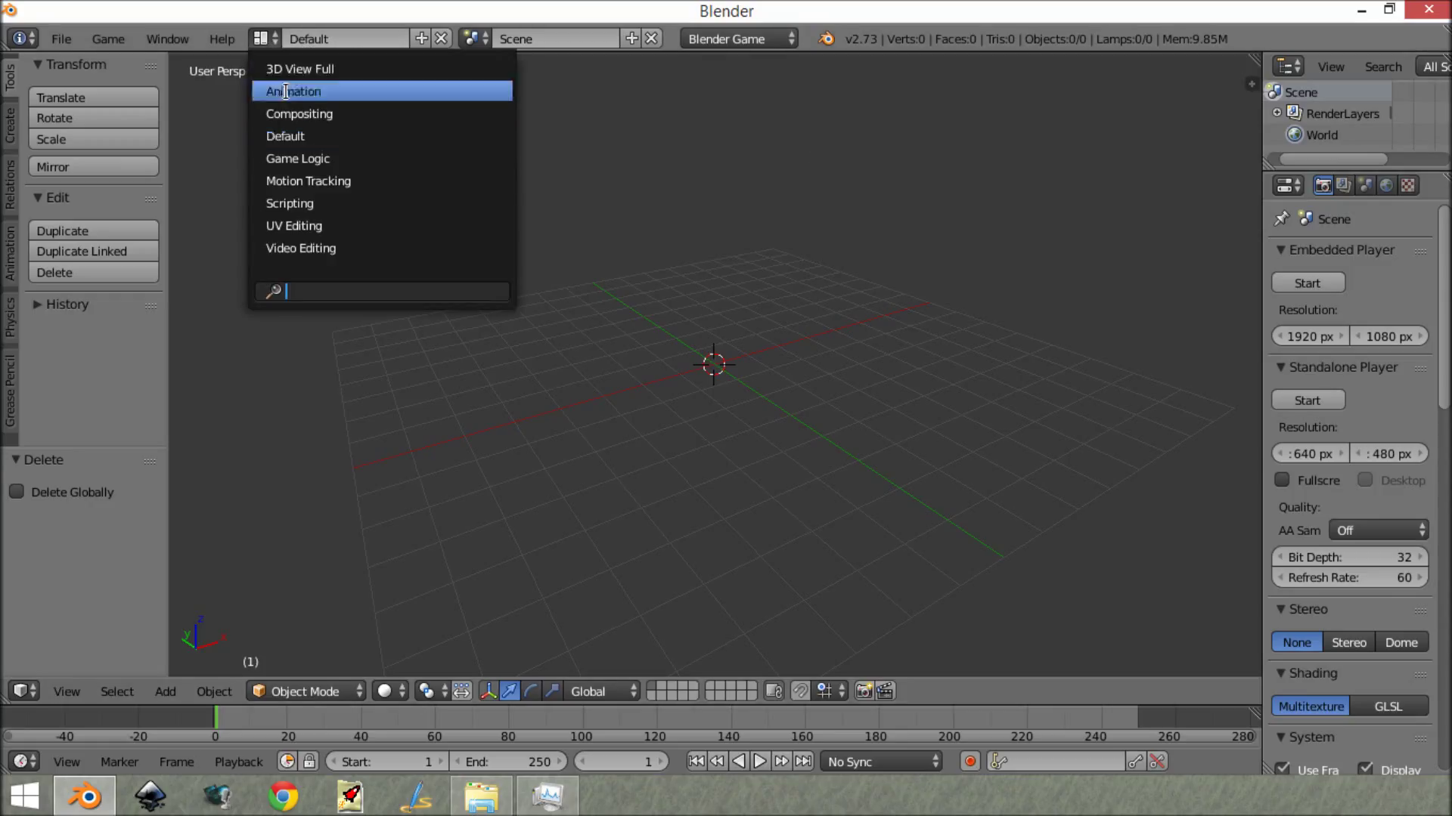
click(298, 159)
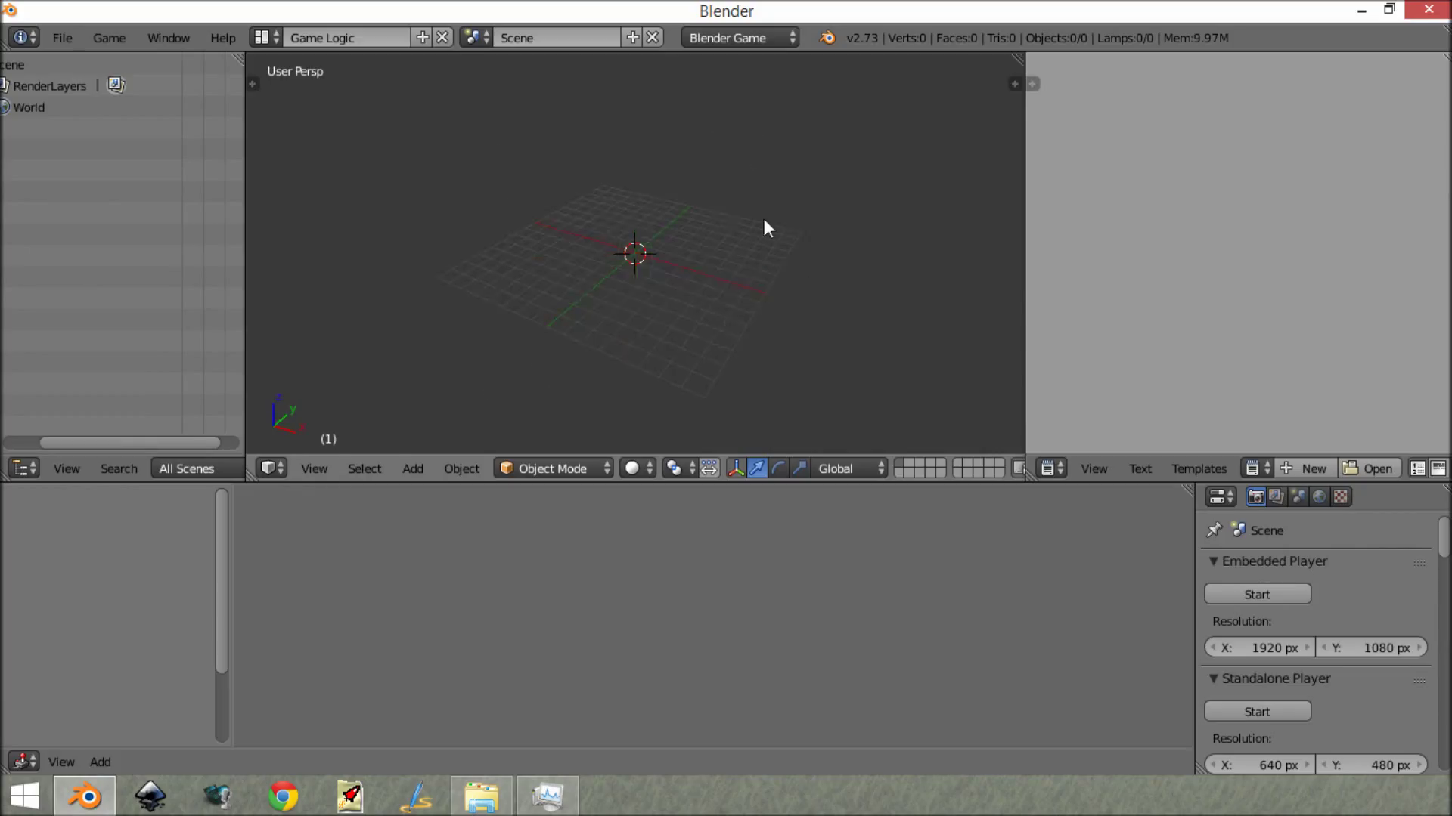
Step: Add a cube-shaped Empty at the scene centre and select it to show its logic bricks
drag(764, 229, 732, 250)
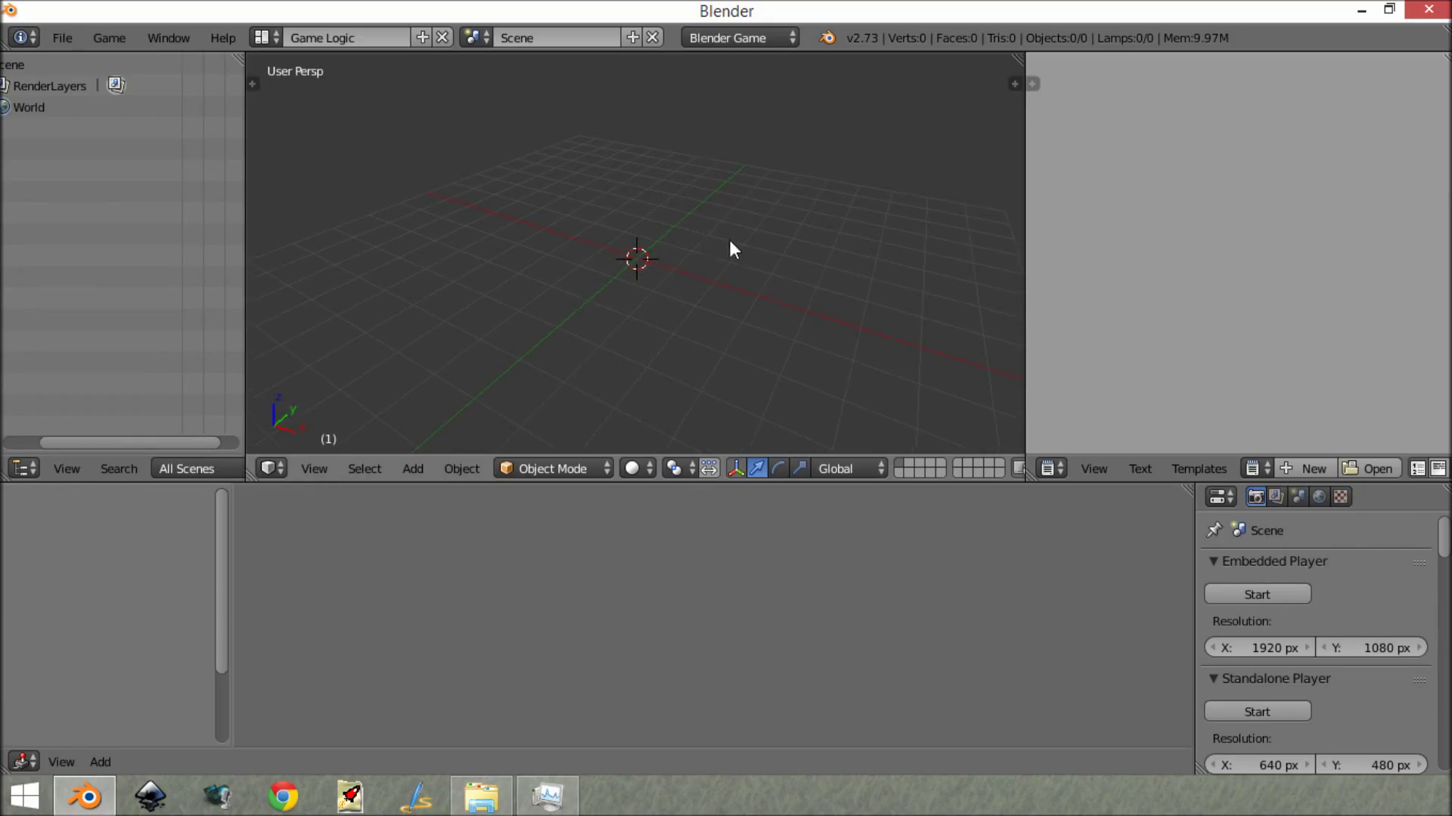
click(413, 469)
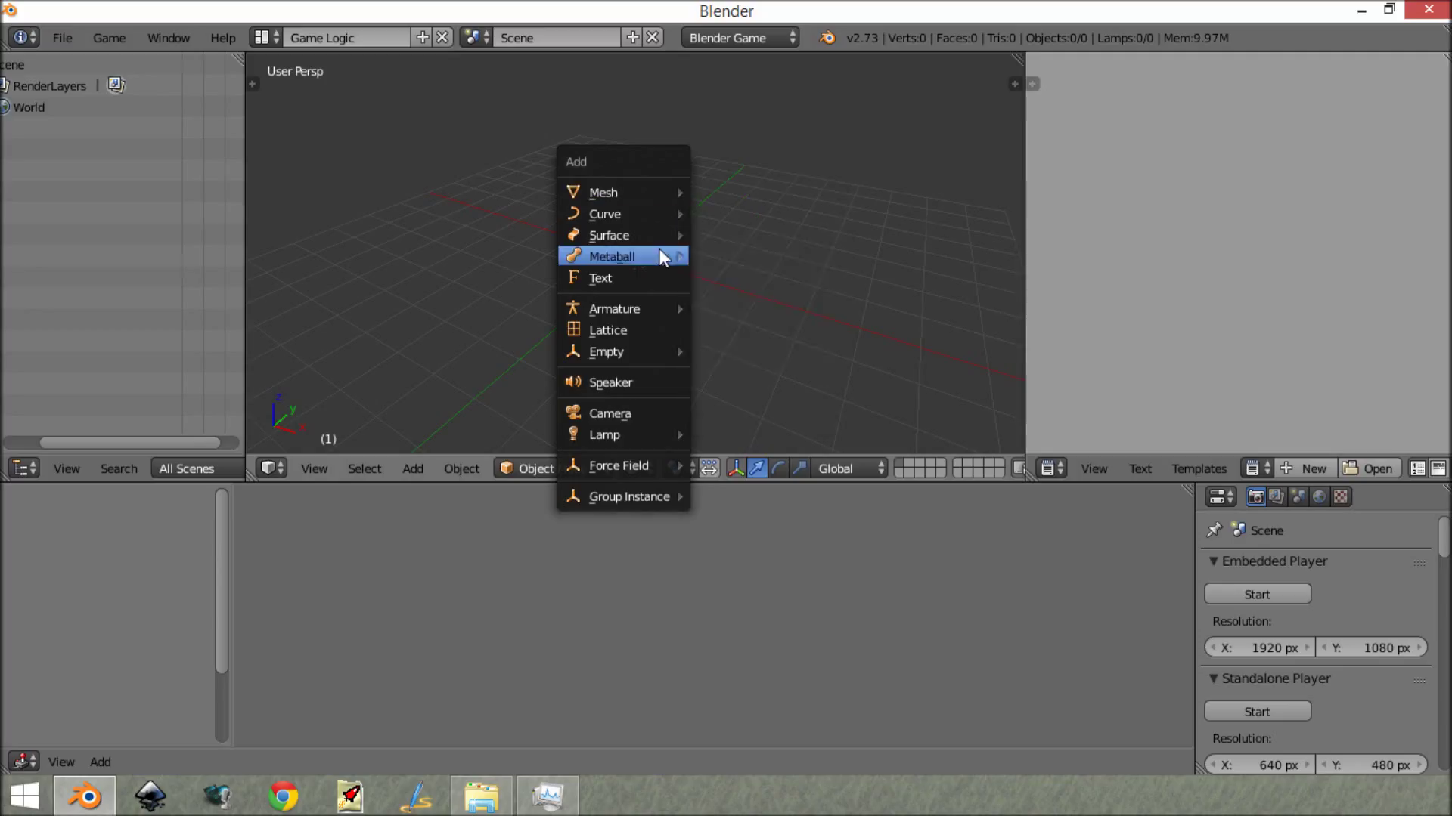
mouse_move(606, 351)
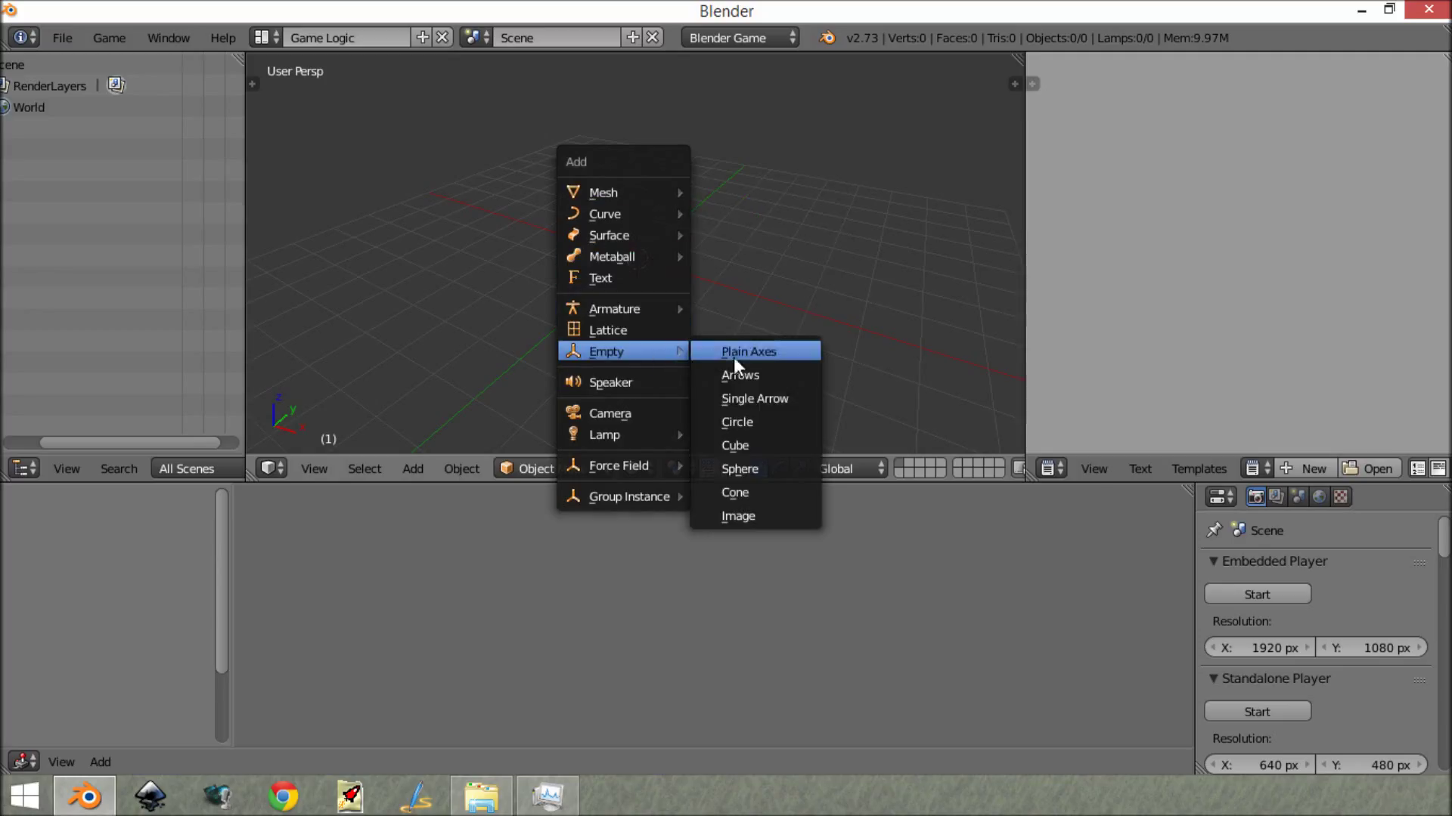
click(747, 351)
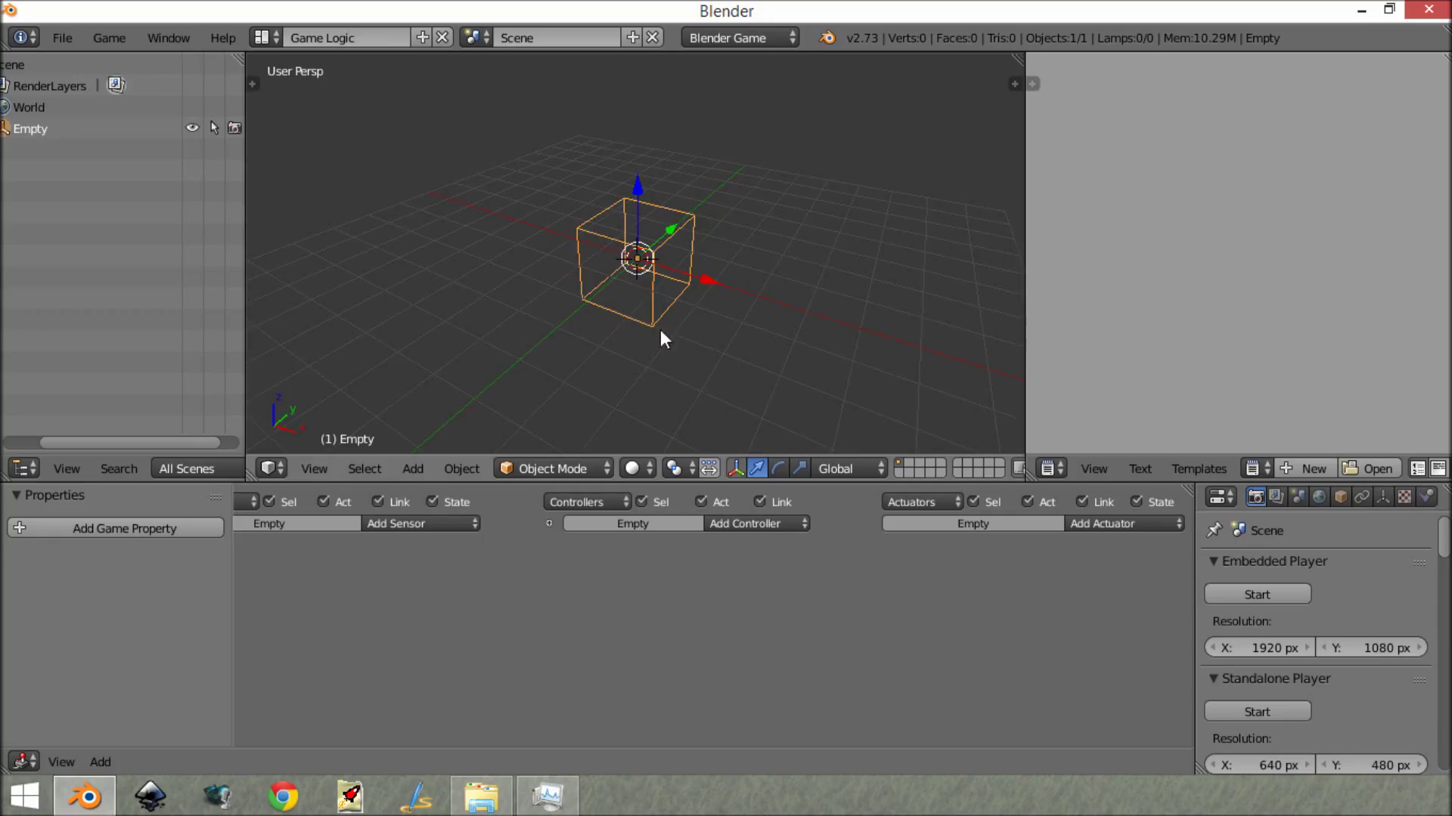
scroll(up, 3)
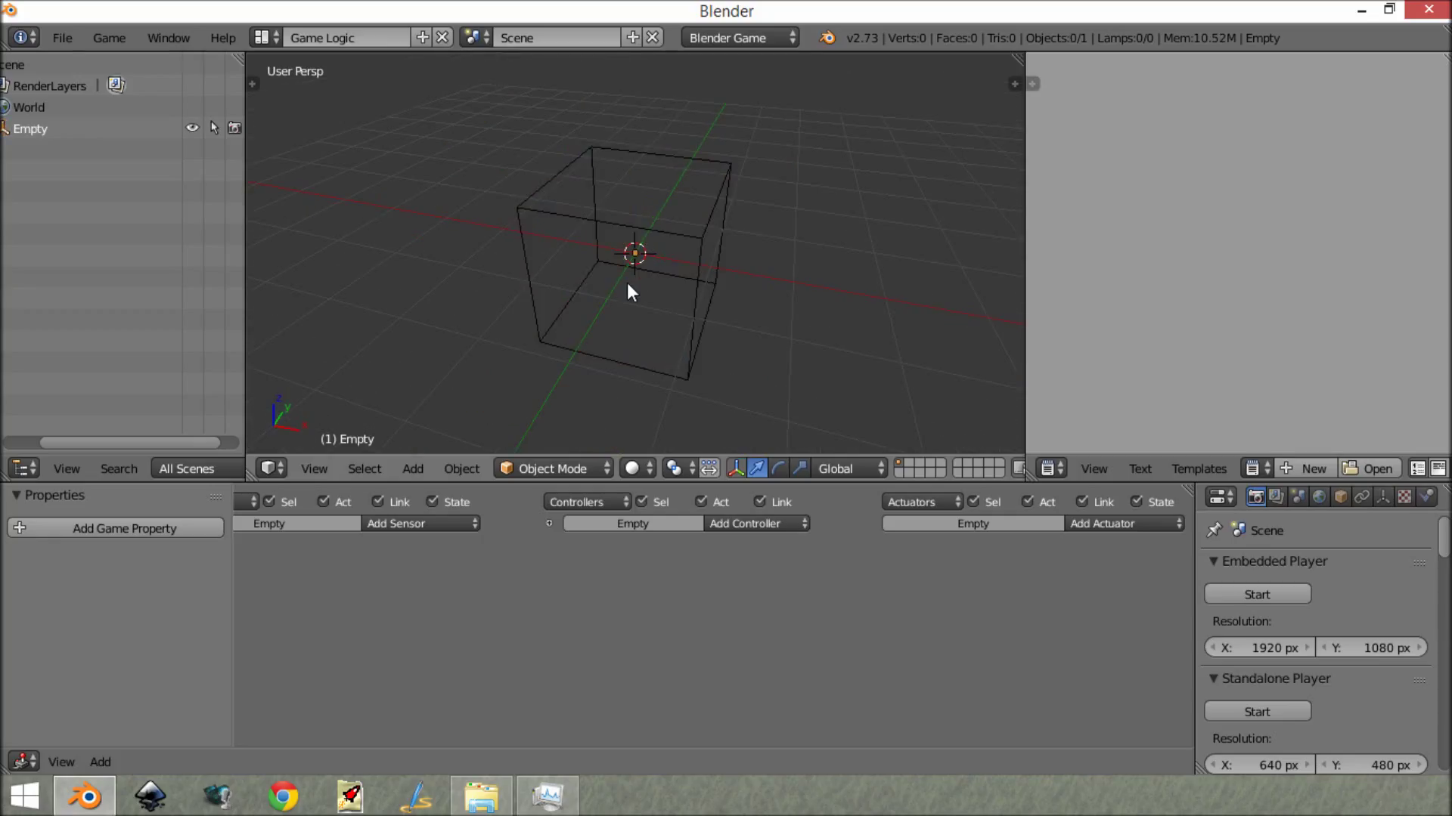
click(634, 257)
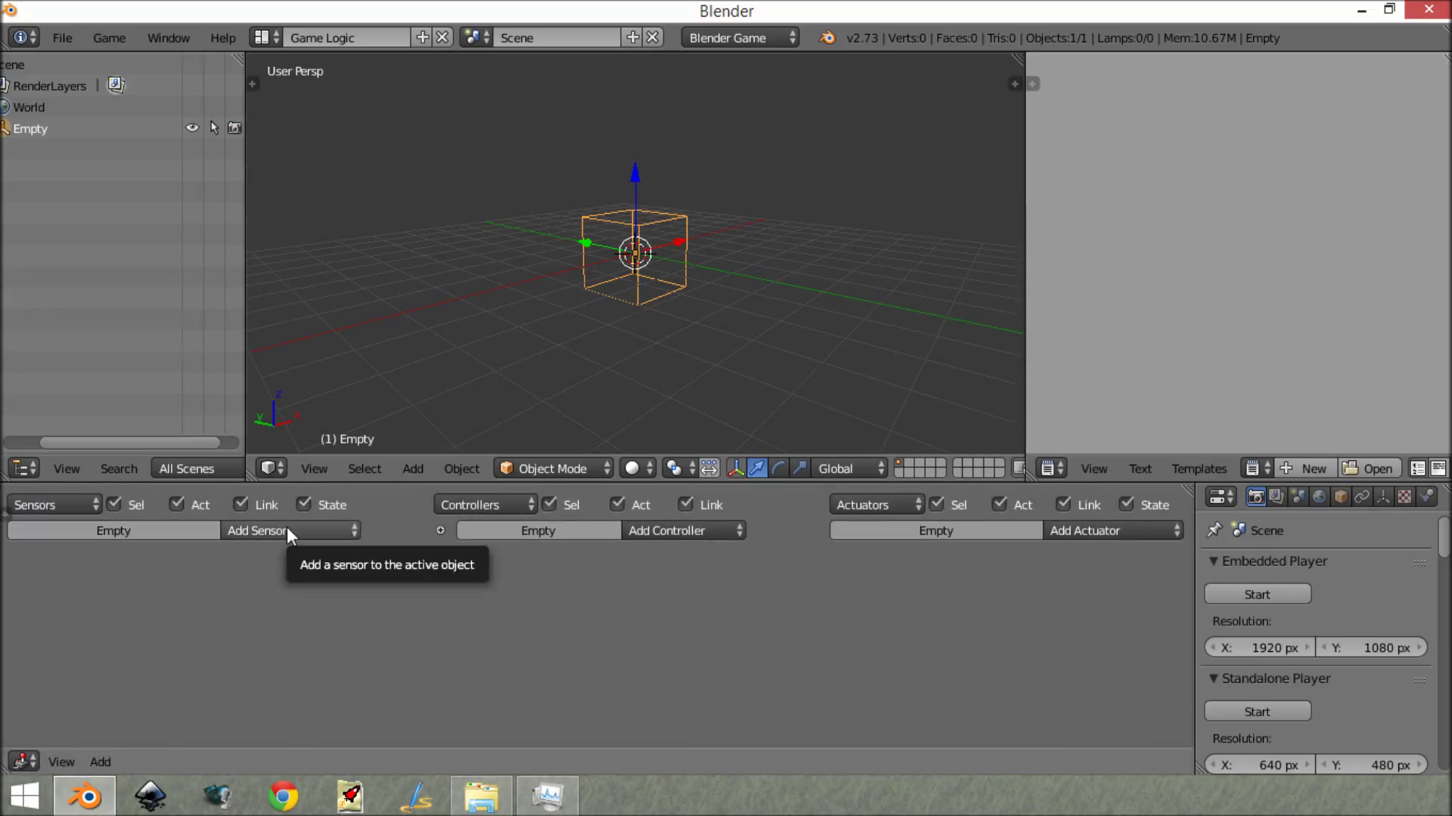
Step: Give the Empty a Near sensor filtering on the property 'player'
click(289, 531)
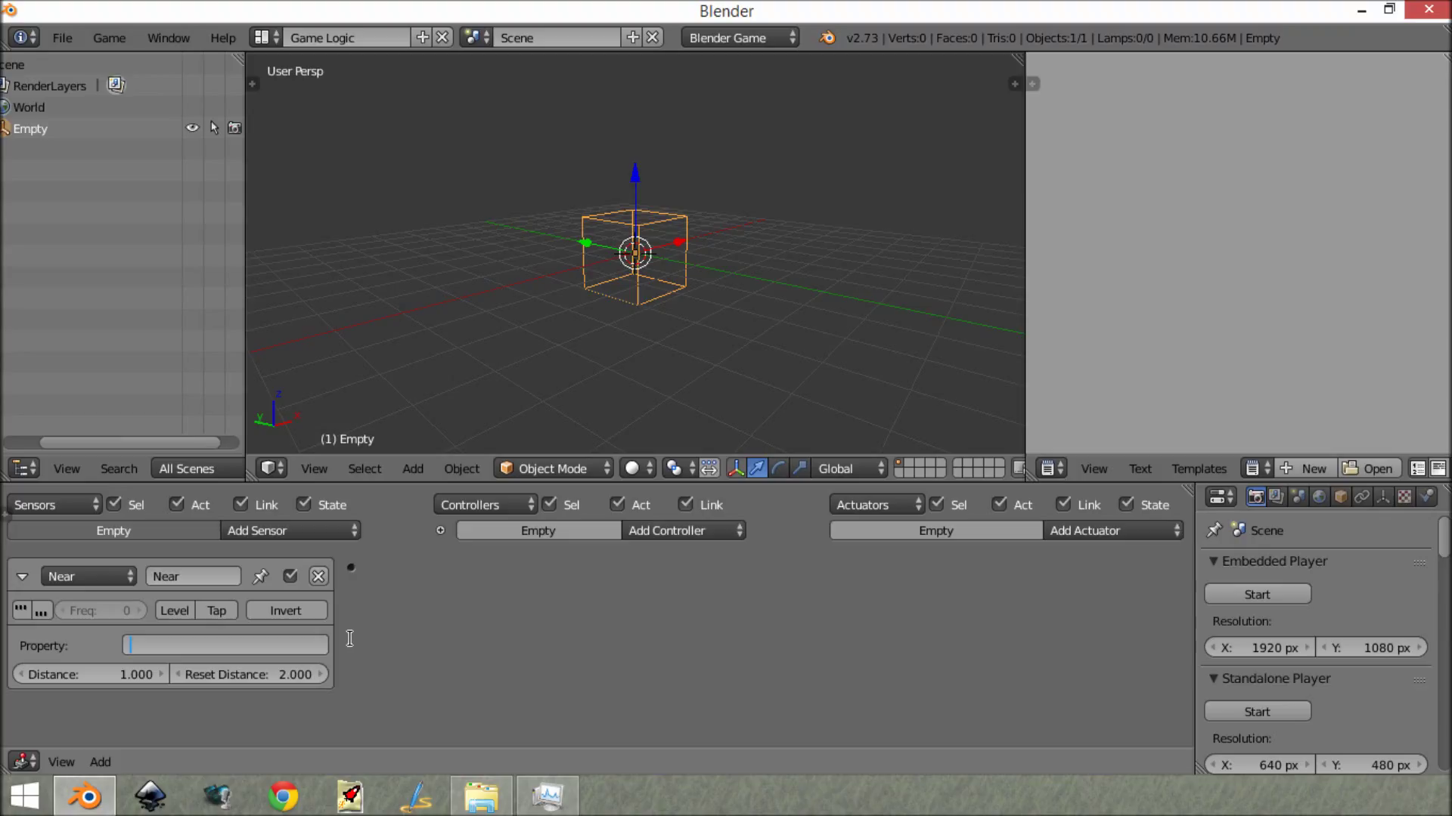
text(player)
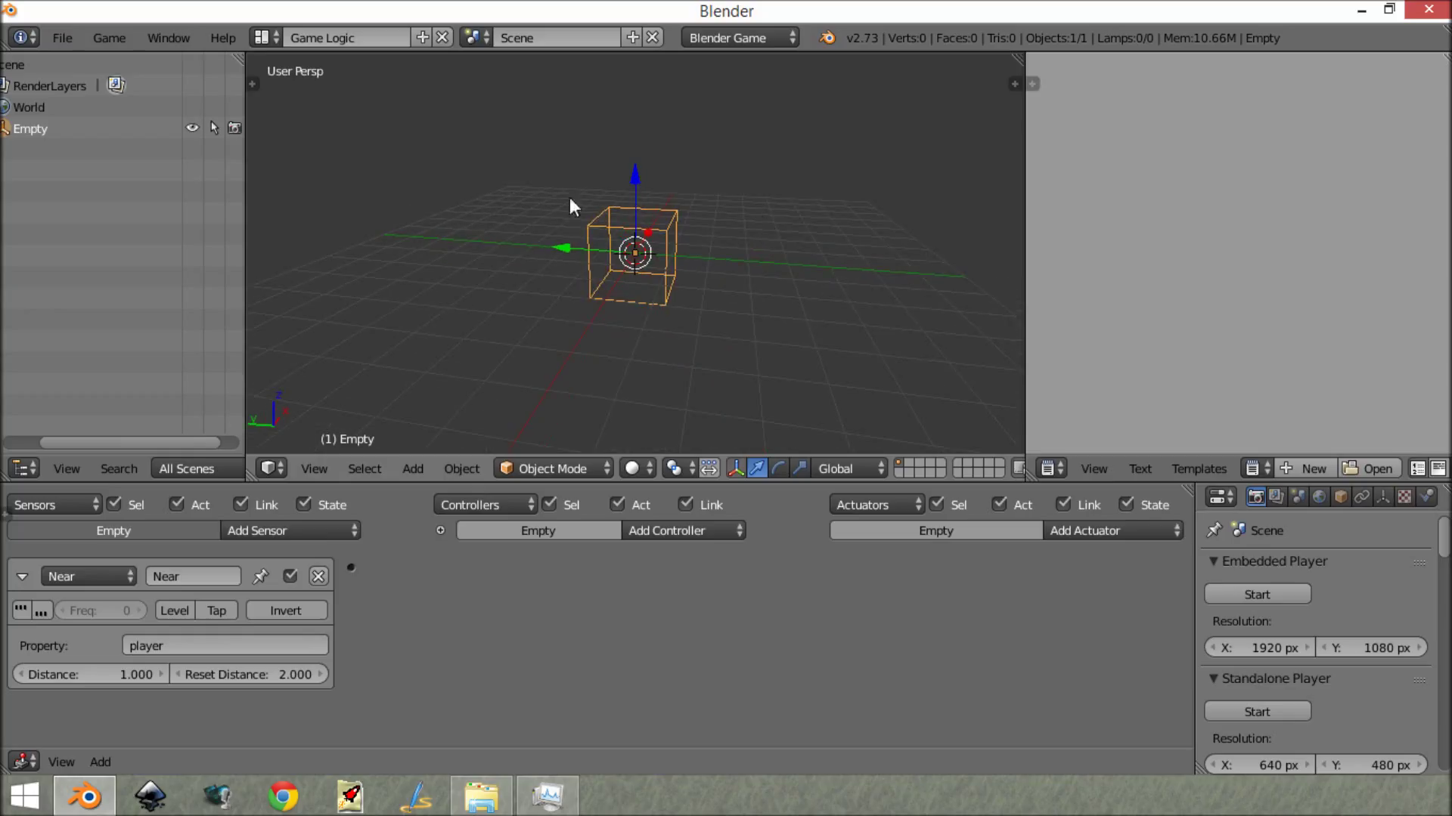
Step: Add a cube with a Boolean game property named 'player', then return to the Empty
click(411, 469)
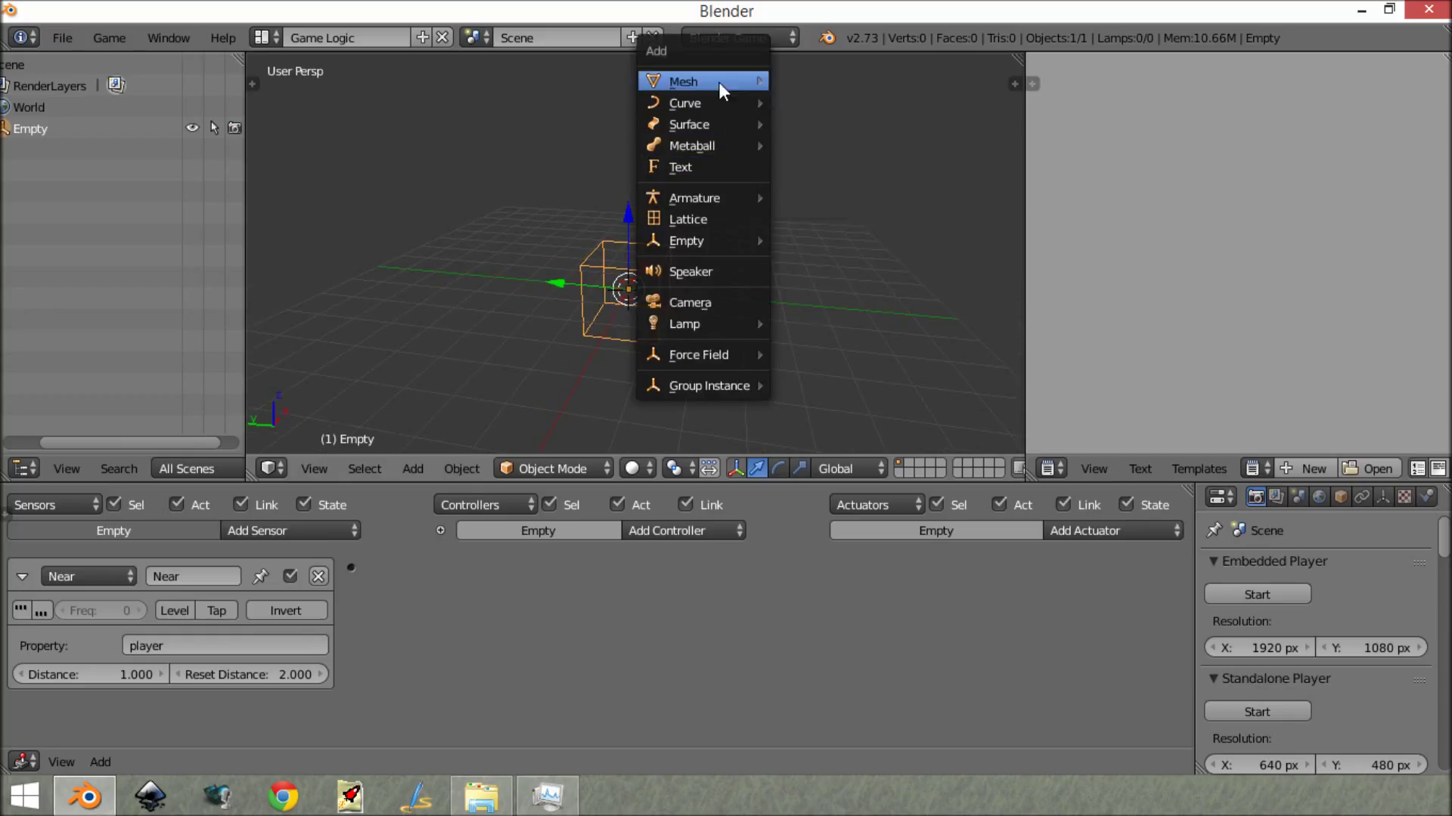
click(684, 81)
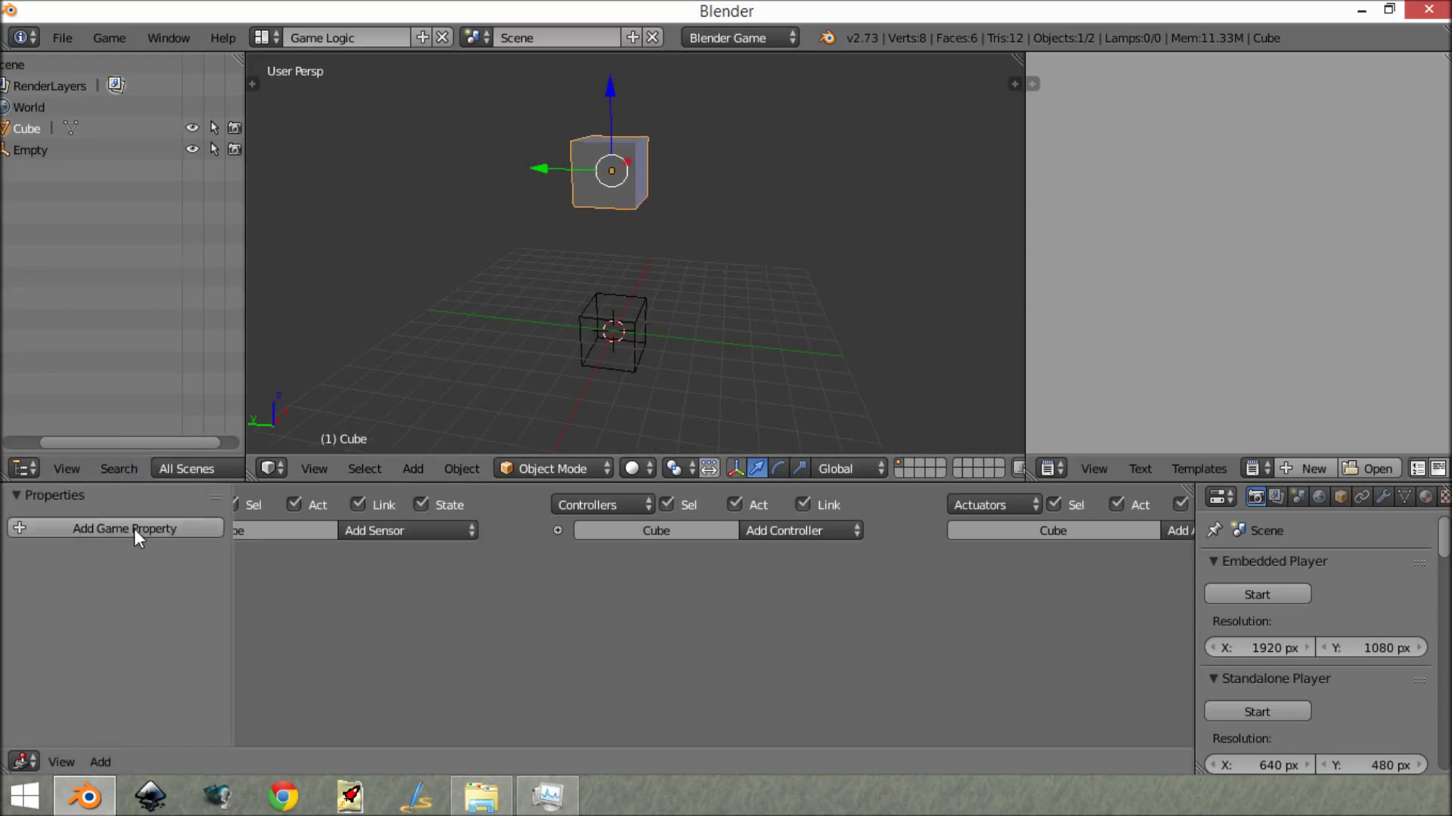
click(124, 529)
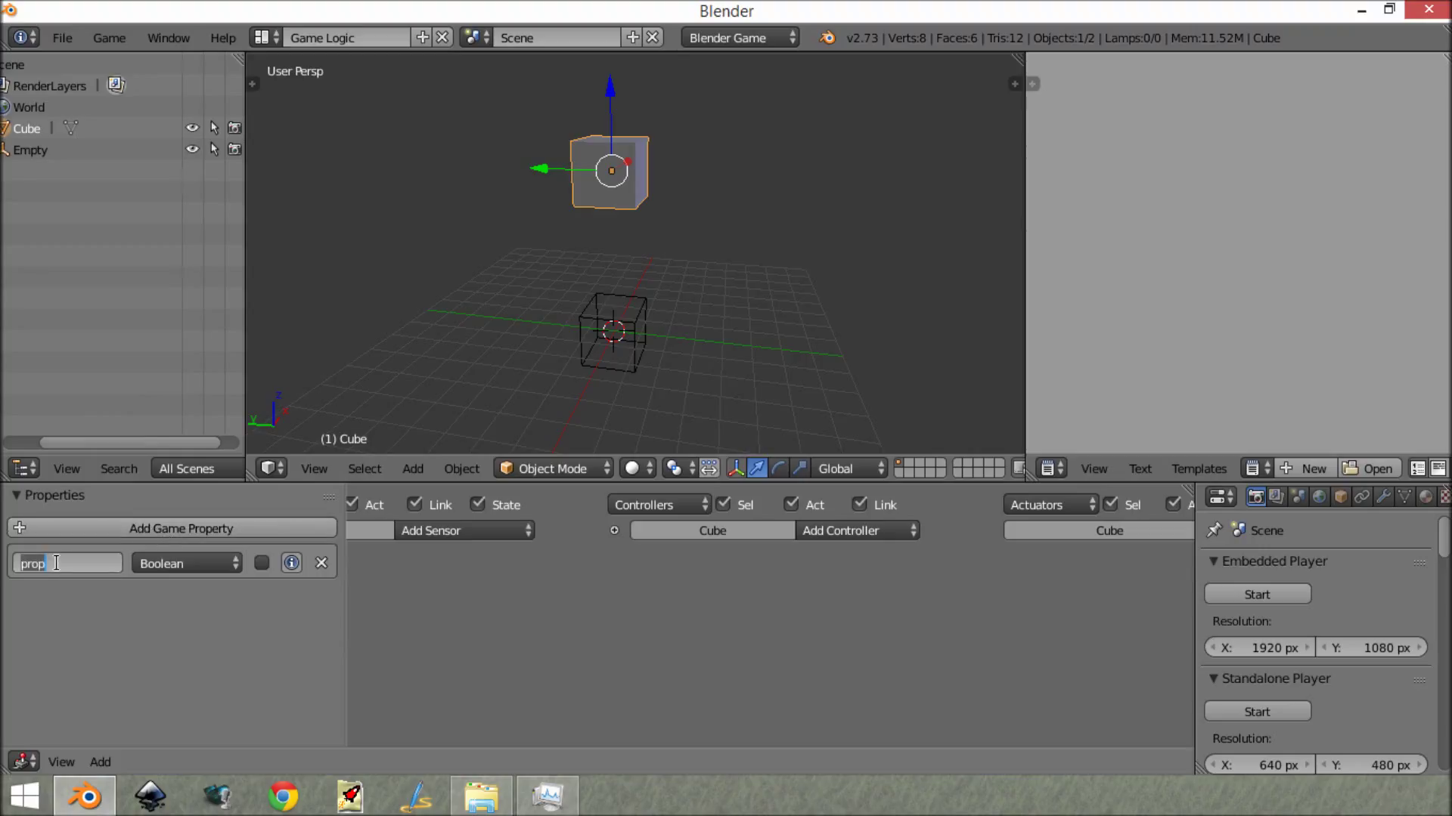
text(playe)
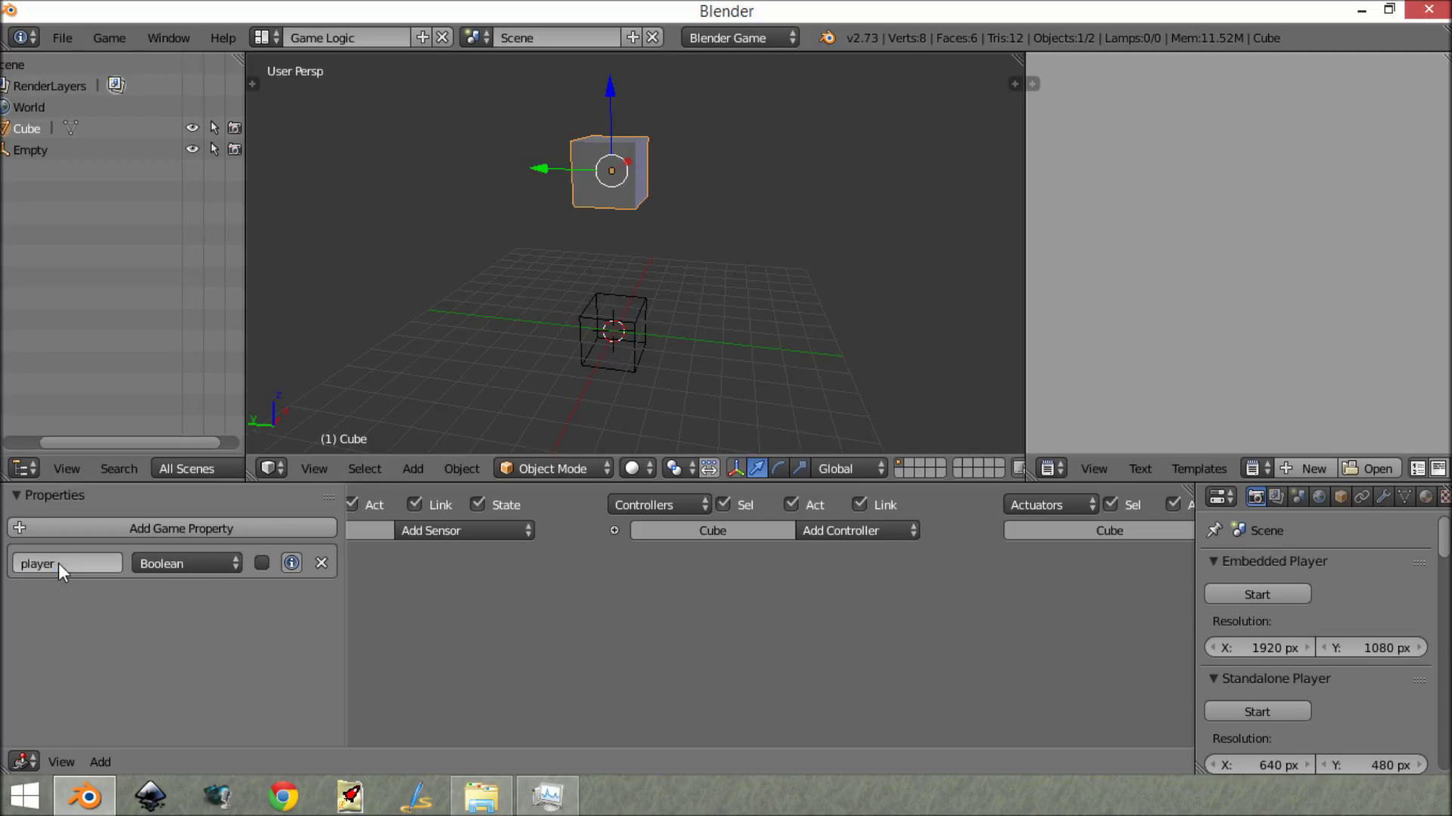
click(30, 150)
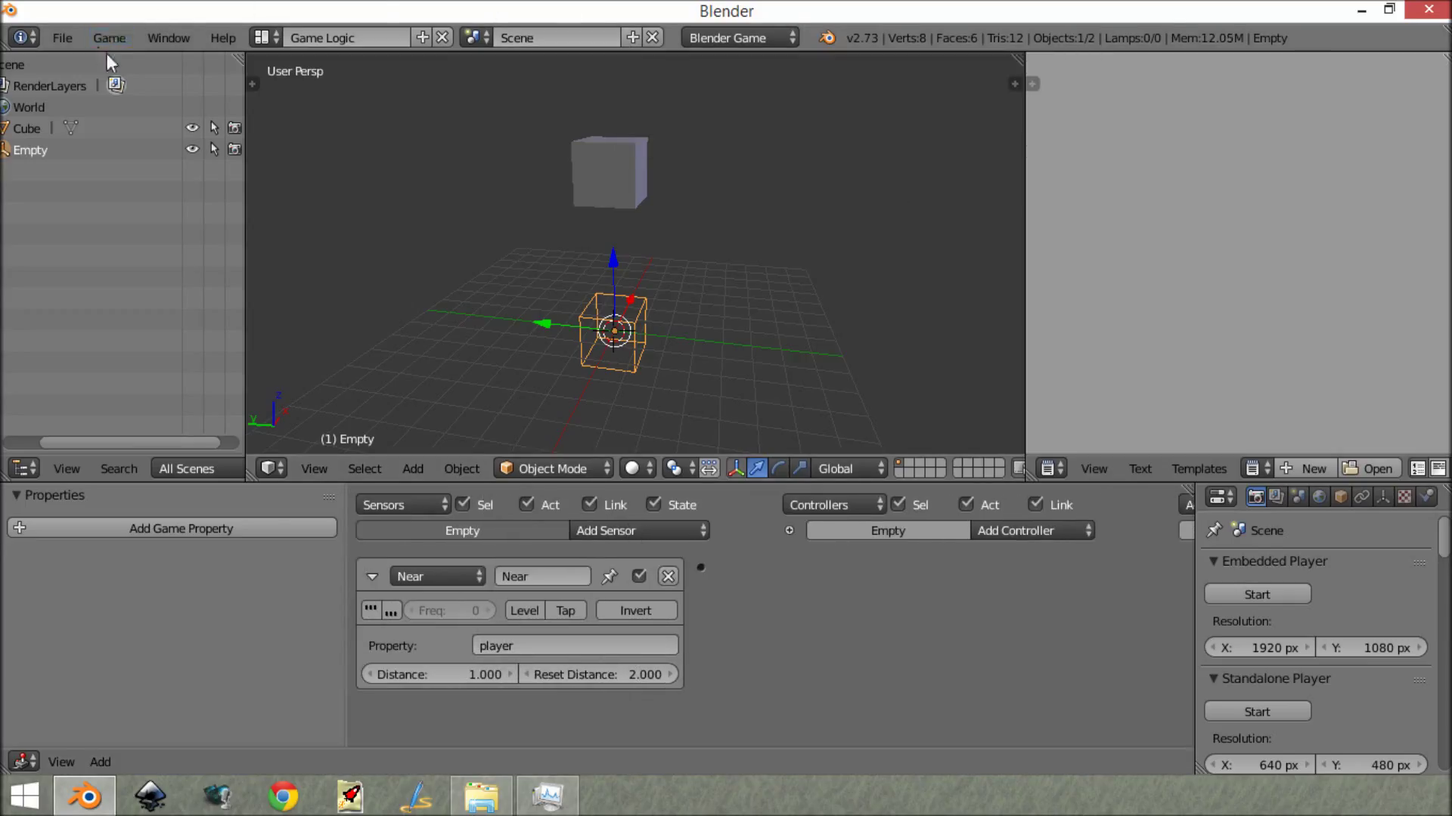
click(109, 36)
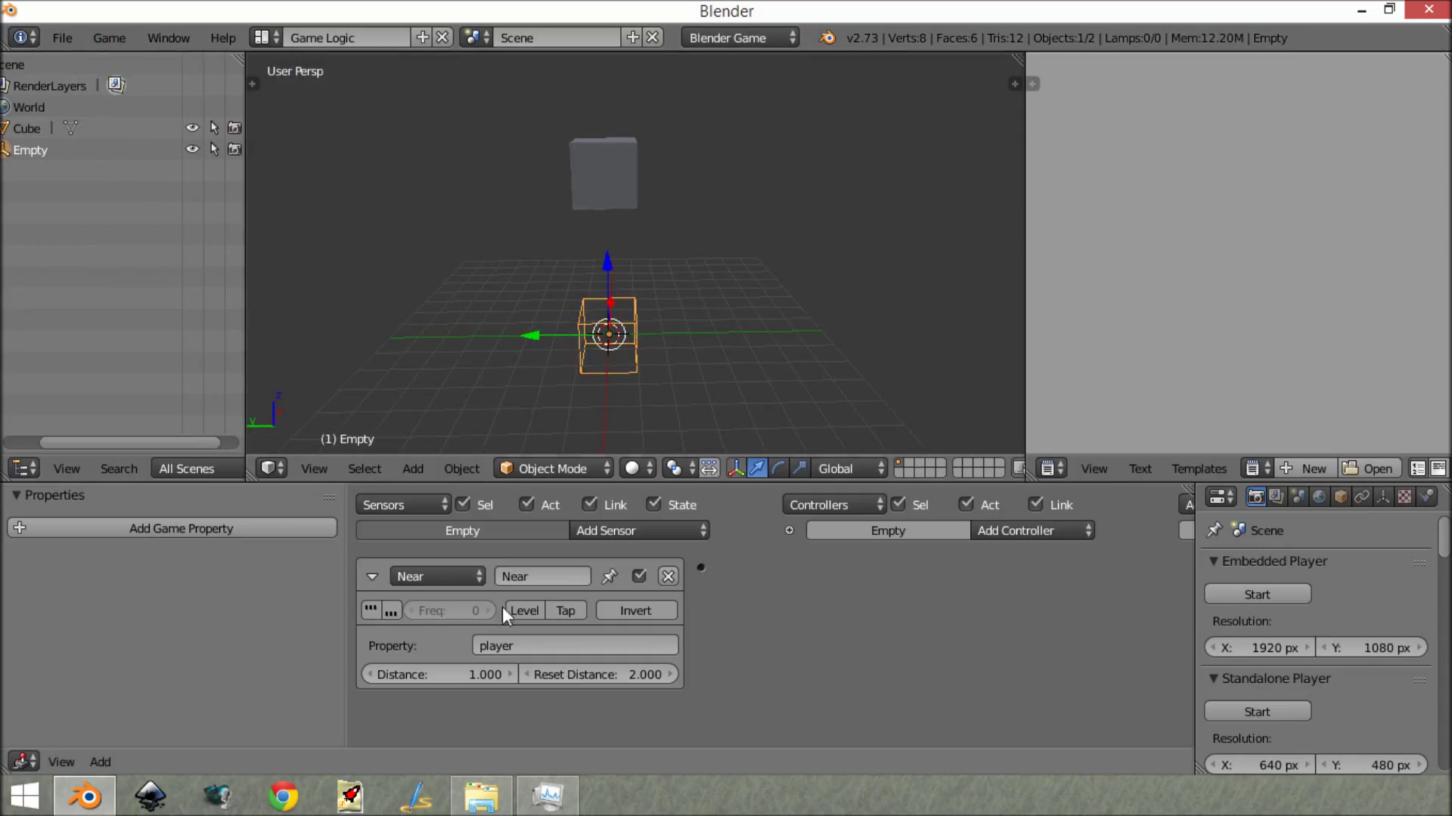
mouse_move(418, 679)
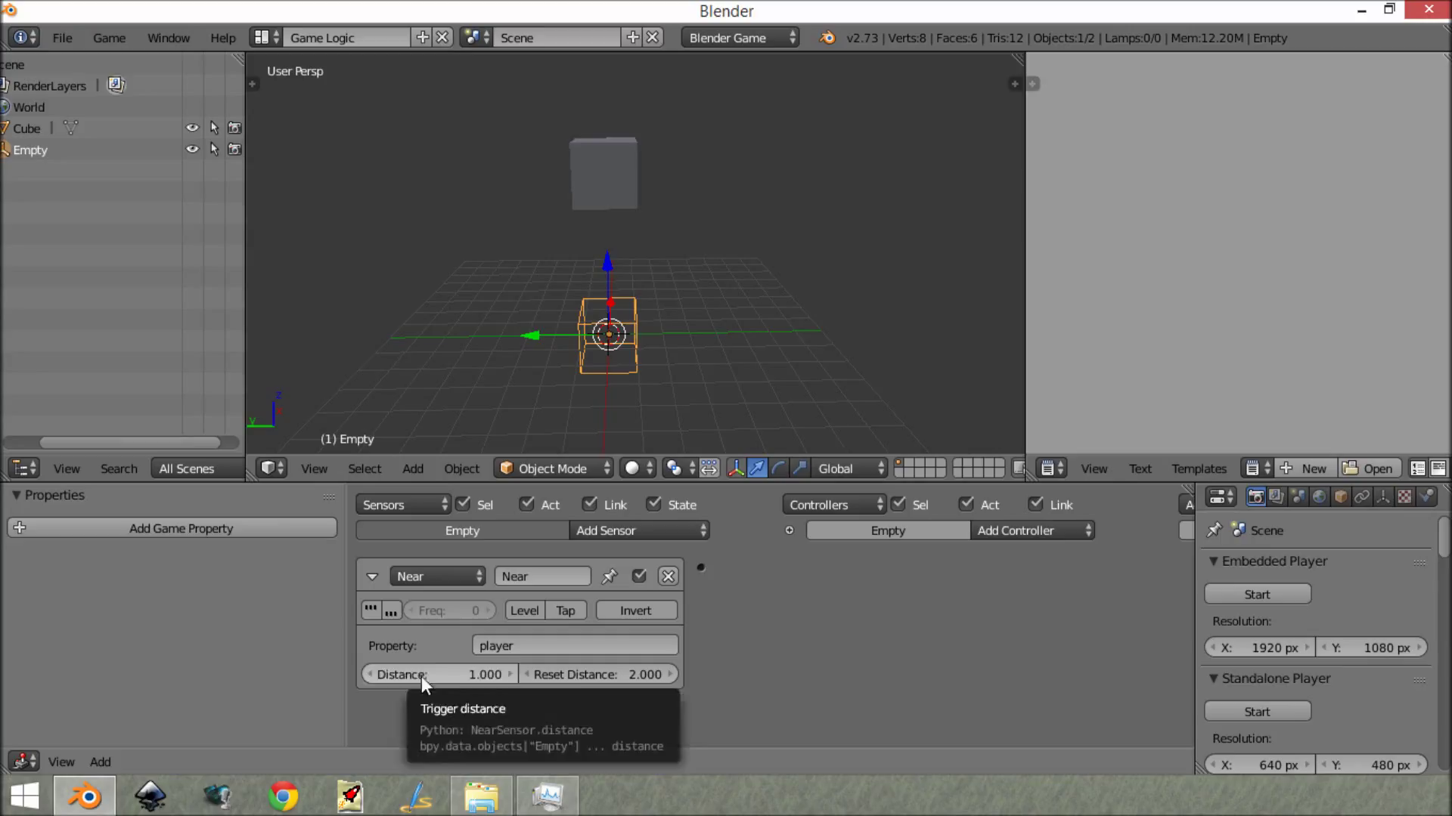
mouse_move(463, 680)
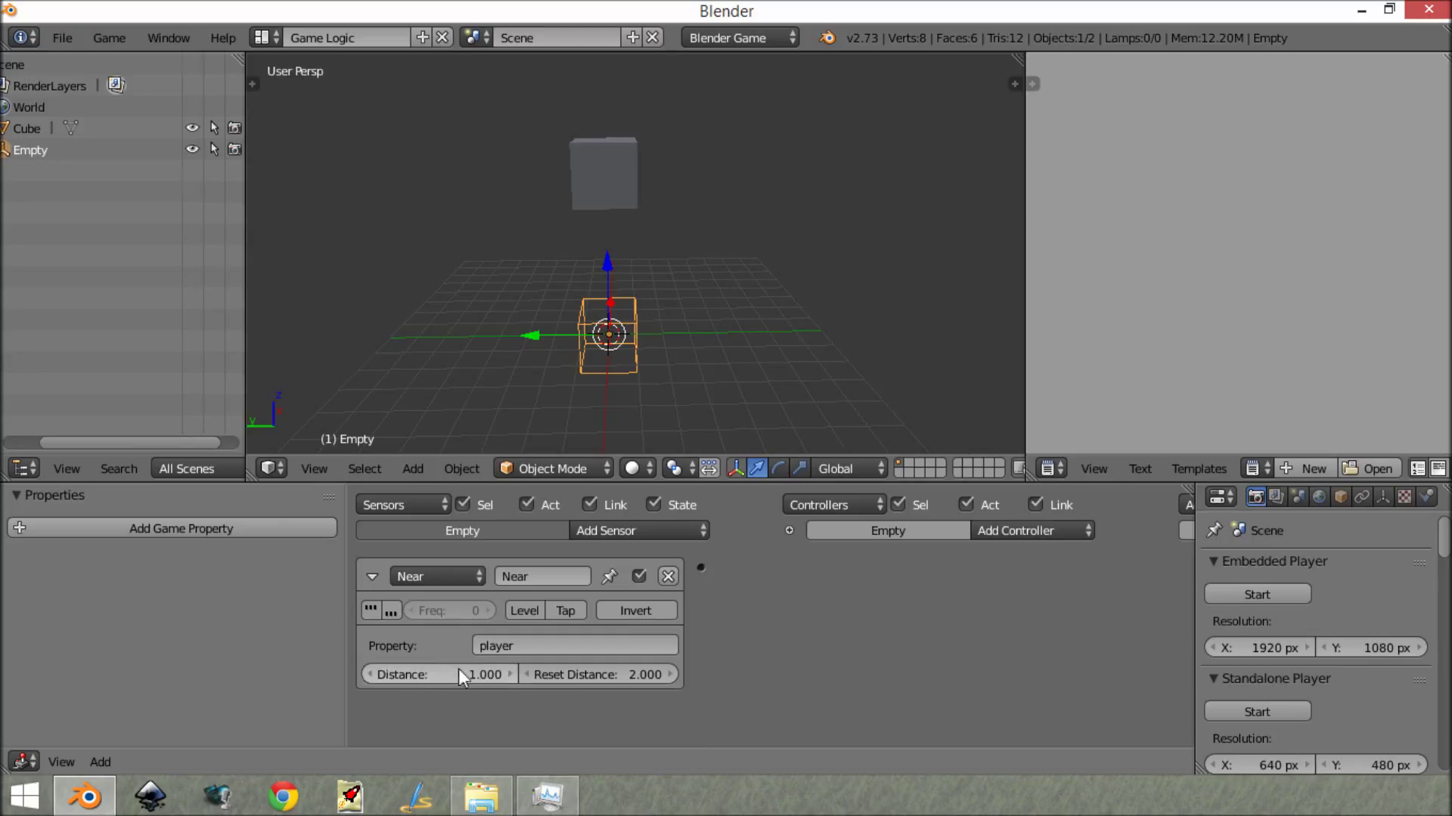
mouse_move(466, 490)
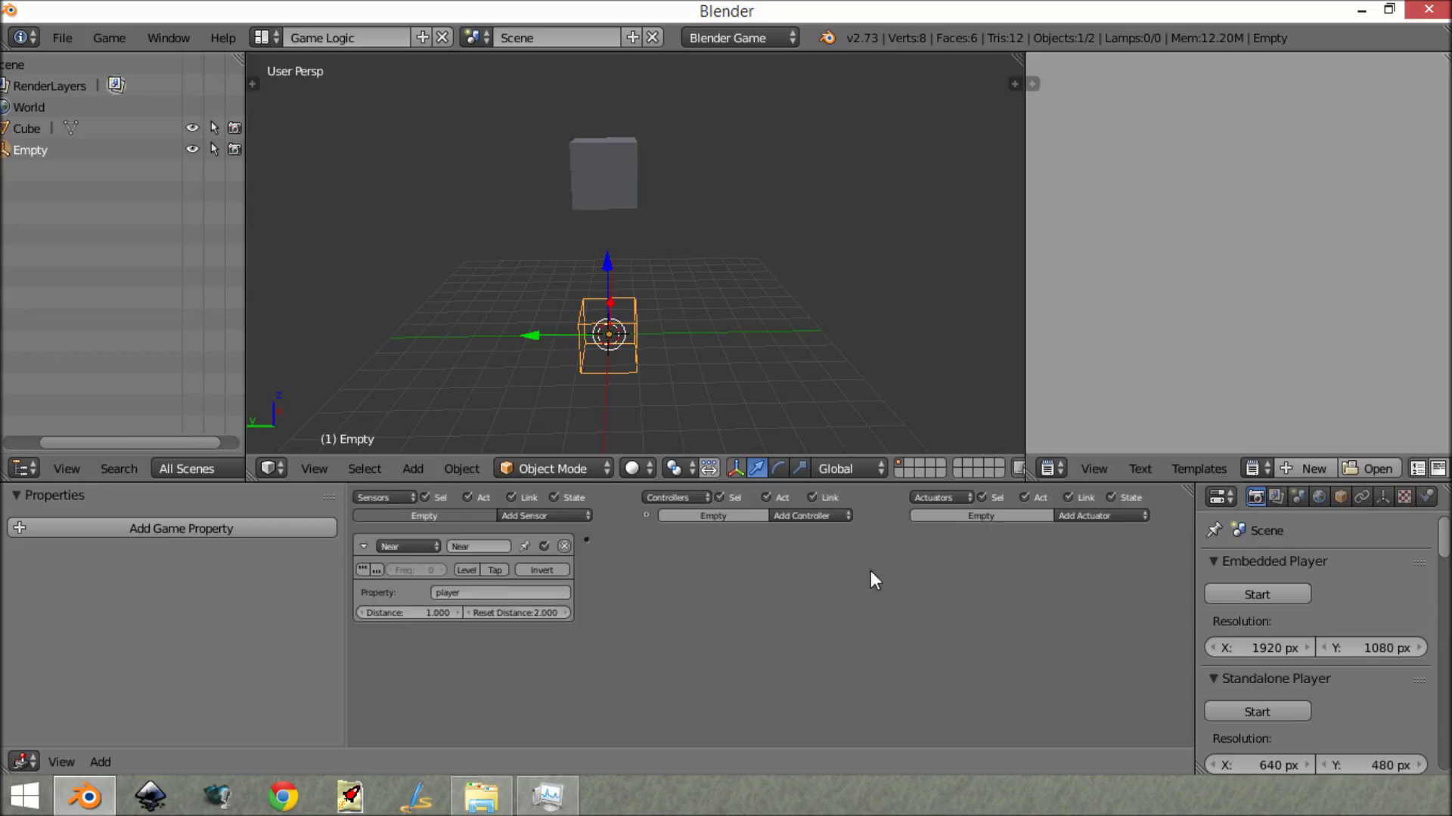
Step: Add a Message actuator with subject 'end' to the Empty, linked through an And controller
click(1099, 515)
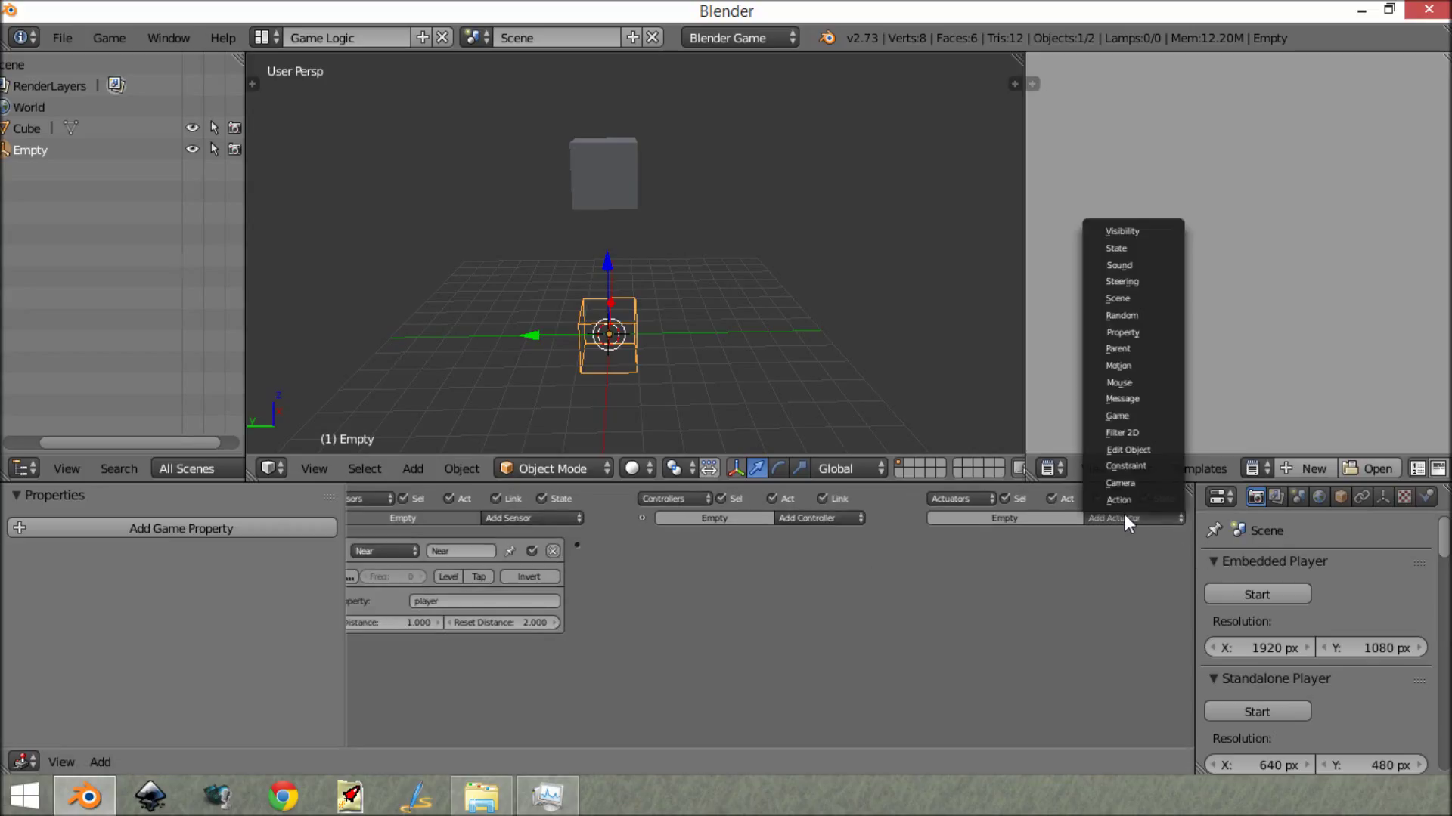
mouse_move(1152, 433)
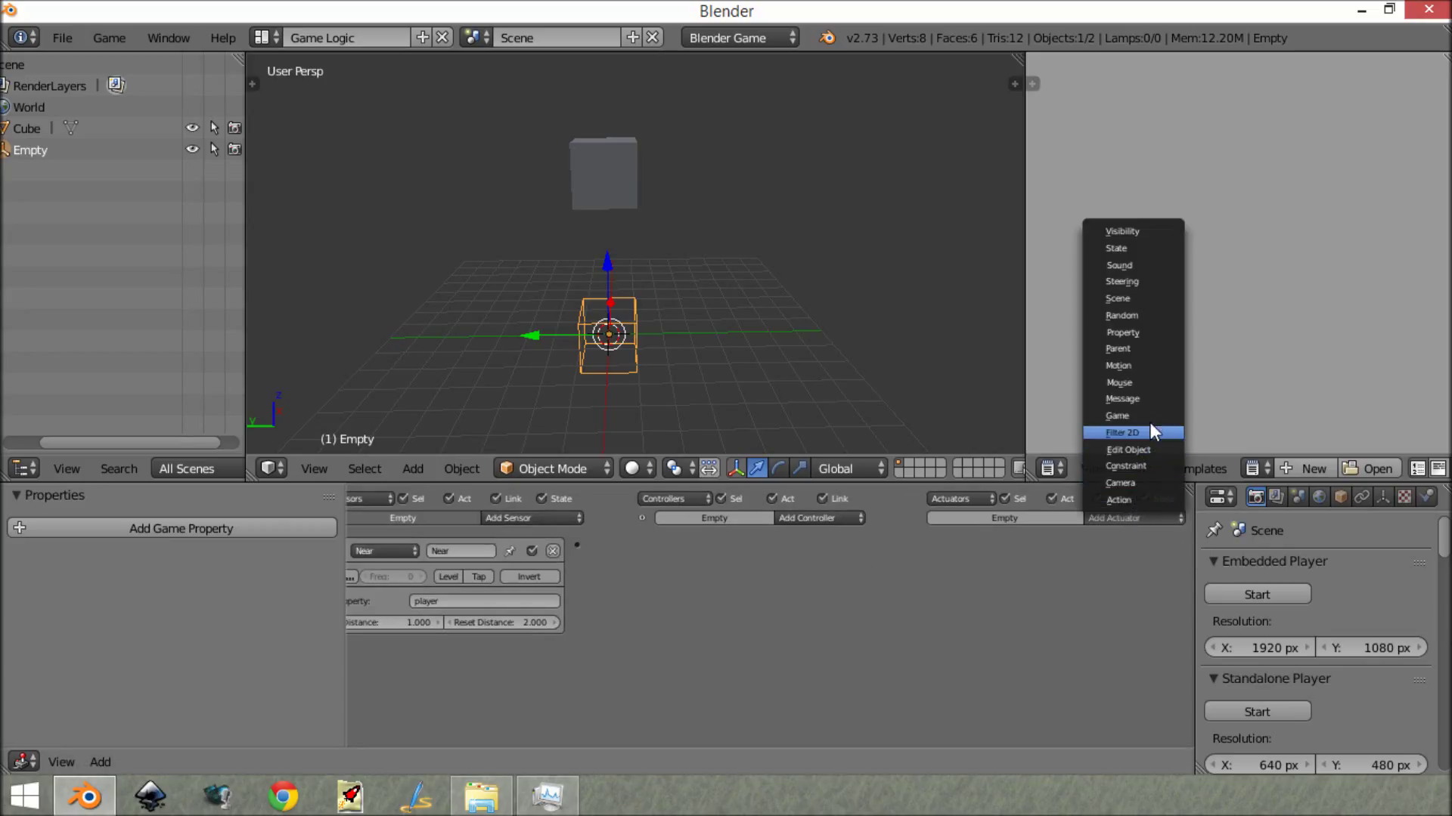
mouse_move(1155, 408)
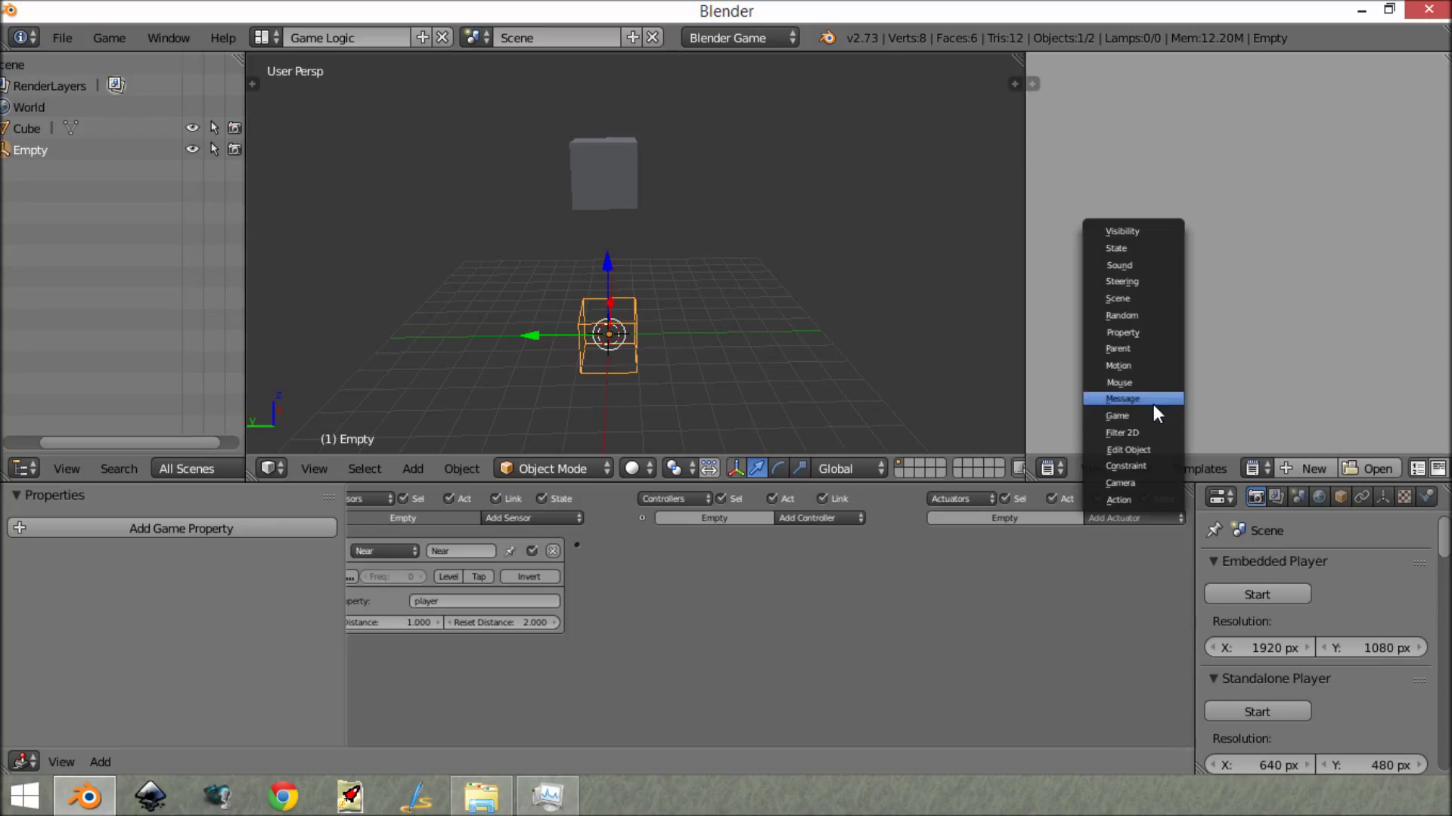
mouse_move(1134, 399)
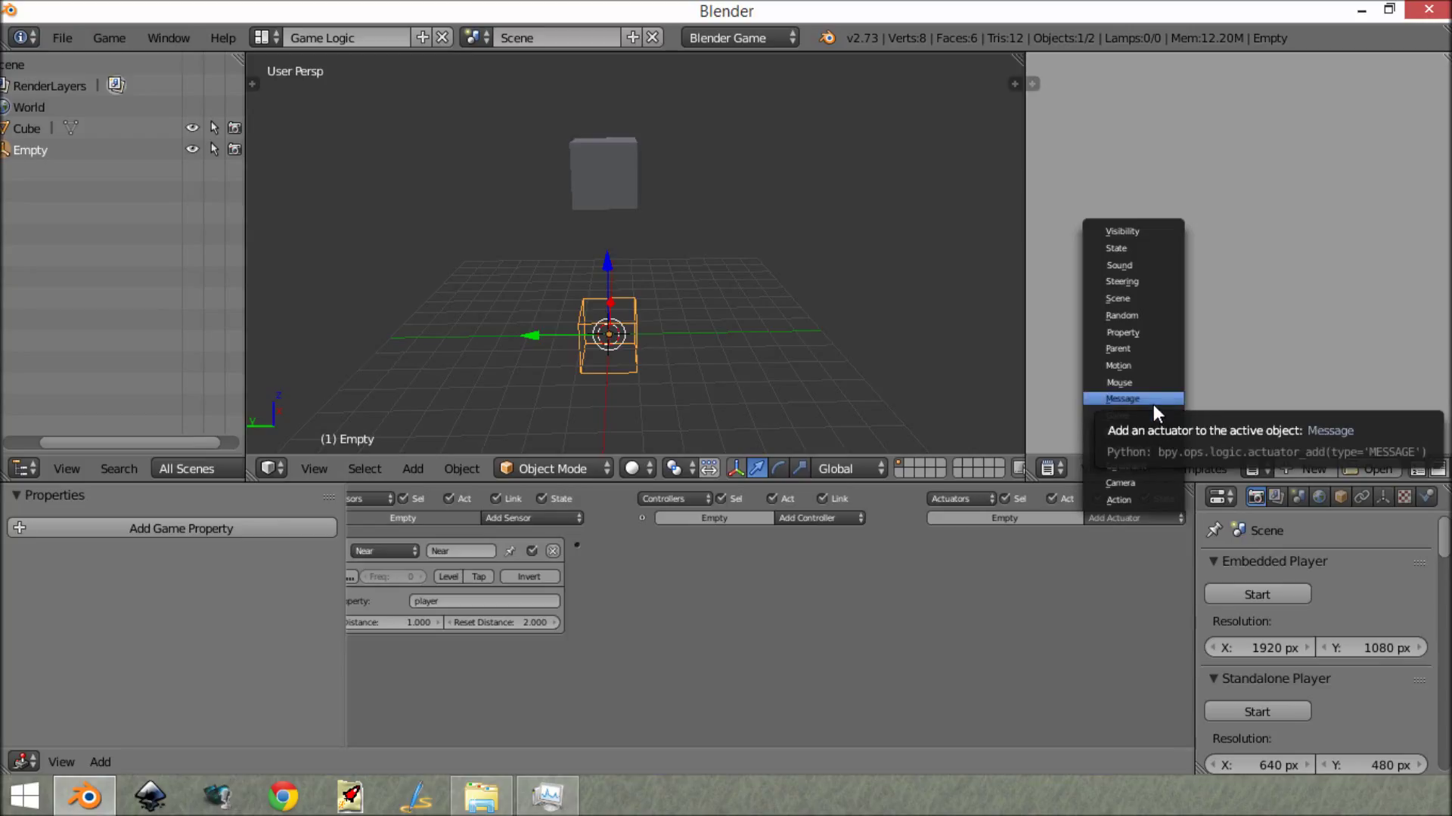
mouse_move(1147, 402)
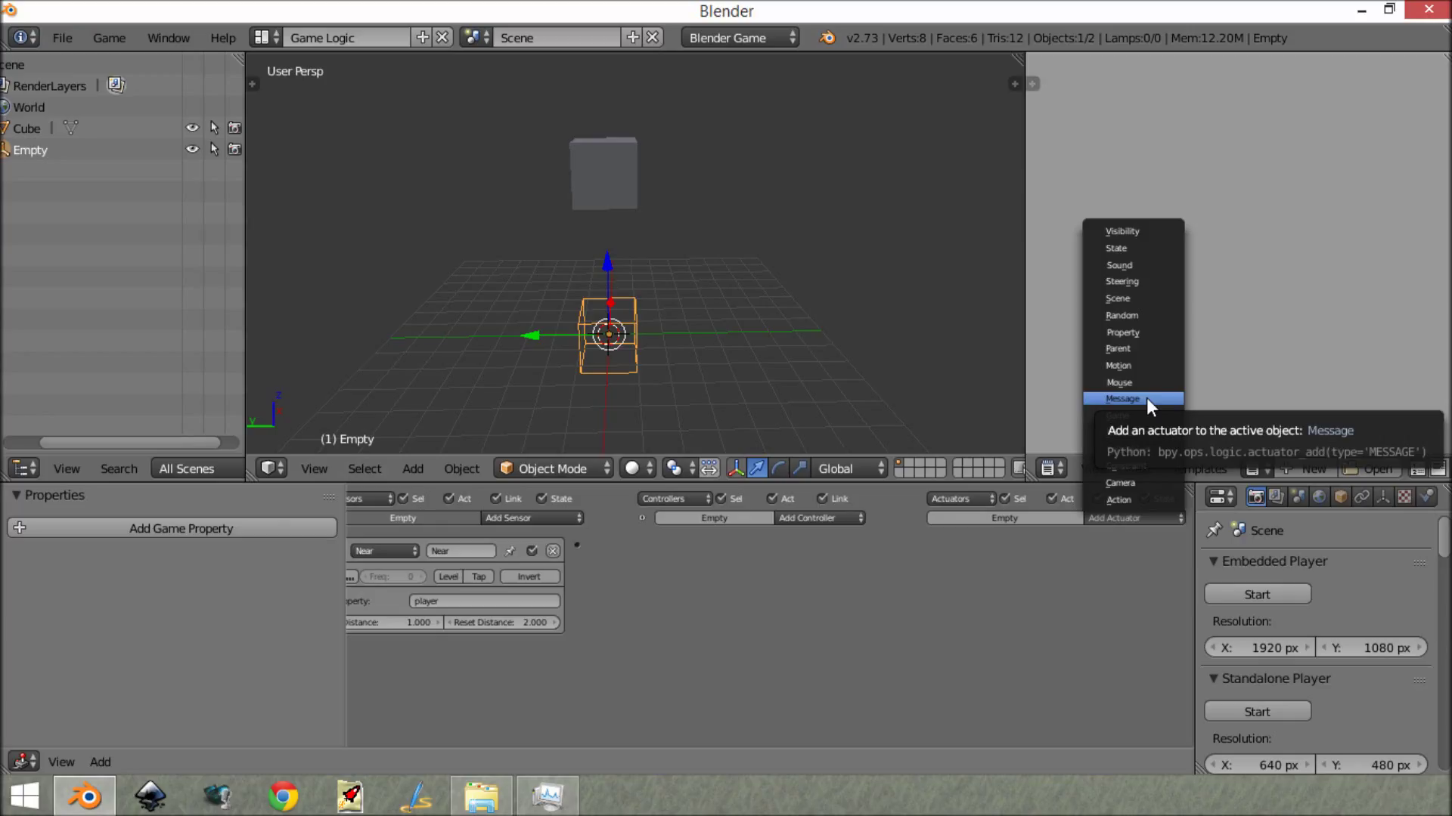
click(1122, 400)
text(end)
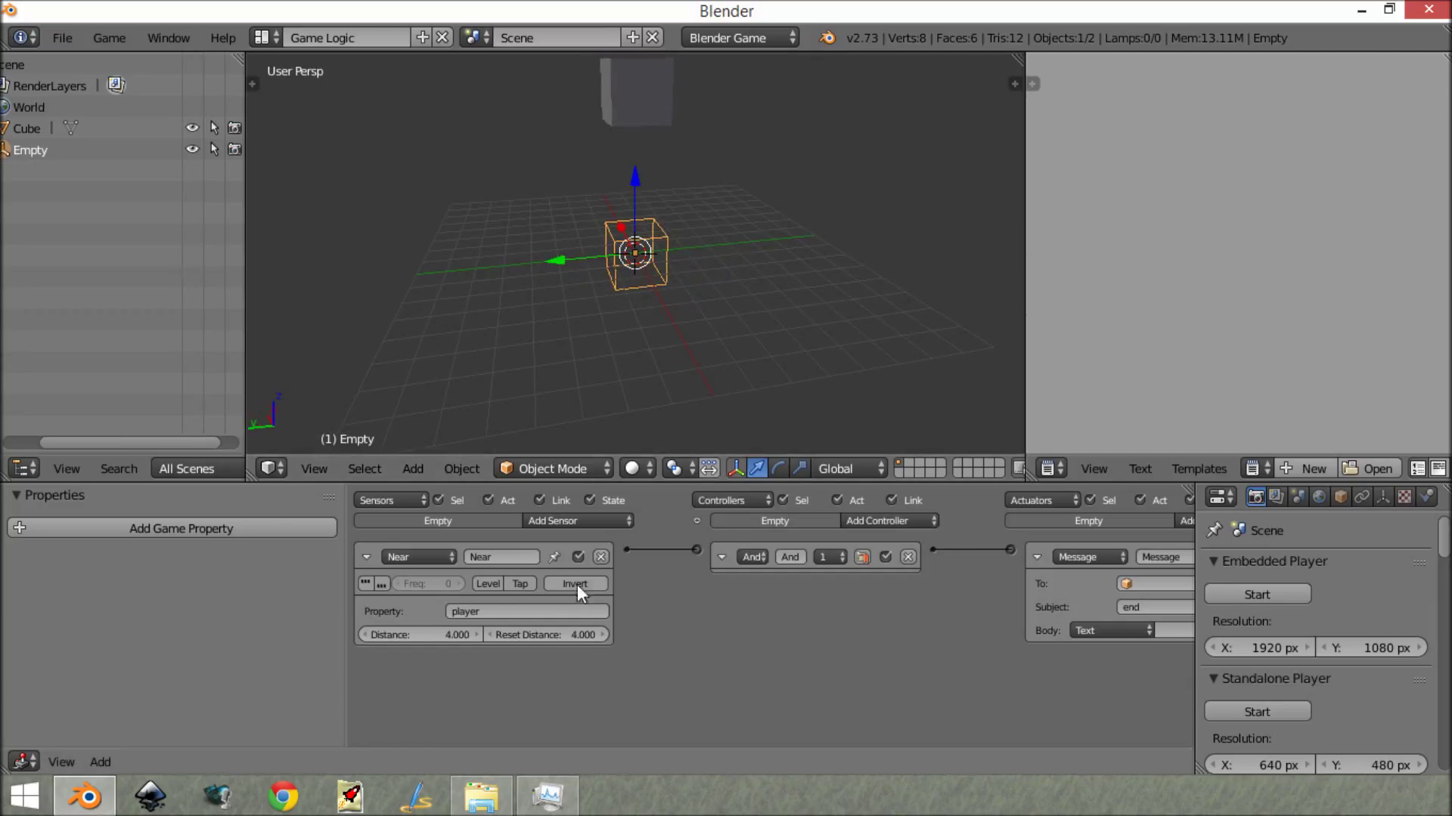
Step: Add Cube.001 and move it 7 units to the side of the Empty
click(366, 557)
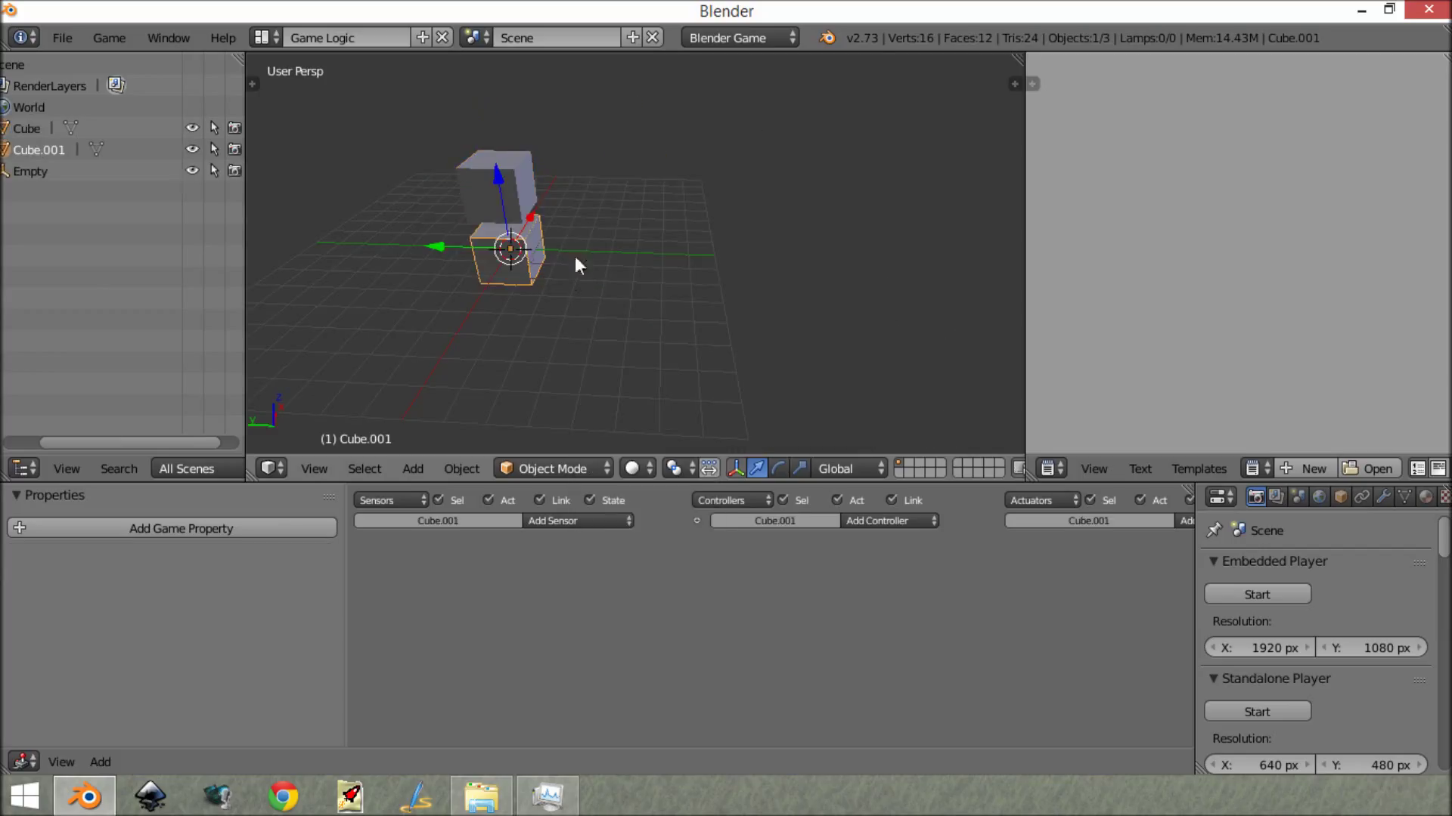
drag(505, 250, 689, 249)
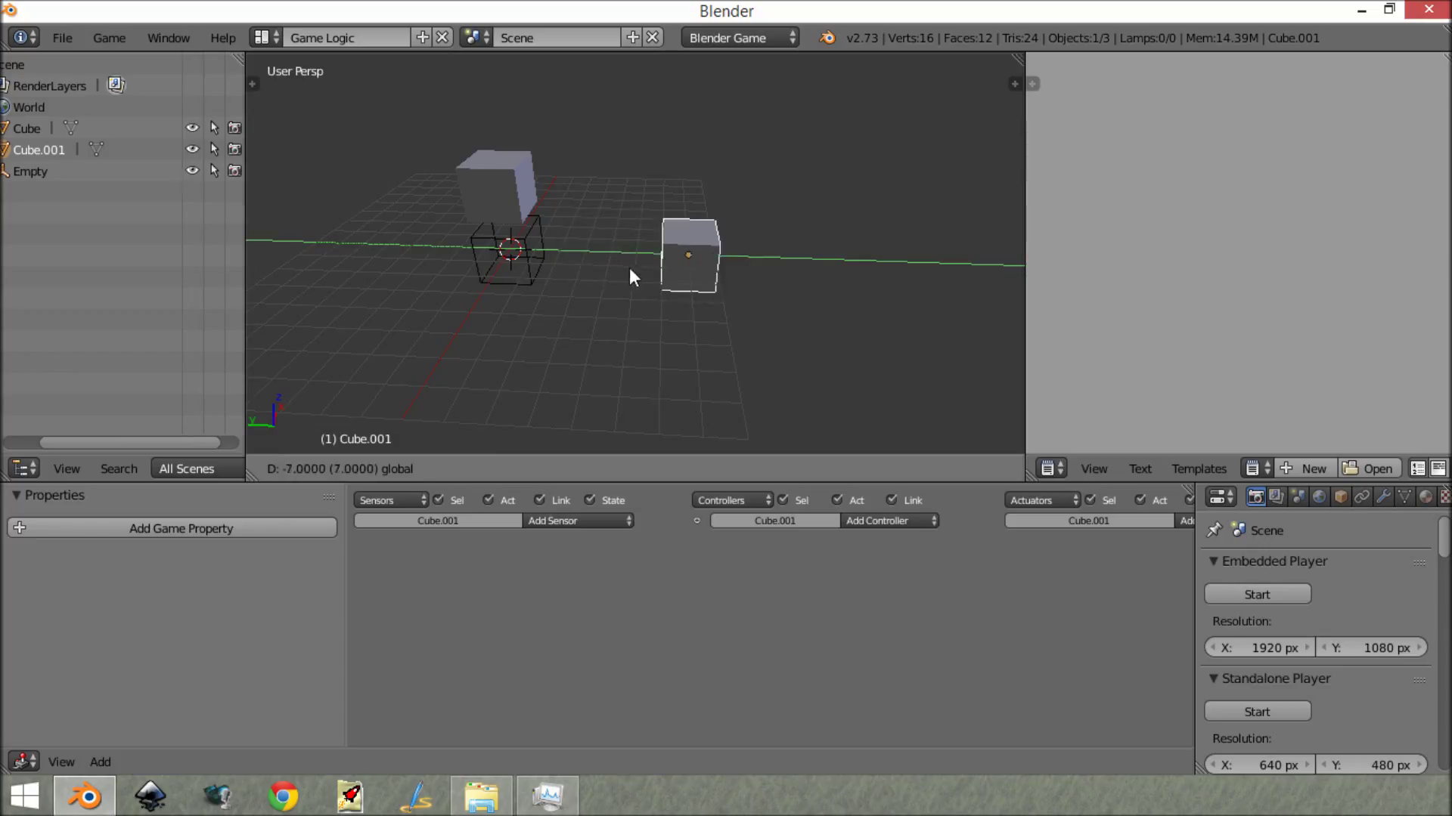
click(689, 256)
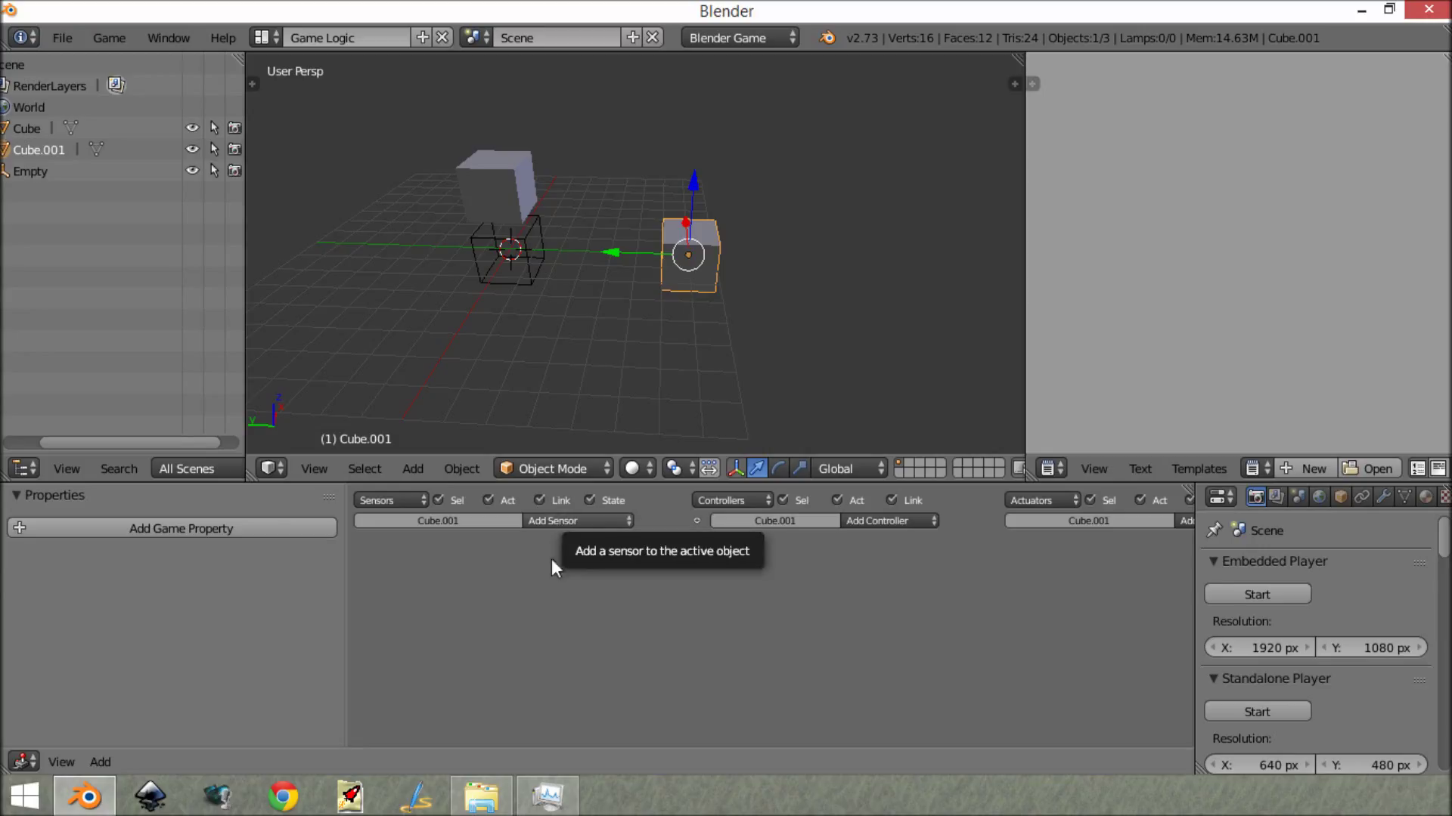
mouse_move(441, 322)
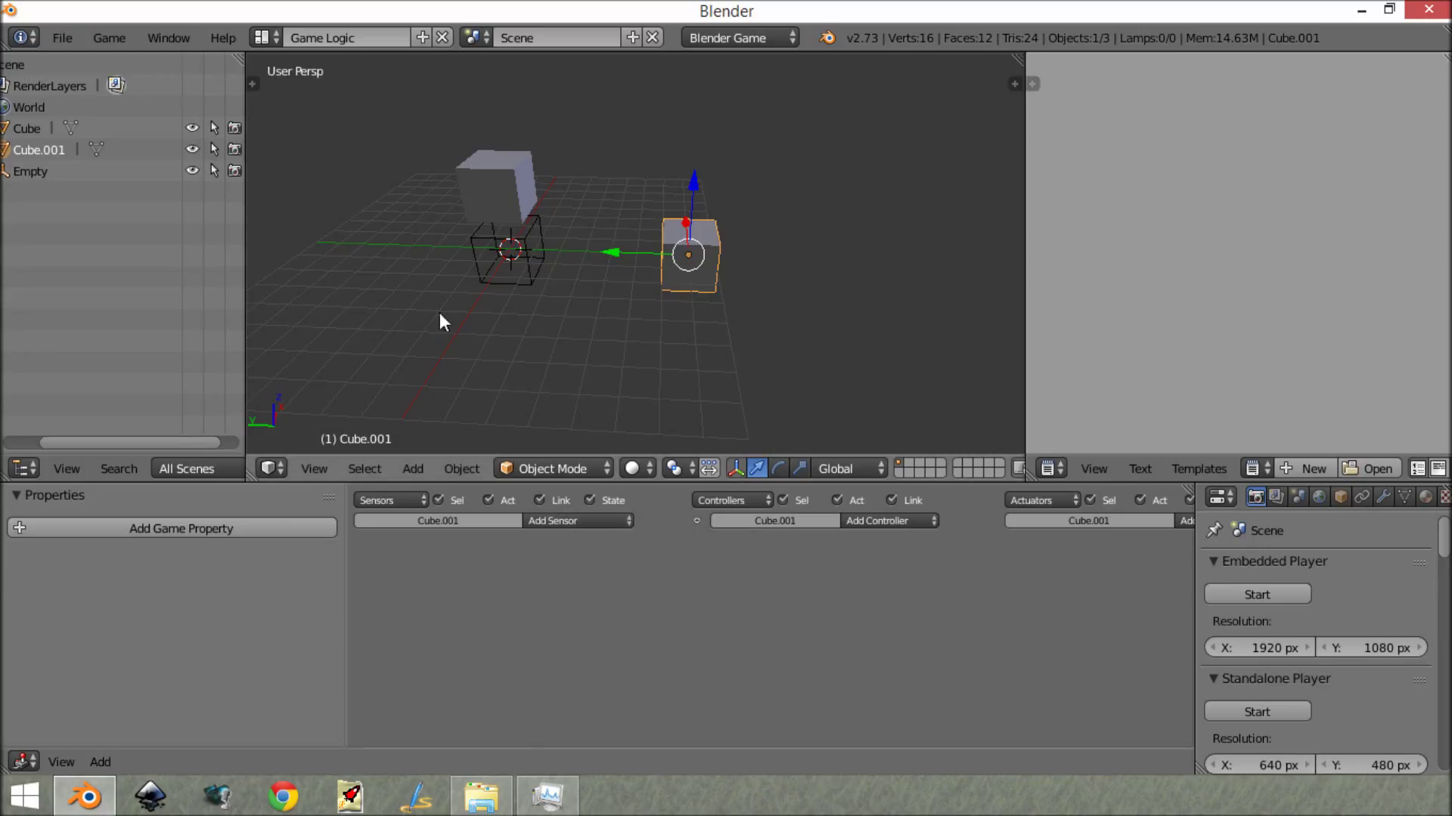
mouse_move(553, 528)
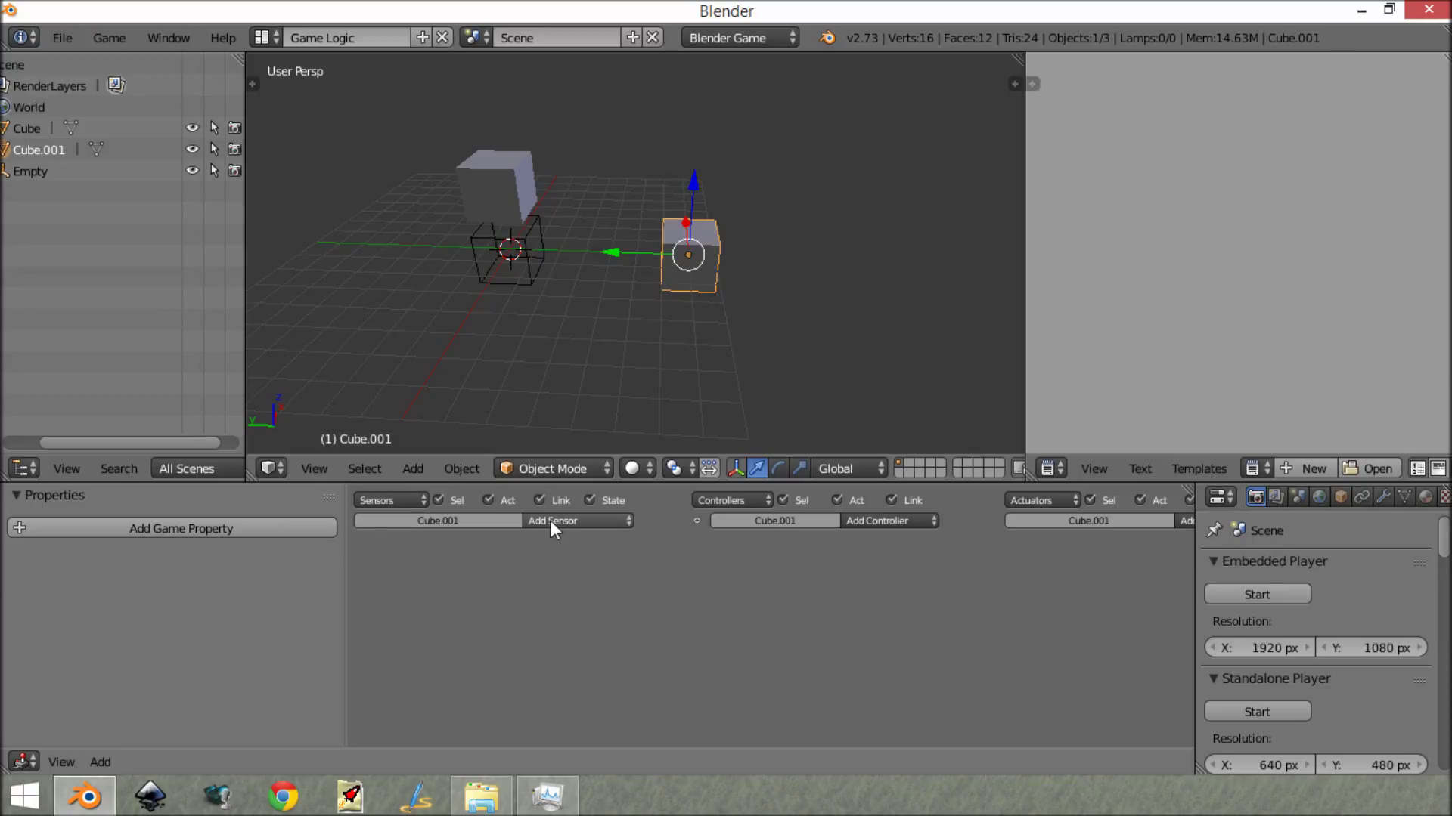
mouse_move(547, 535)
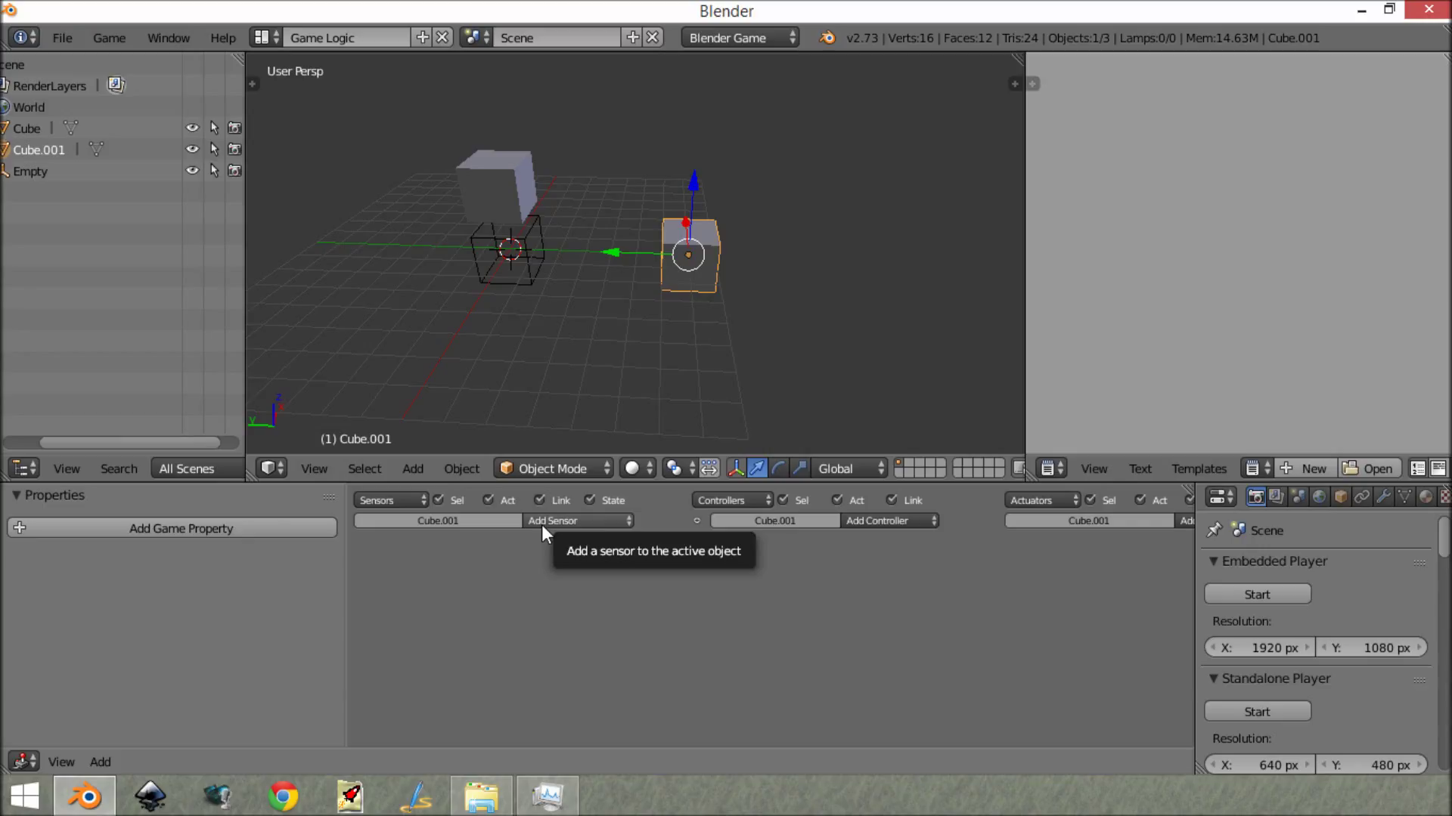
mouse_move(558, 534)
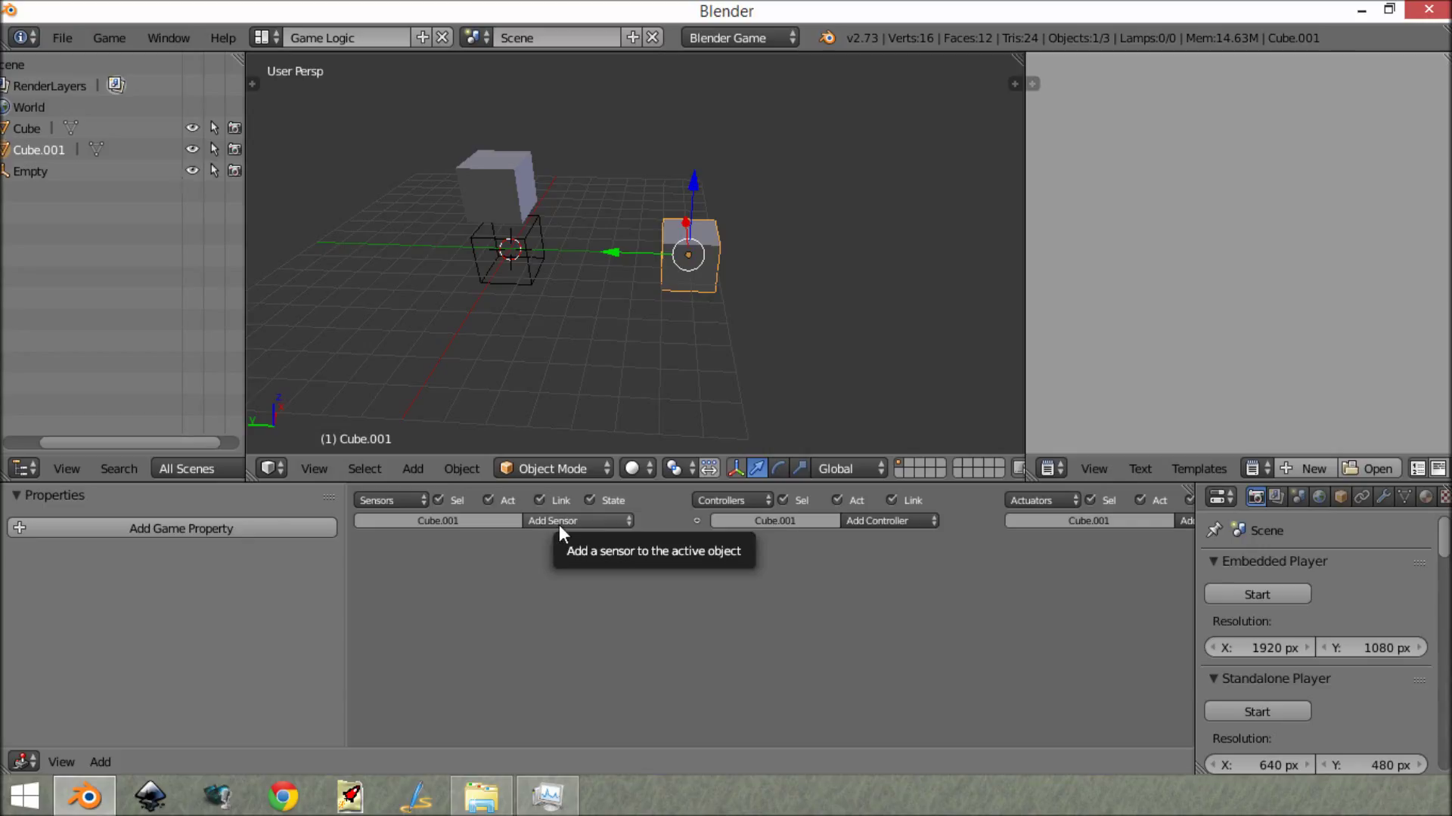
Step: Give Cube.001 a Message sensor for subject 'end' and an Edit Object actuator set to End Object
click(578, 521)
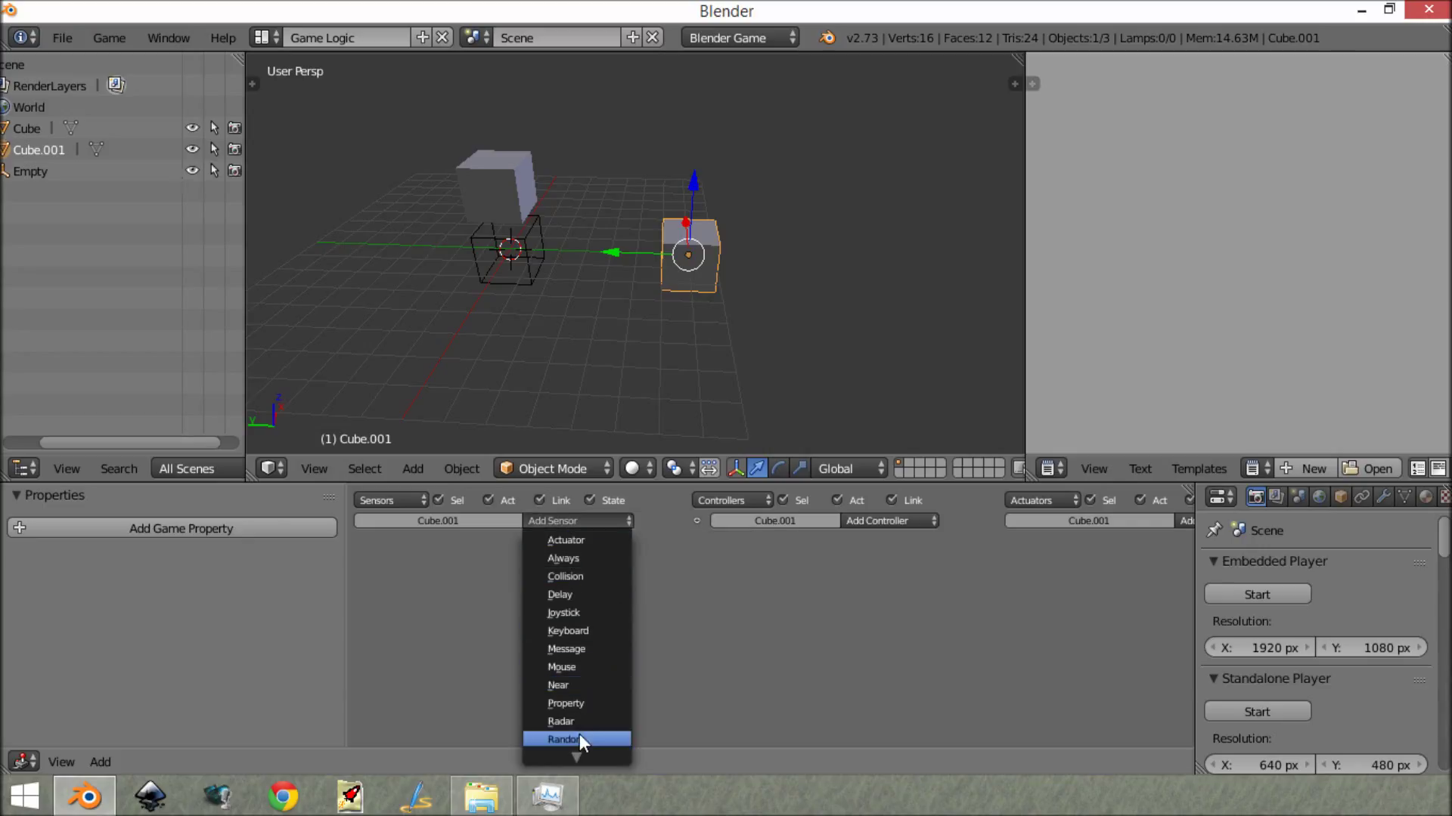
mouse_move(585, 703)
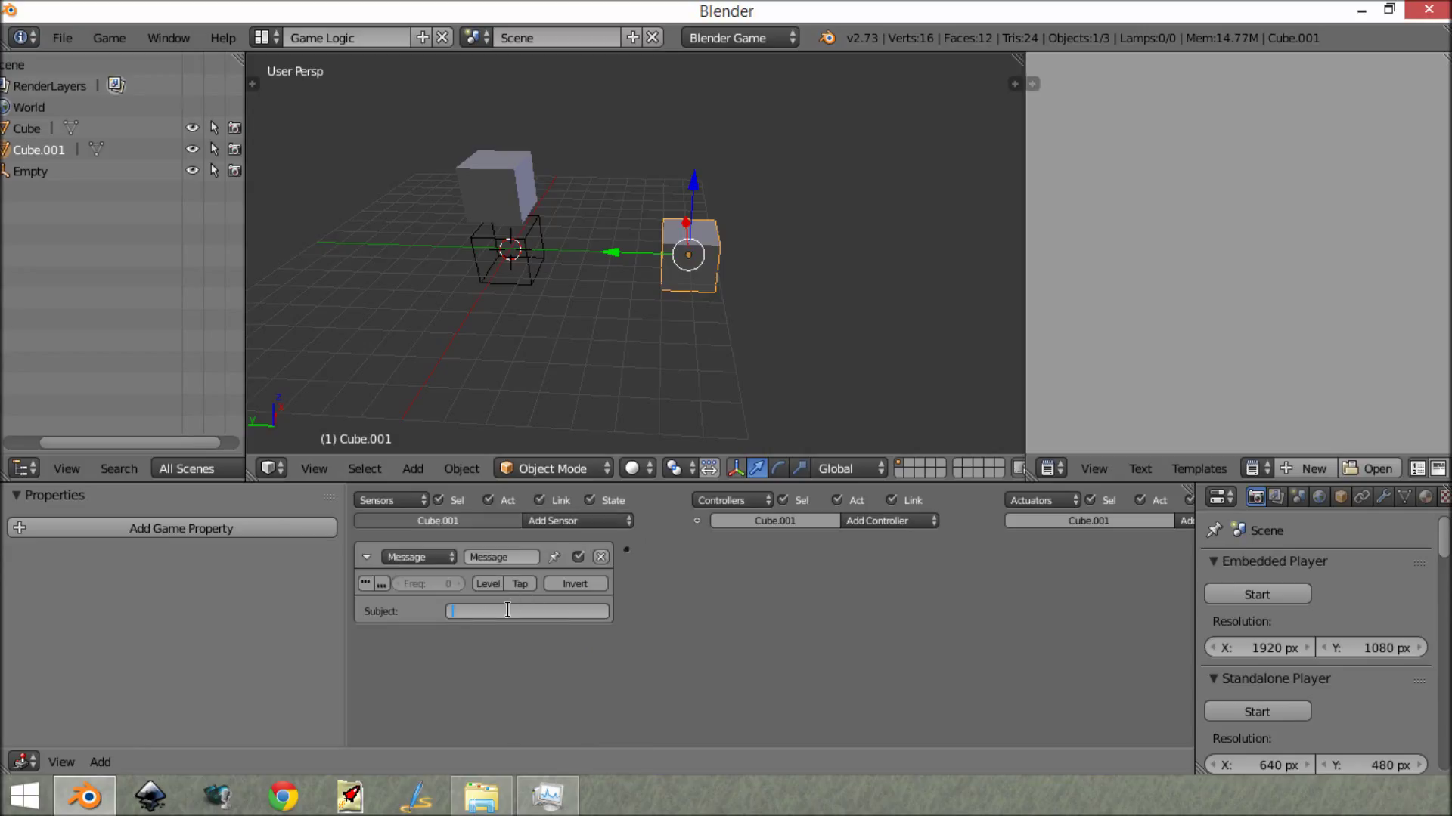
text(end)
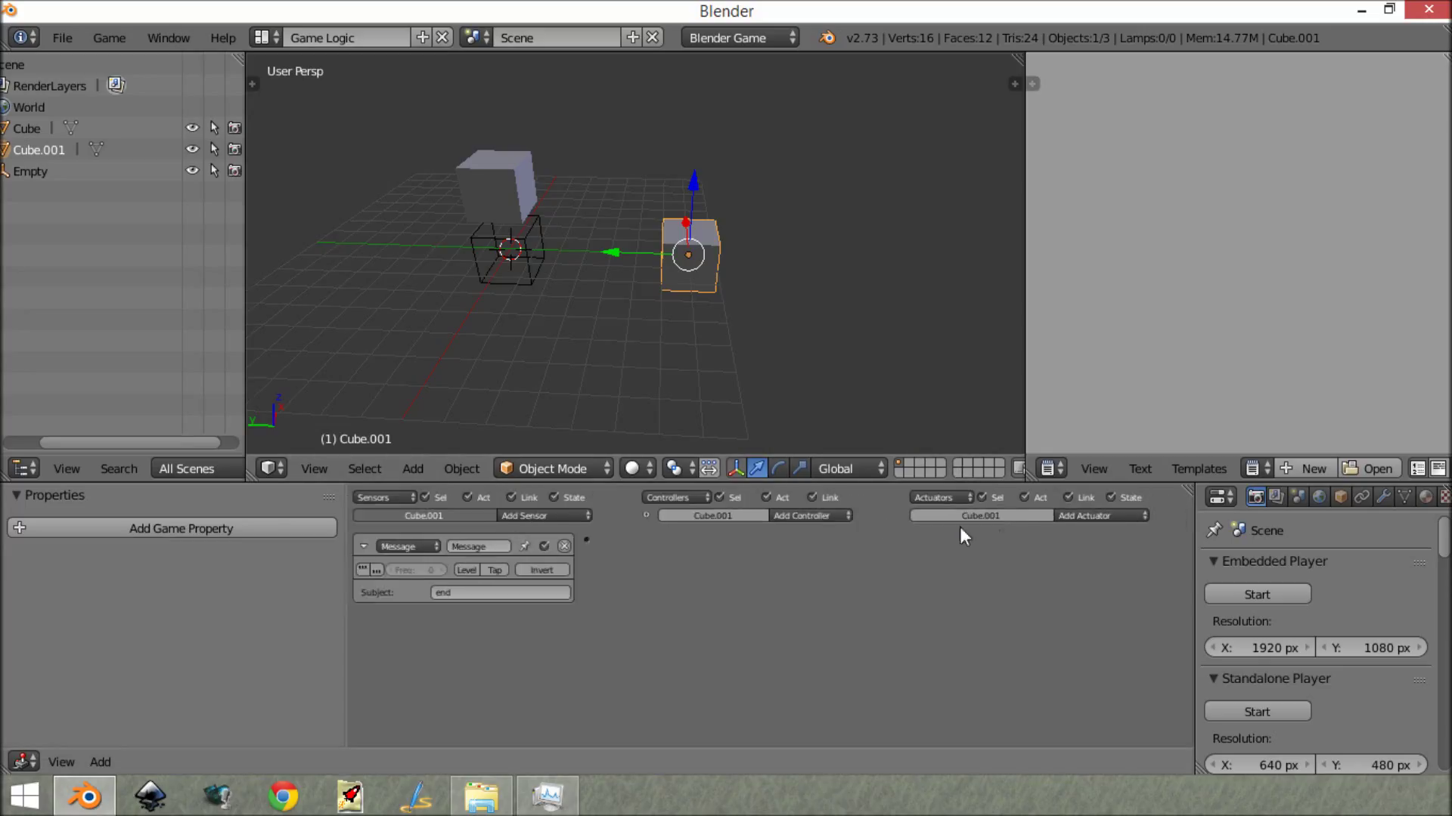
click(1115, 517)
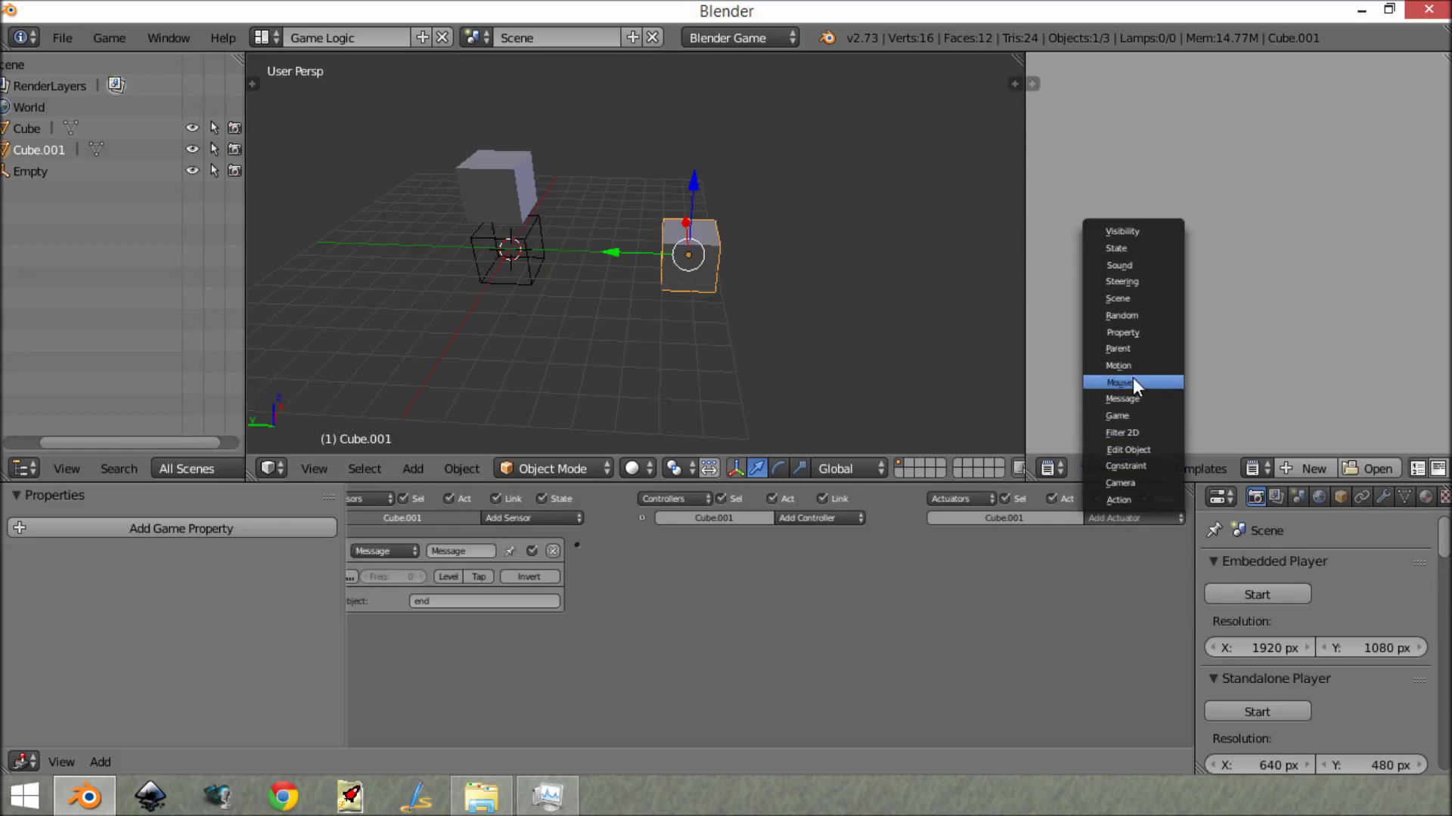
mouse_move(1140, 332)
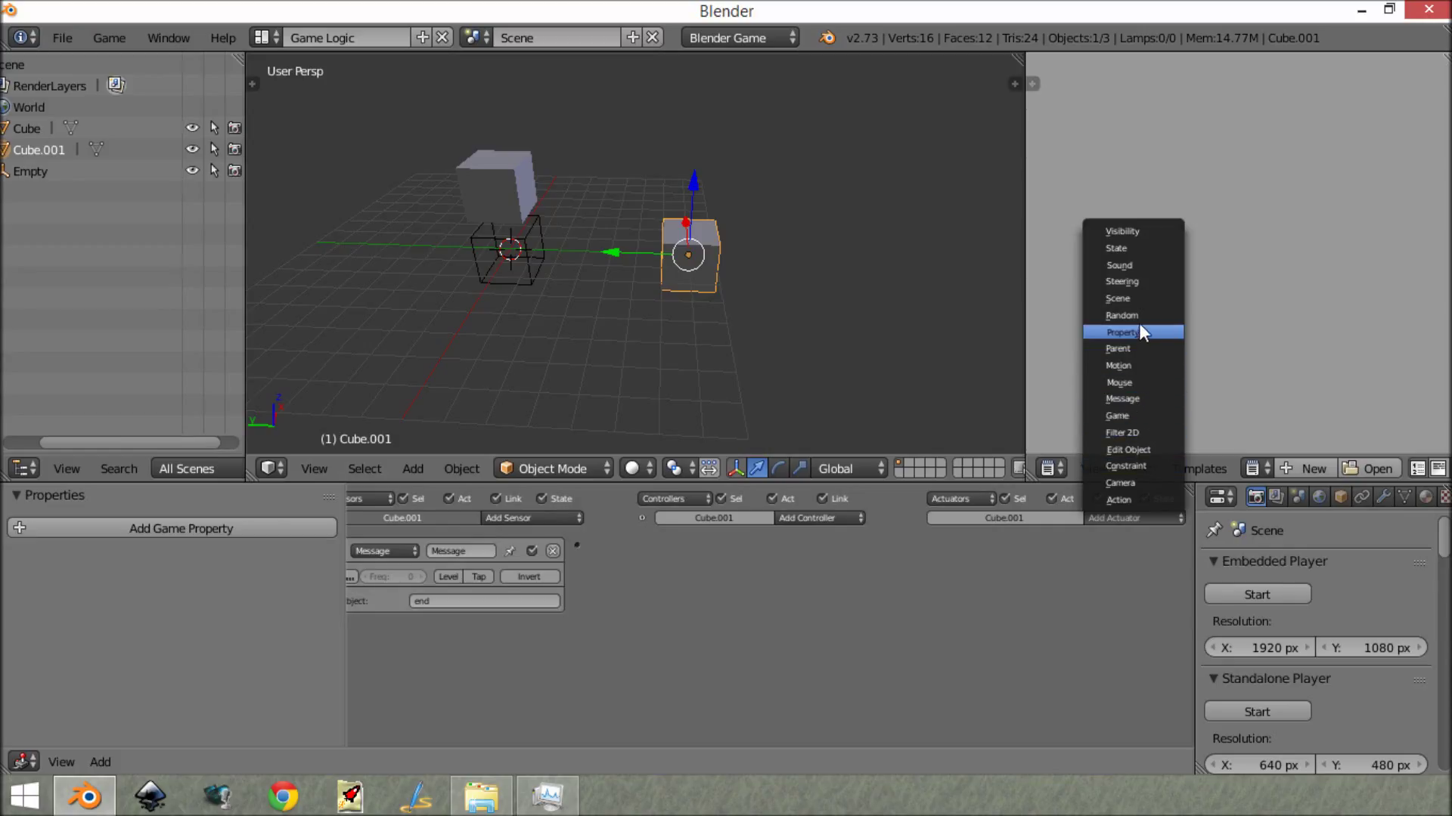
mouse_move(1149, 453)
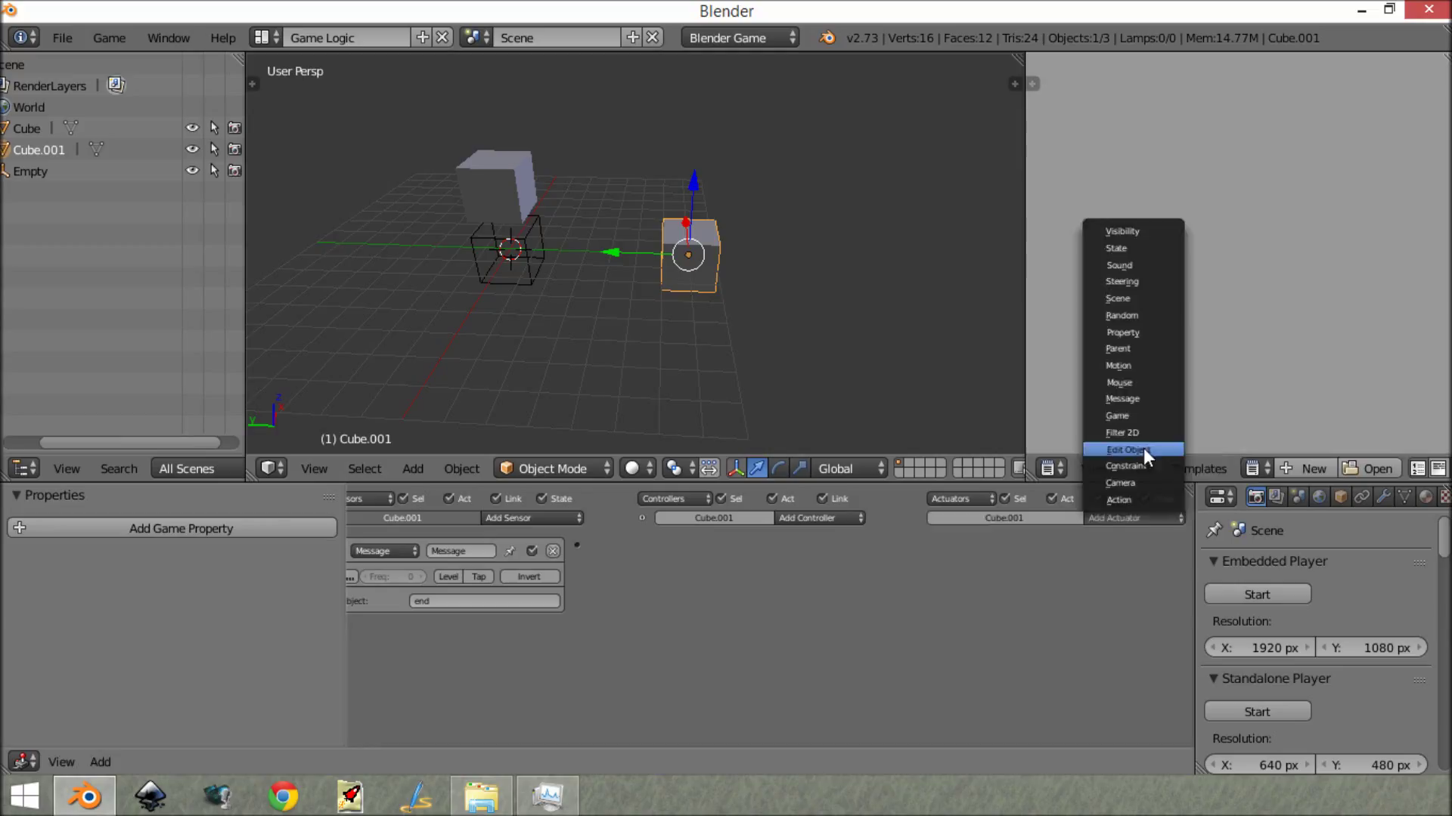
click(1126, 449)
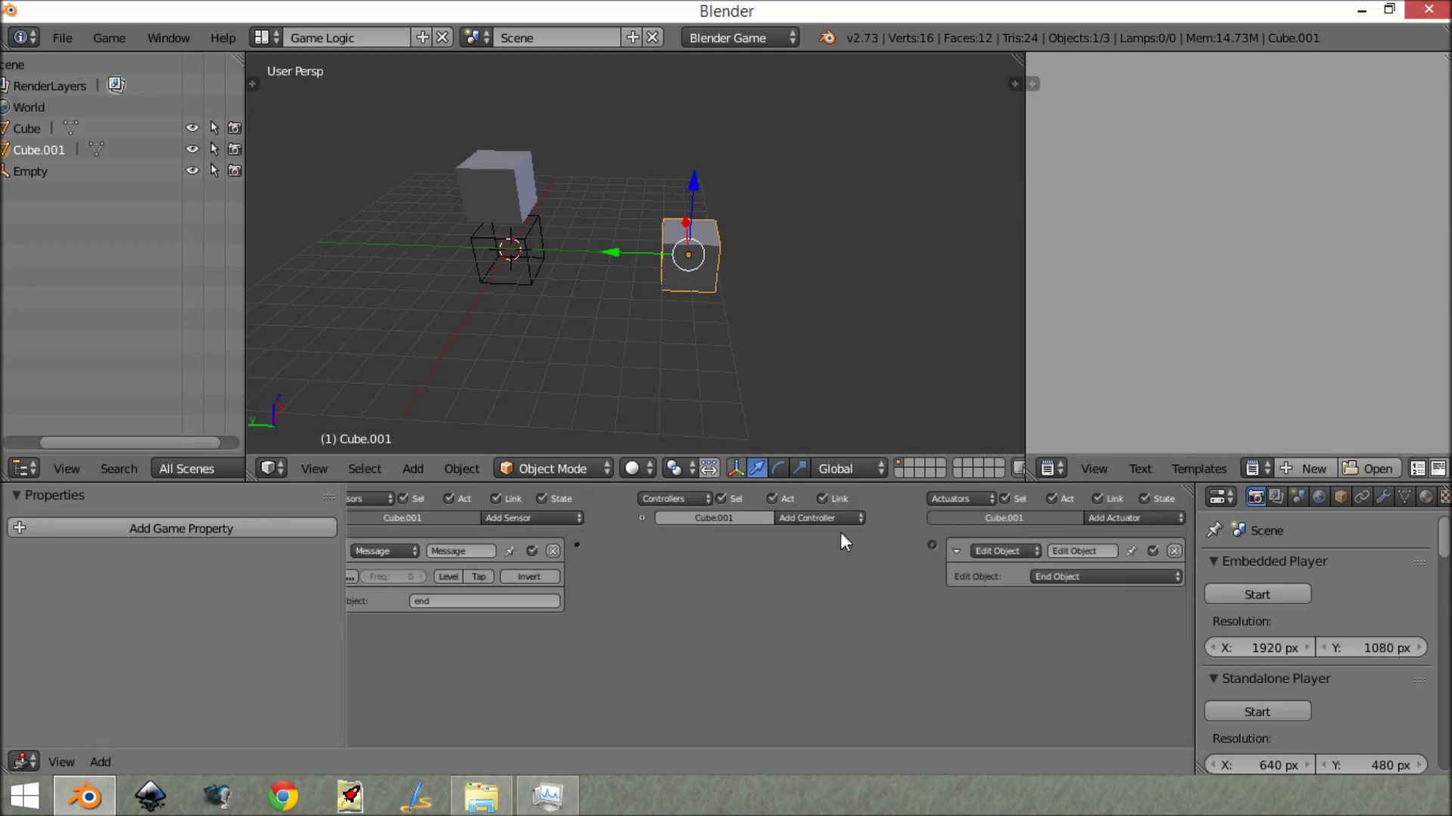
Step: Review the Empty's Near sensor bricks and reselect the Cube with its 'player' property
drag(576, 544, 933, 545)
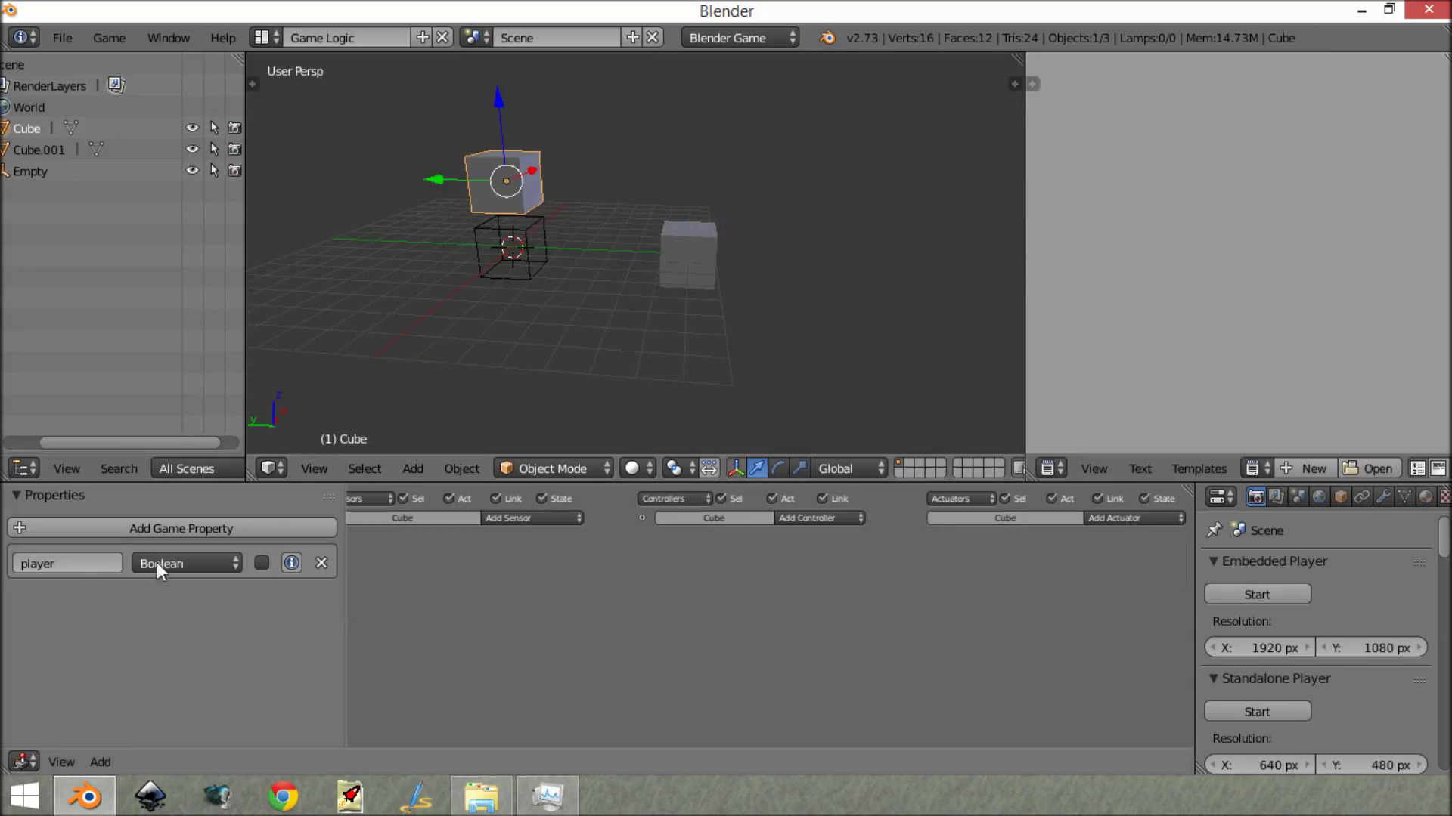
mouse_move(535, 234)
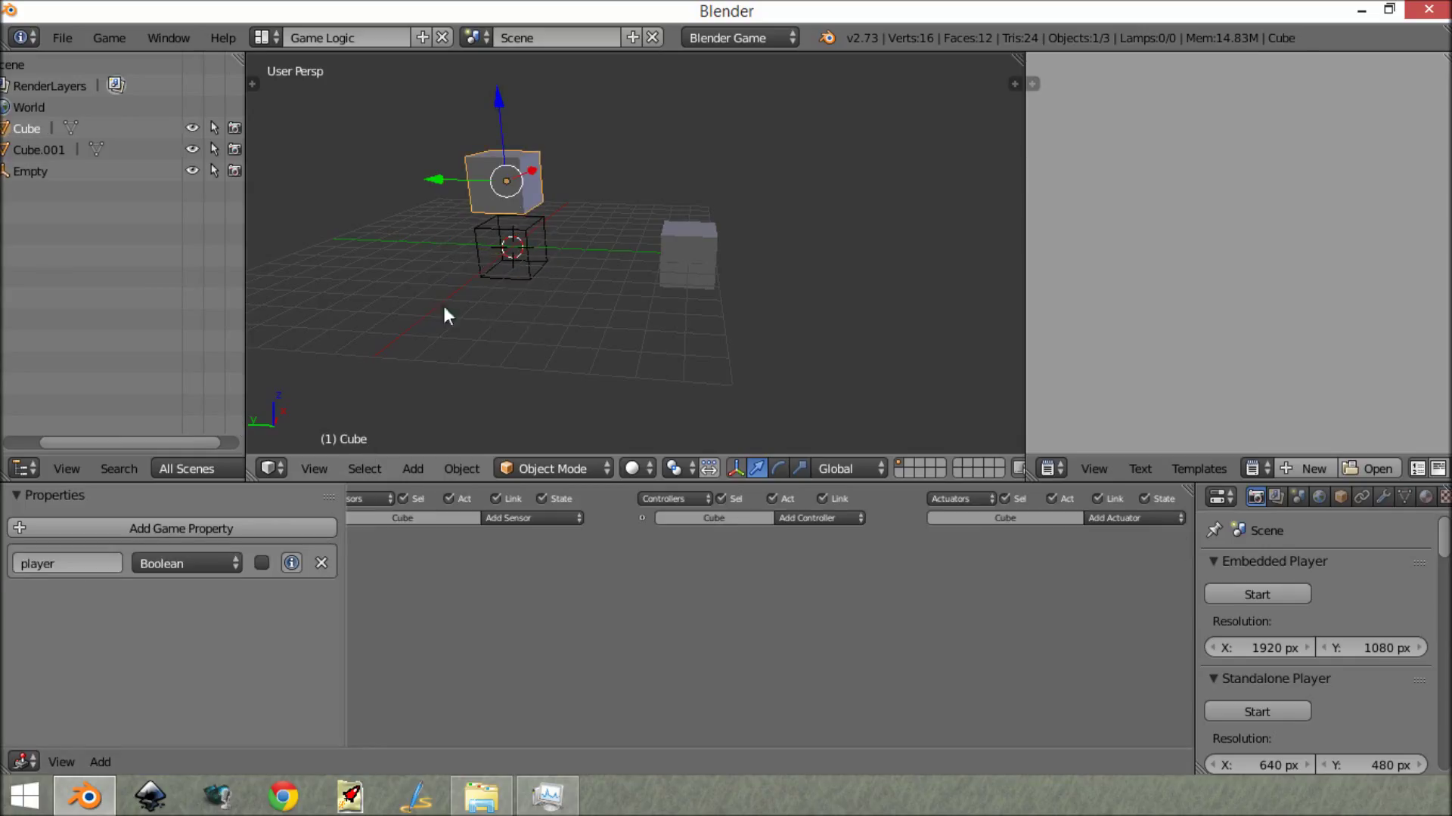
click(509, 265)
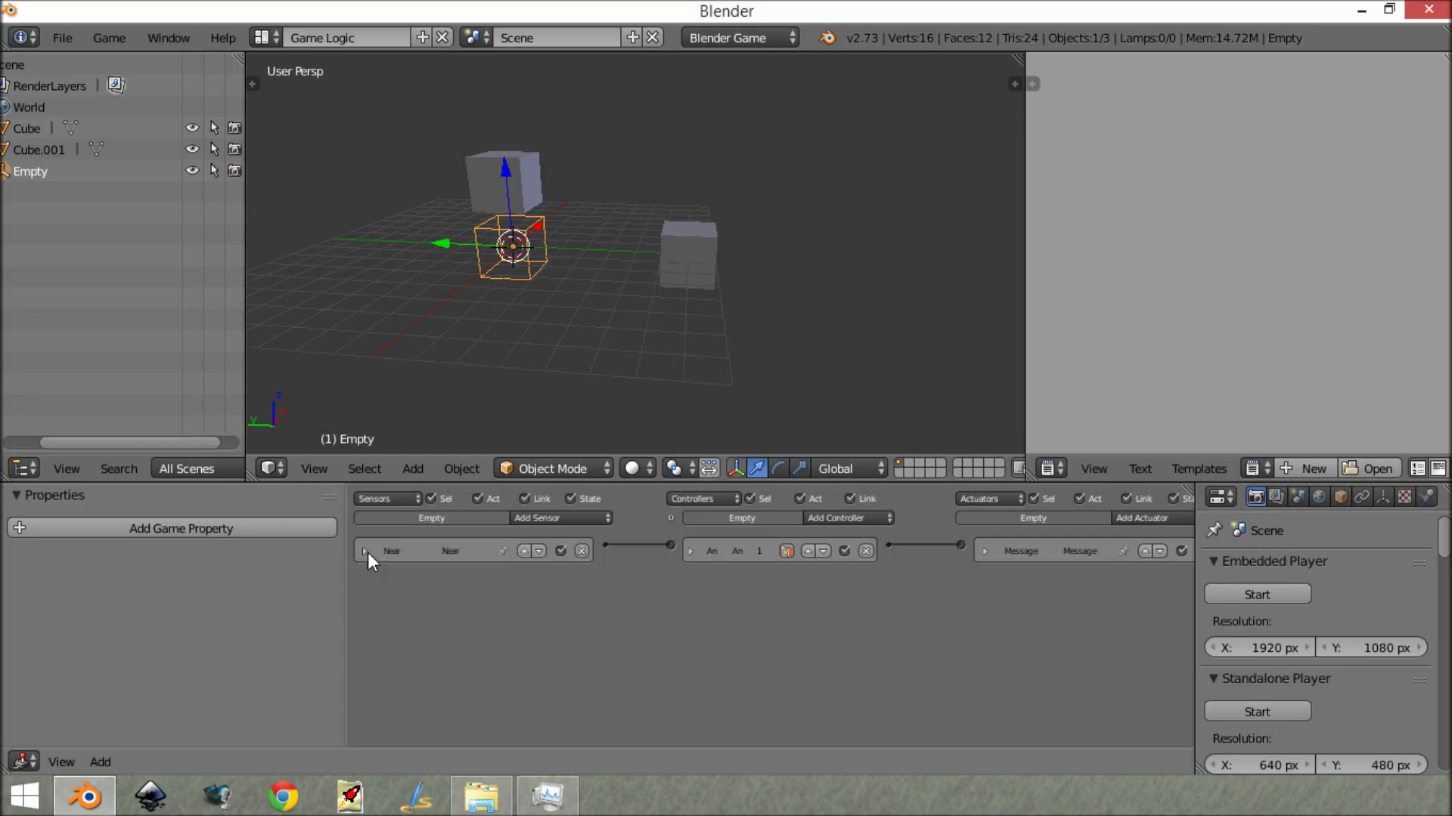
click(502, 178)
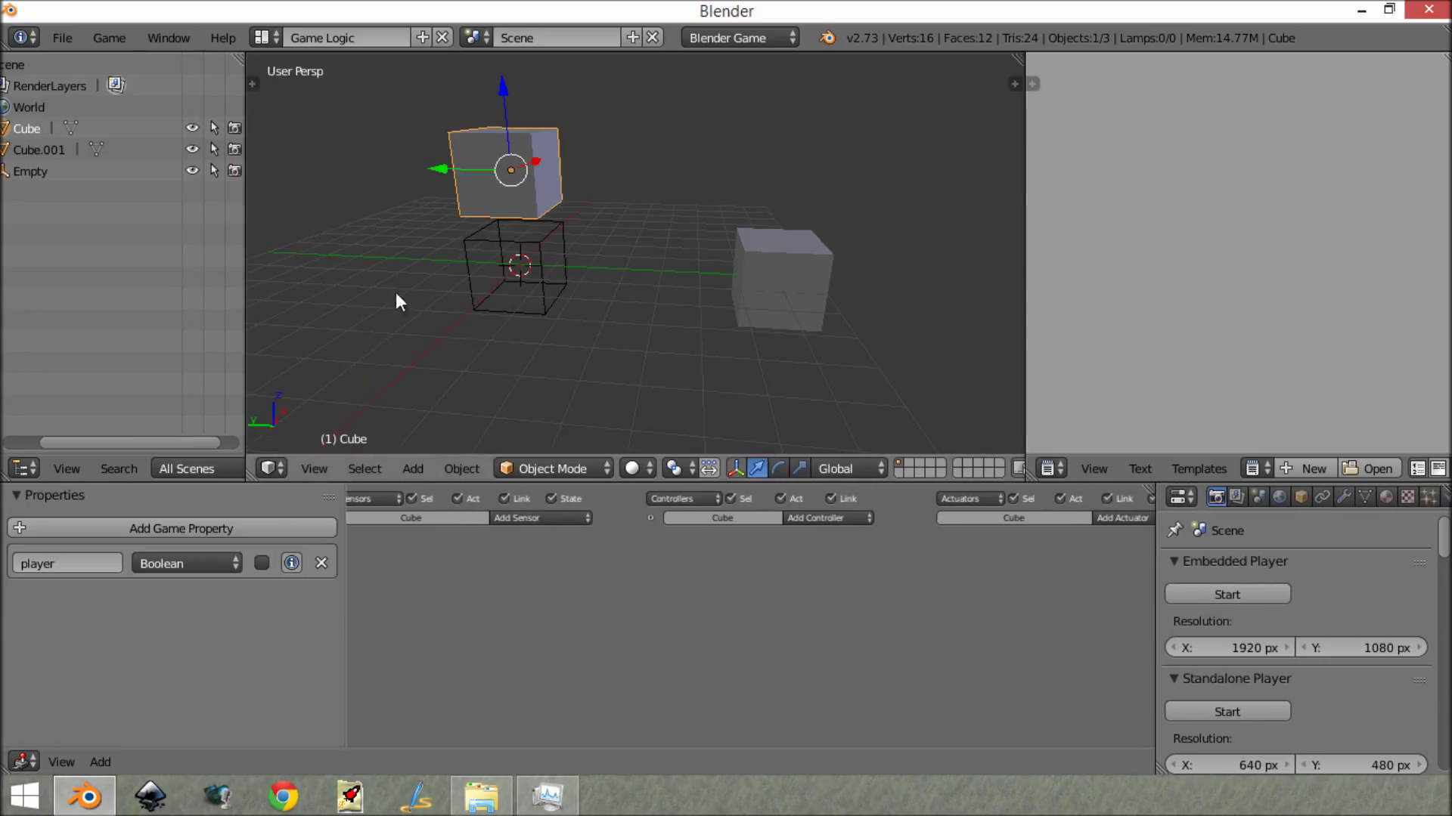
mouse_move(552, 189)
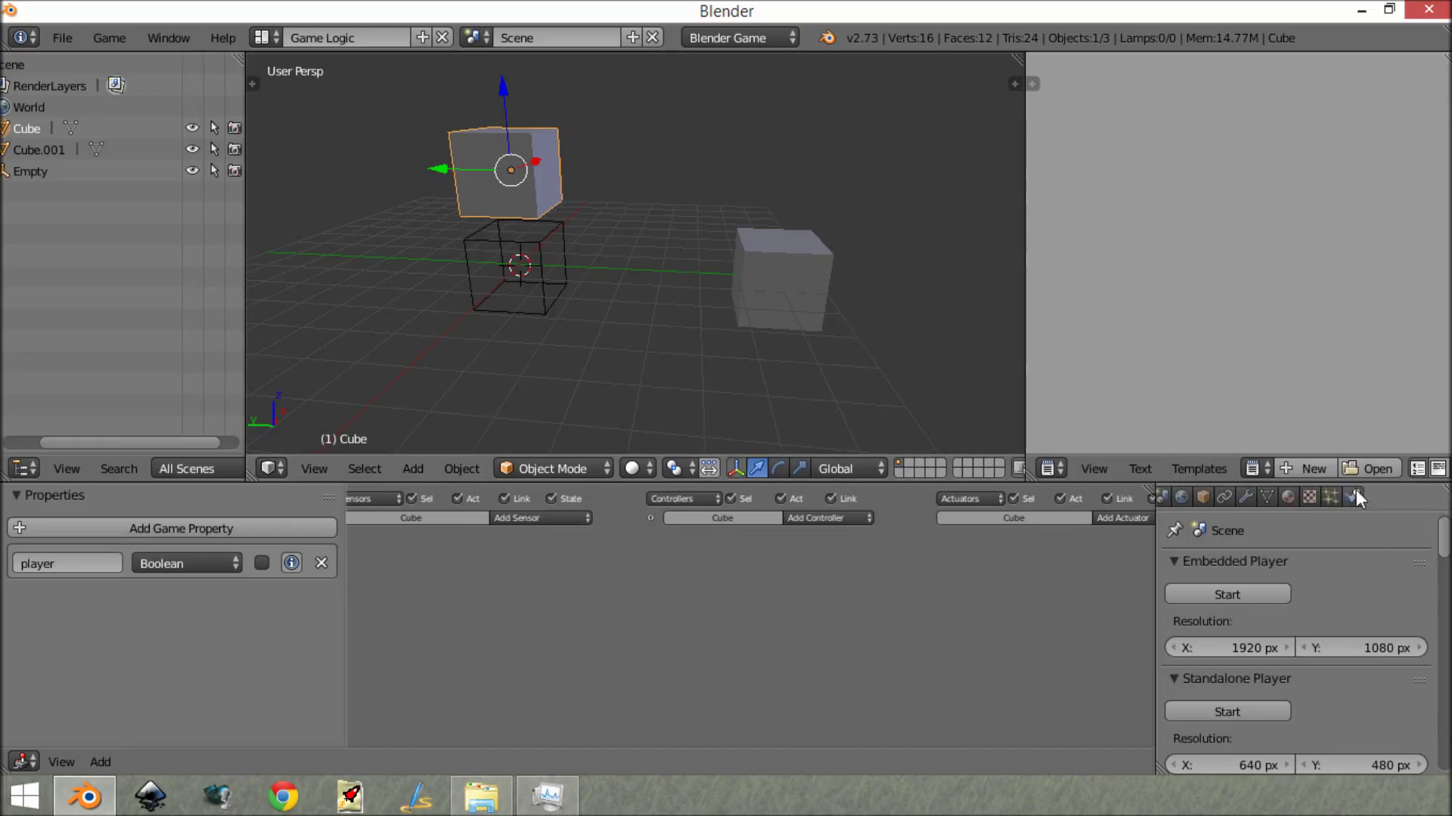
Step: Enable Actor on the Cube and set its physics type to Dynamic
click(1349, 497)
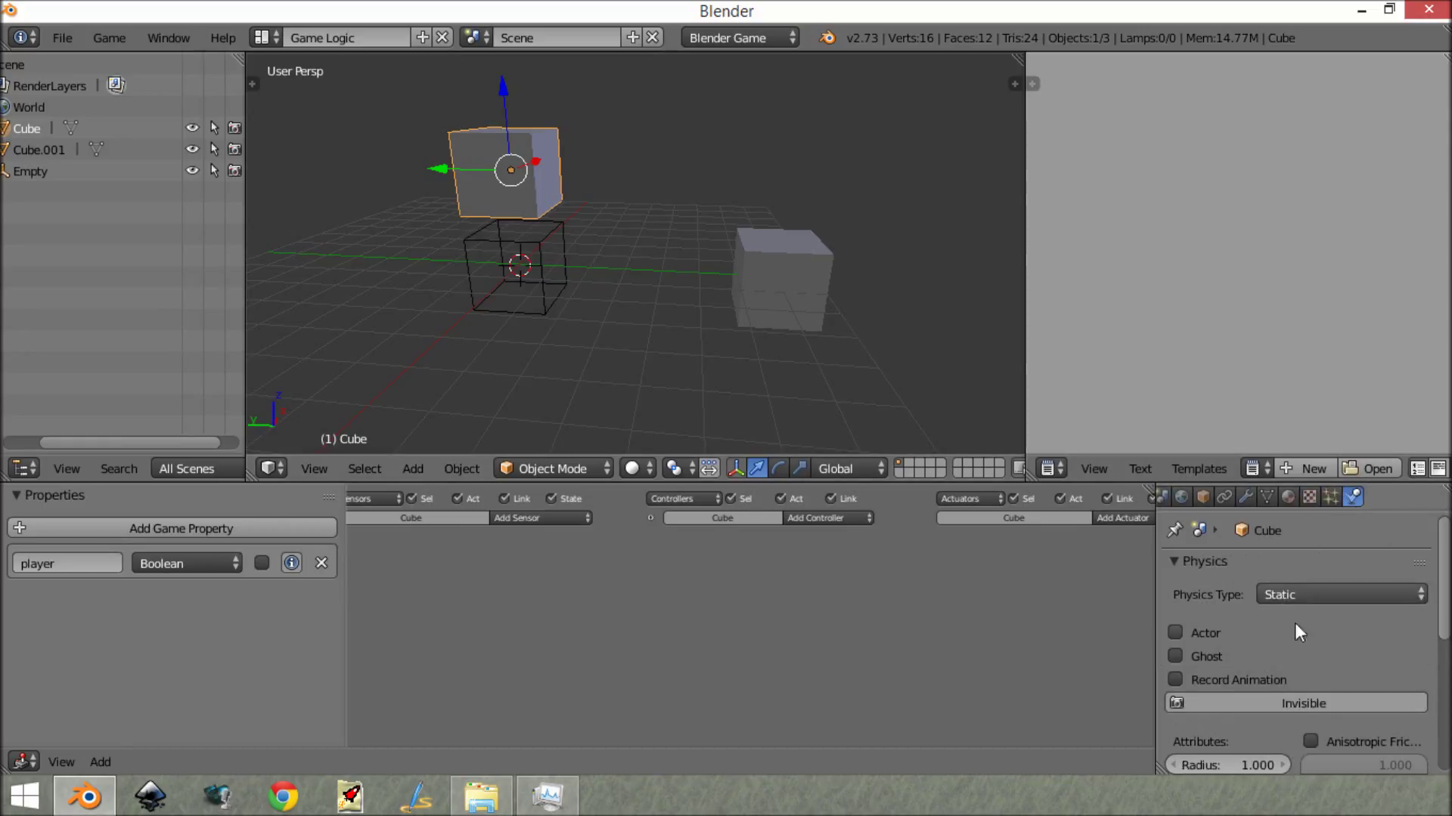
mouse_move(1262, 579)
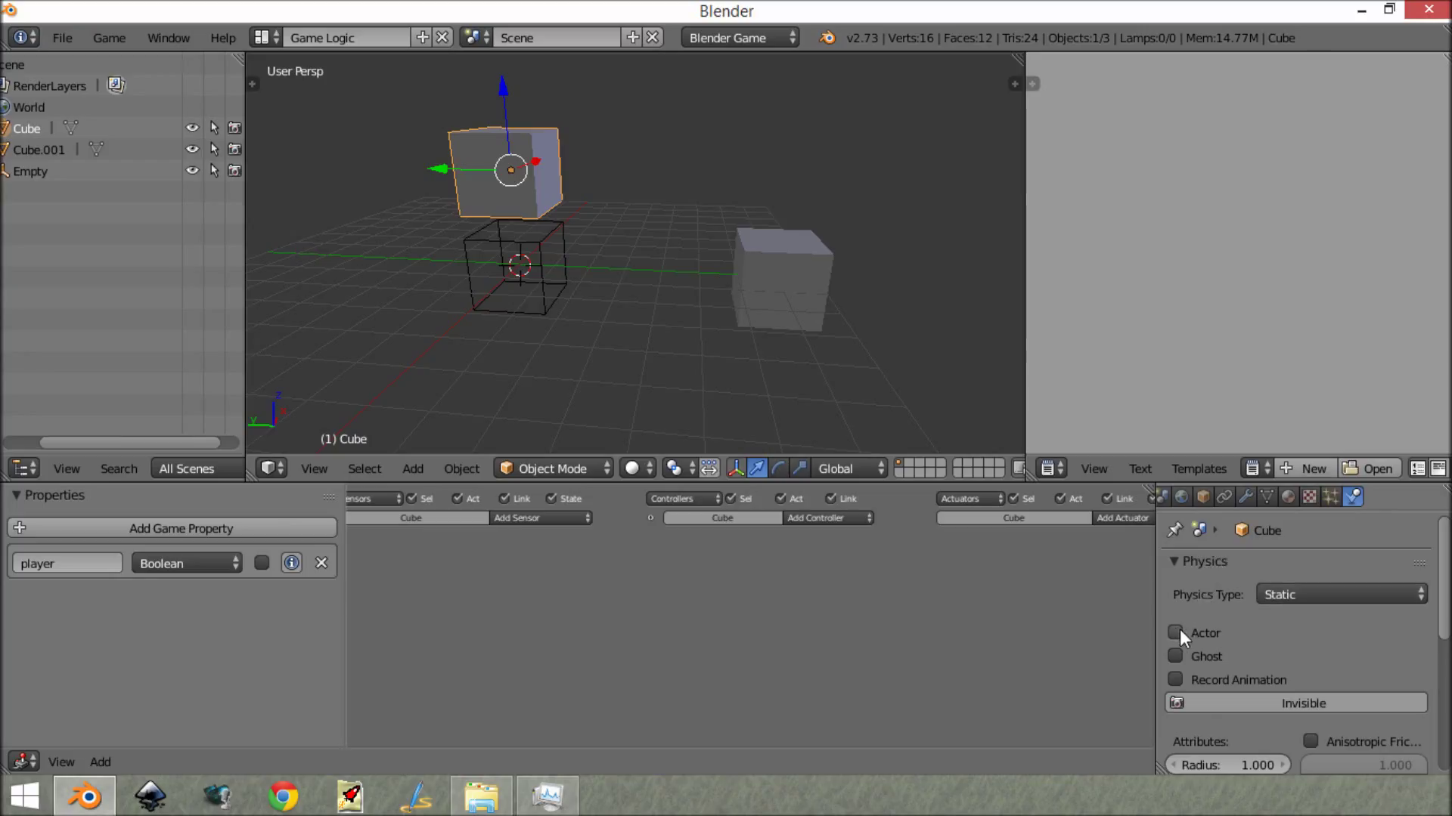
click(1177, 633)
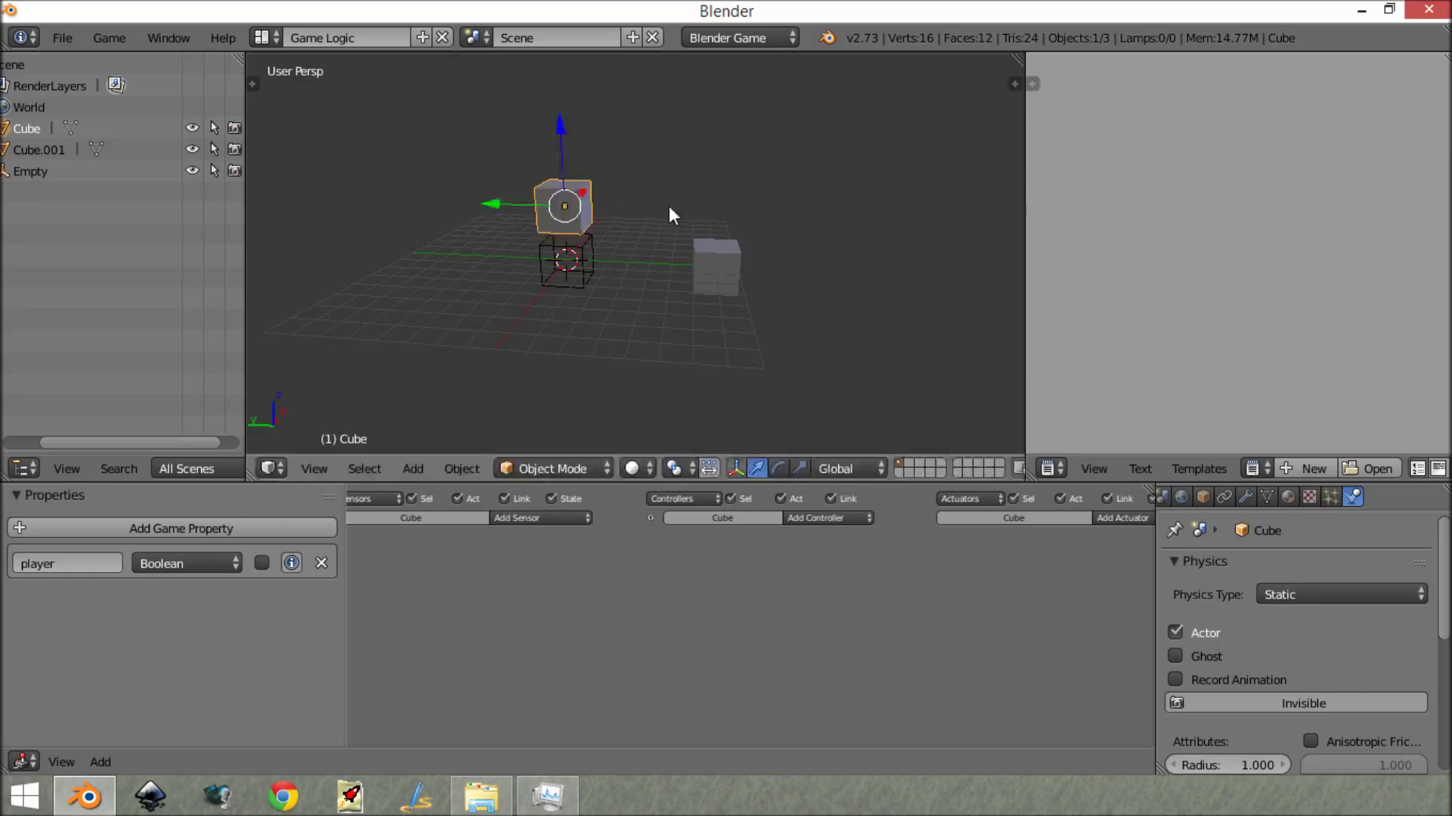
click(1342, 594)
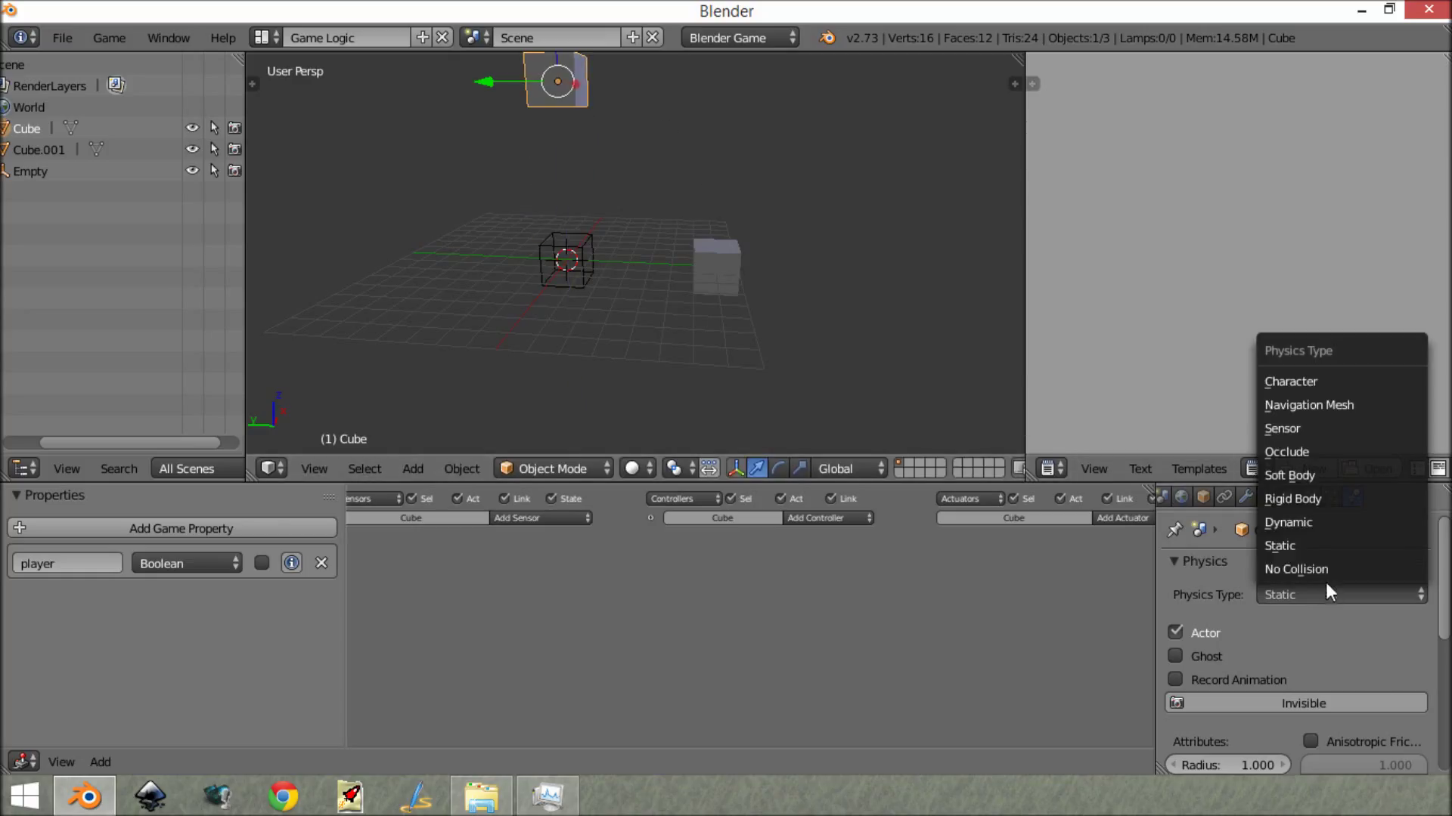
click(1288, 522)
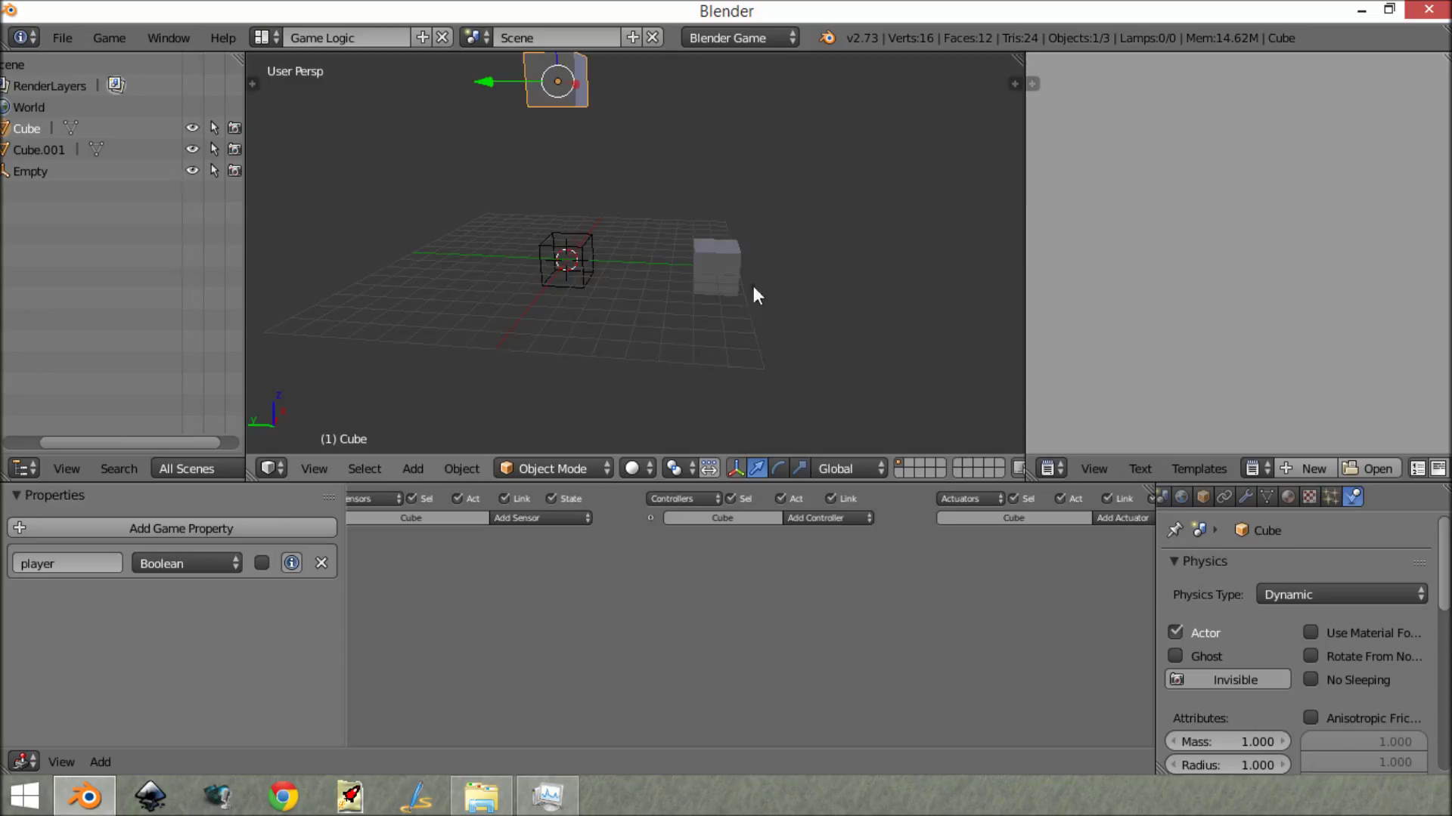
Step: Check Cube.001's logic bricks, then show the Empty's Near sensor, controller and Message actuator
click(715, 269)
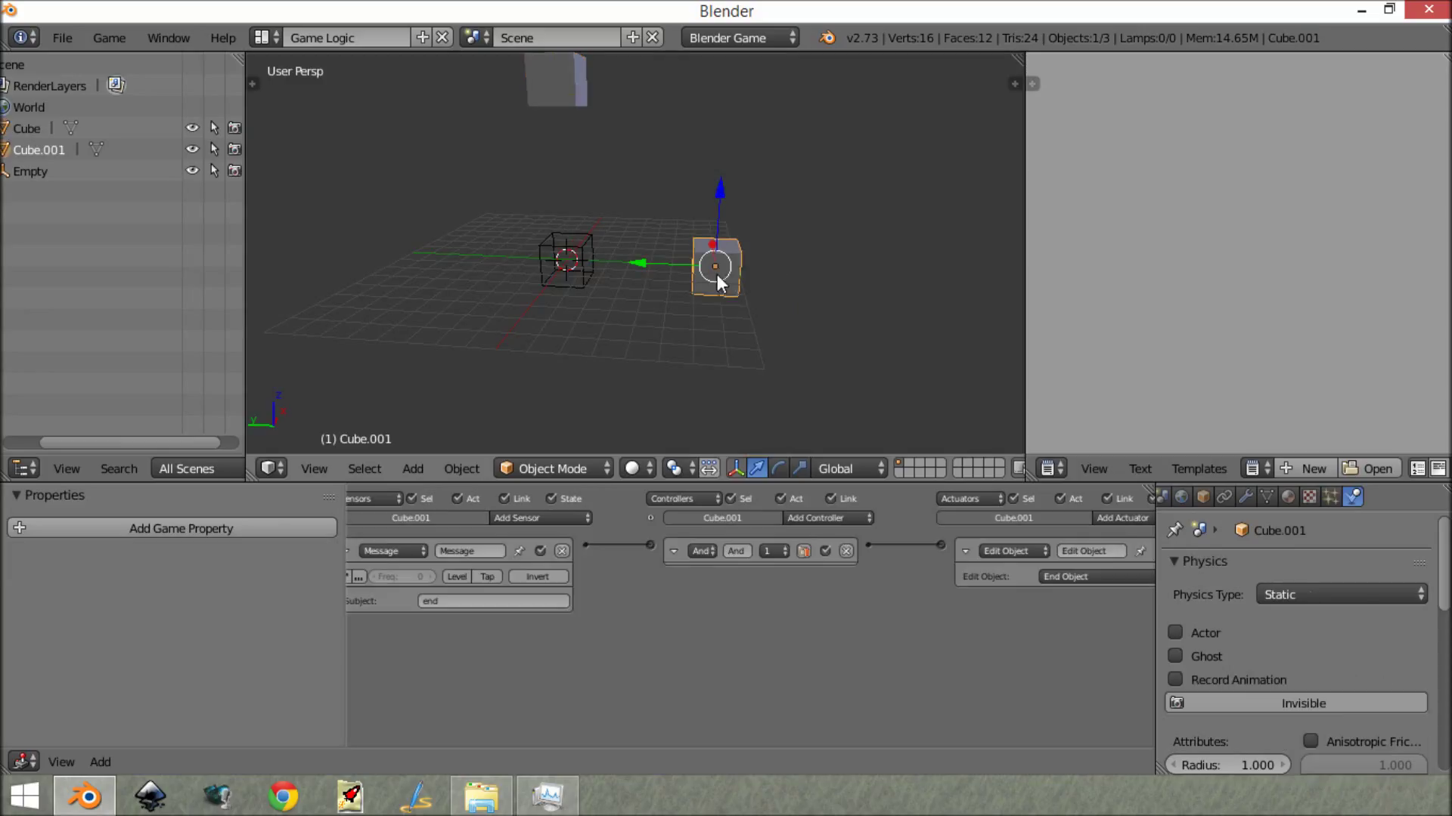
mouse_move(808, 338)
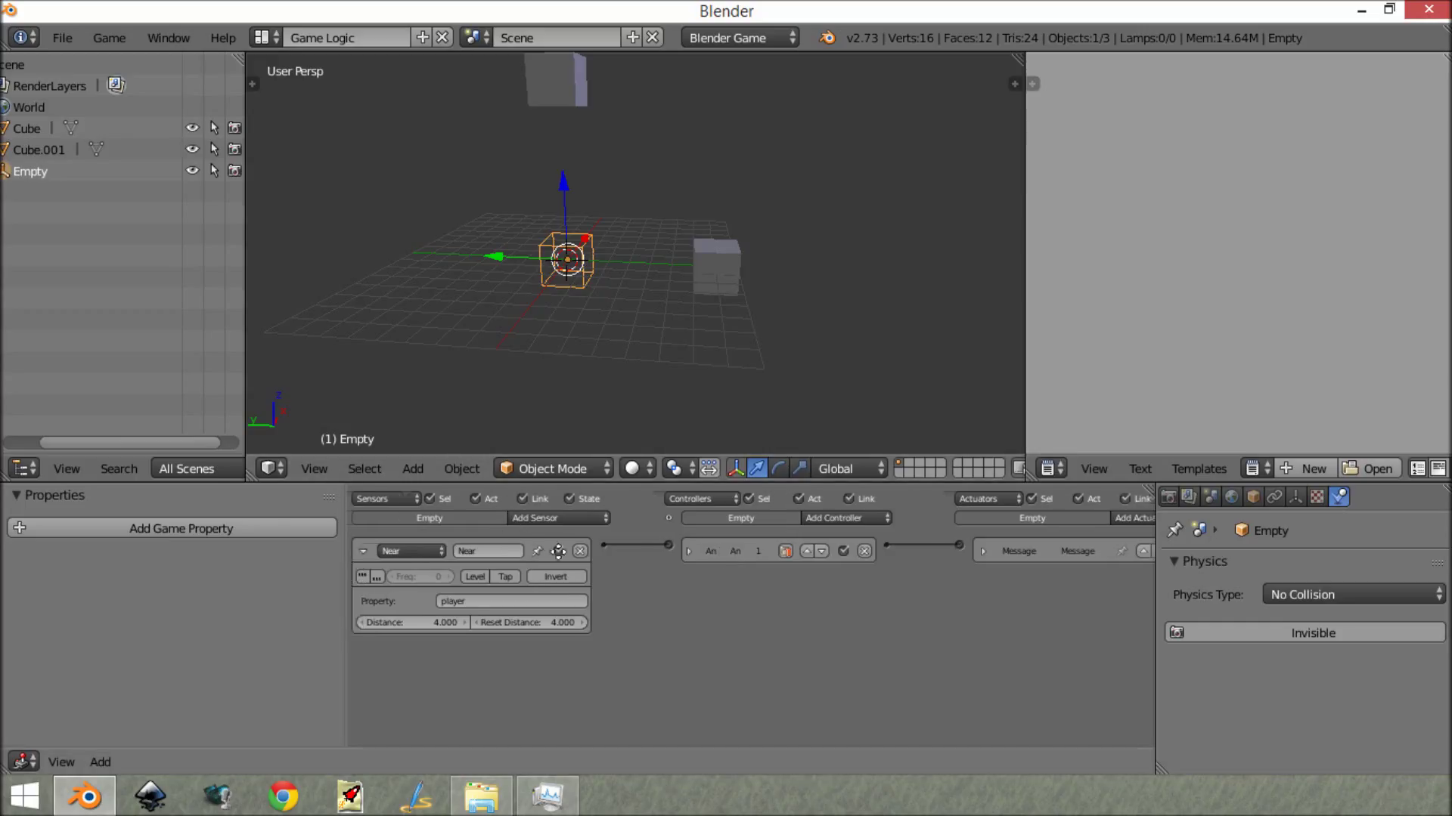
click(363, 551)
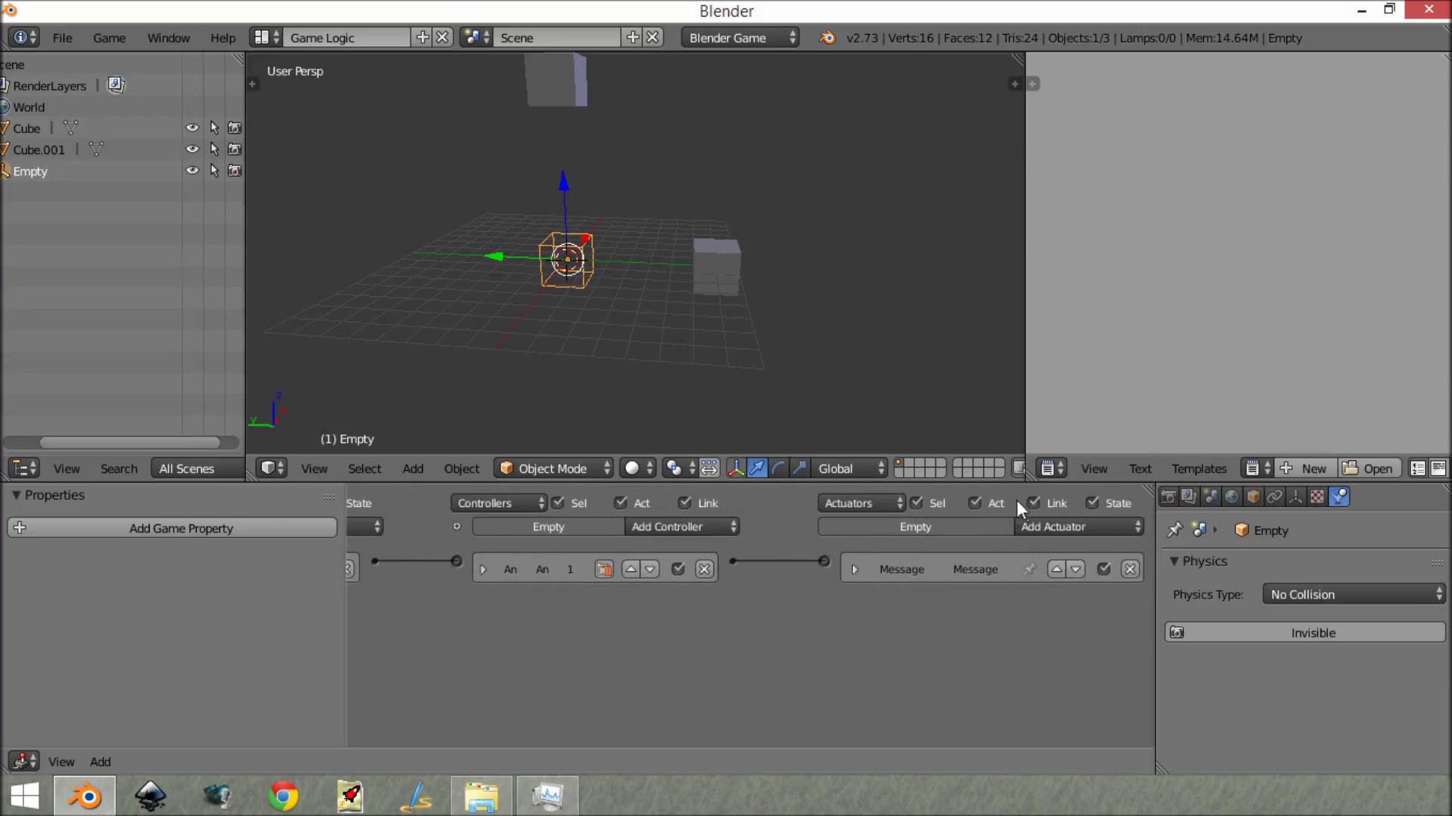
Step: Add a State actuator set to Set State, wired from the Empty's And controller beside the Message actuator
click(1079, 527)
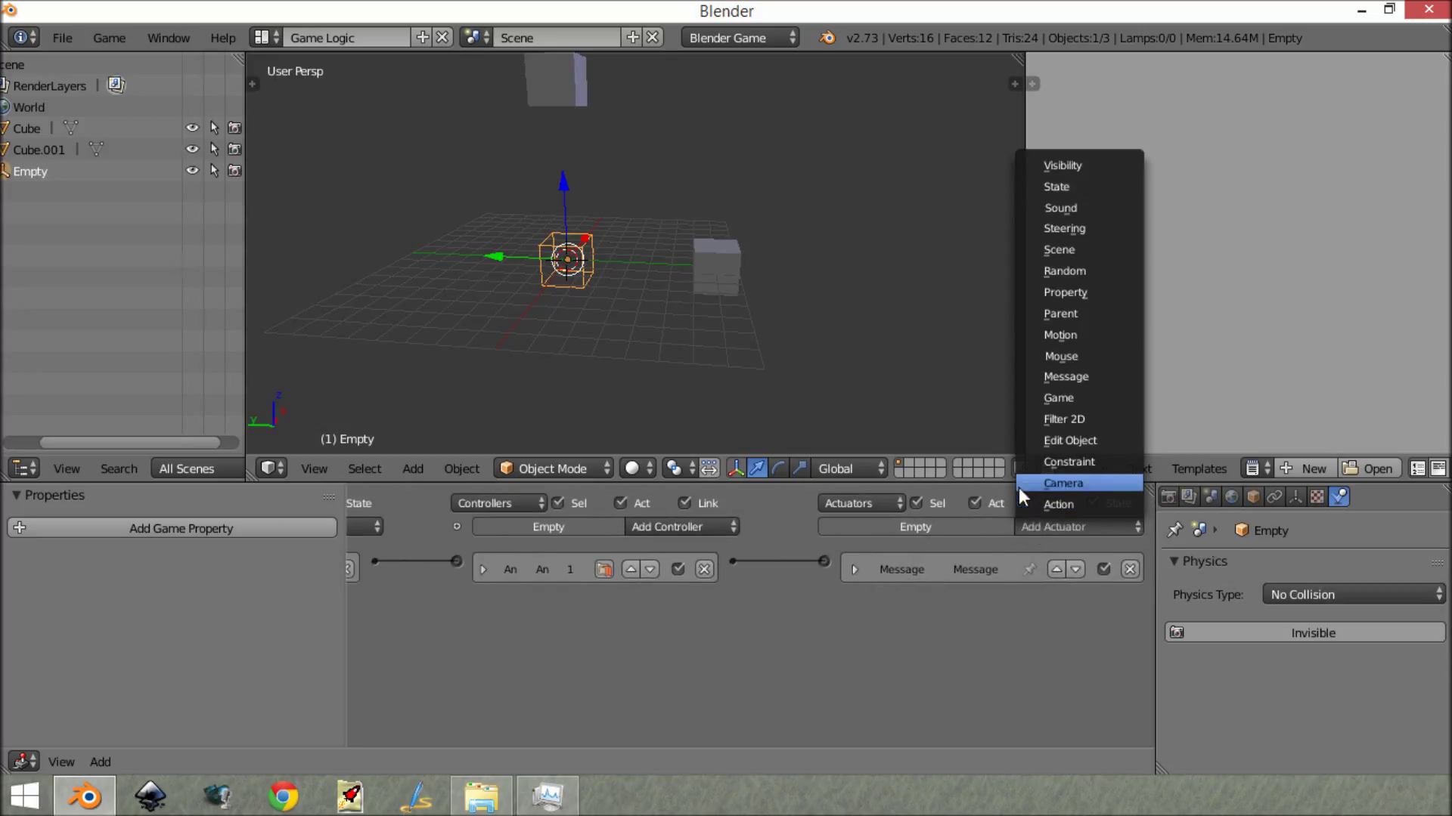
mouse_move(1073, 334)
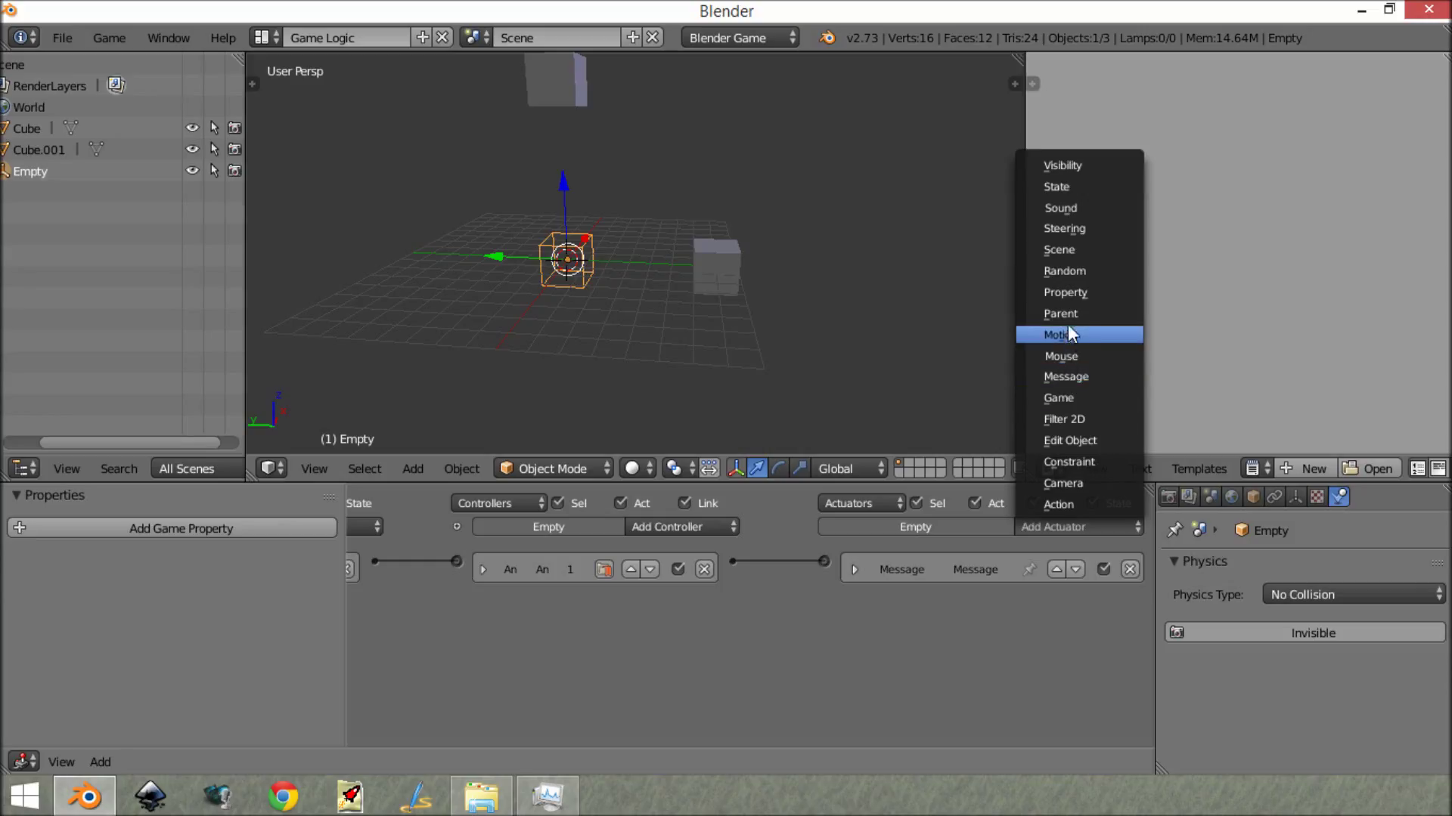
mouse_move(1076, 189)
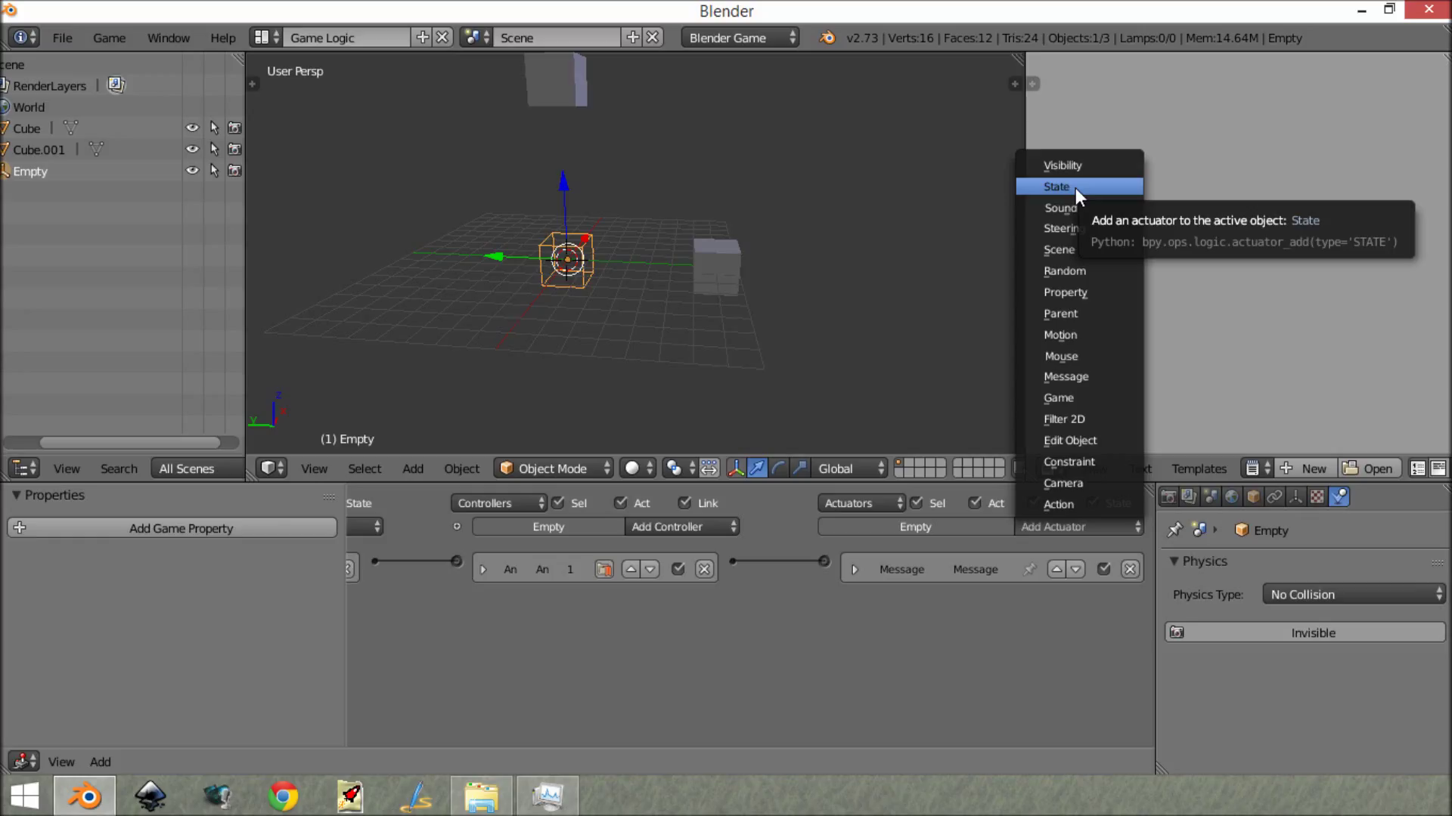
click(1059, 188)
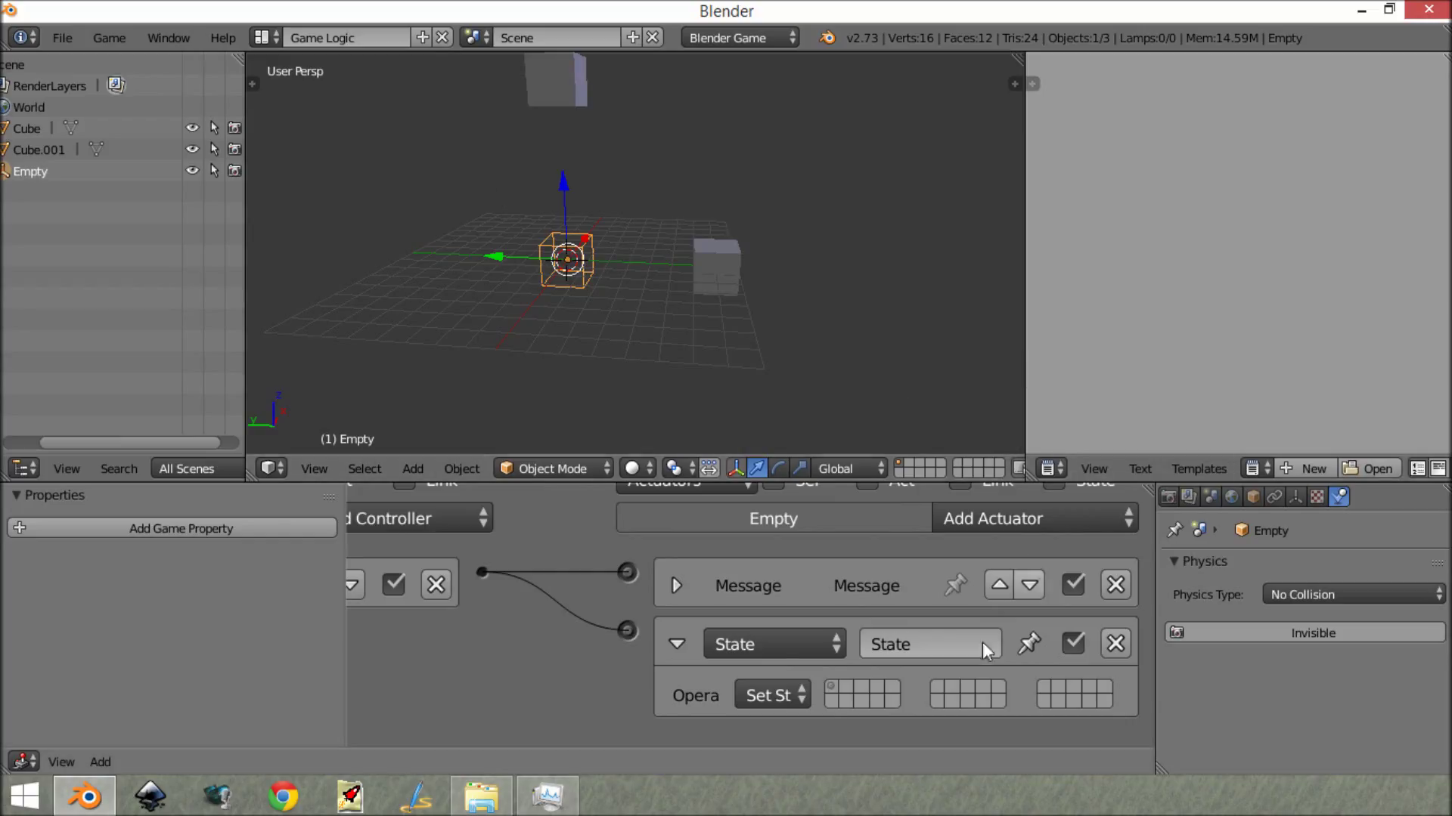
mouse_move(835, 699)
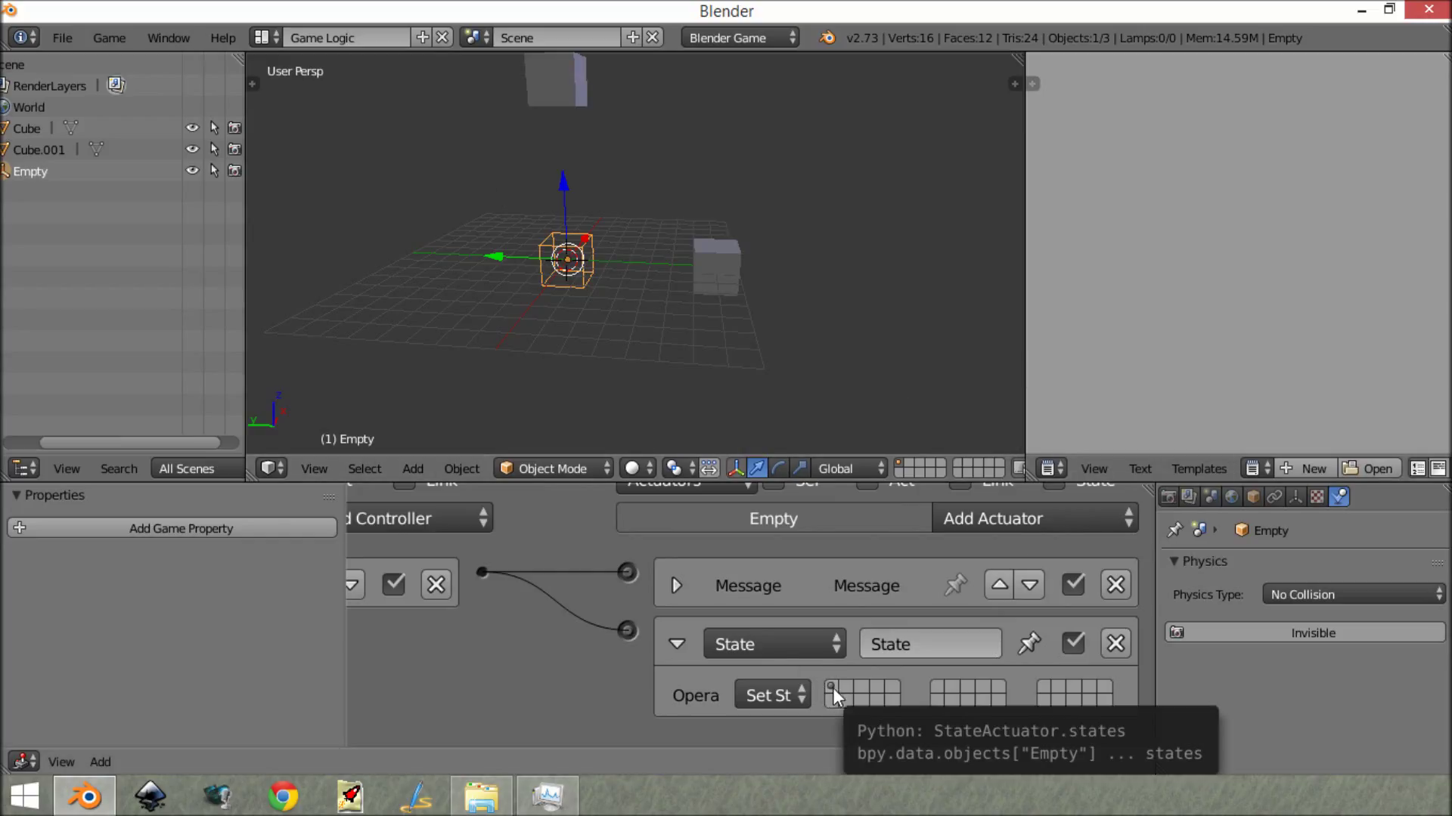
mouse_move(573, 671)
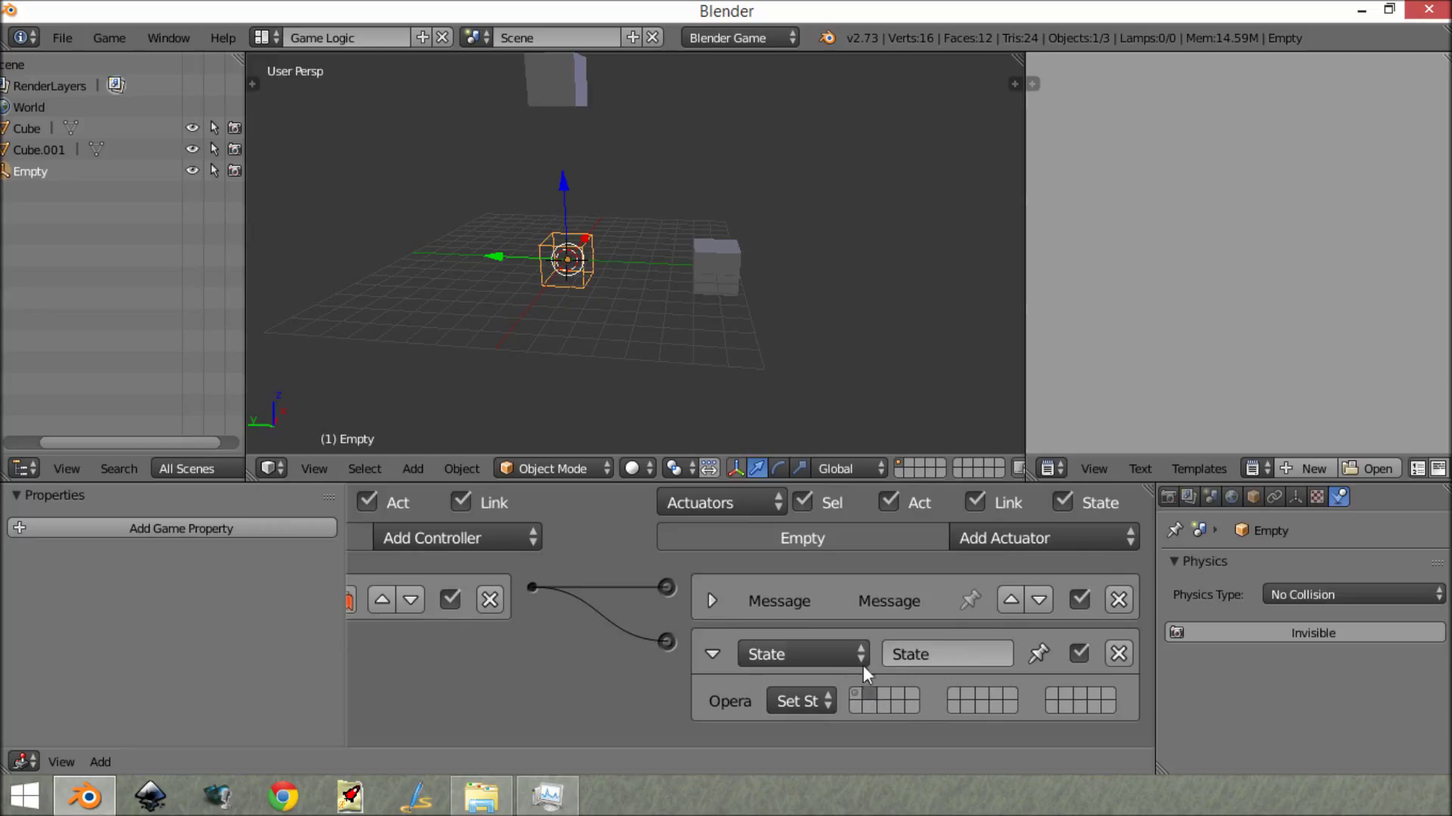
mouse_move(791, 353)
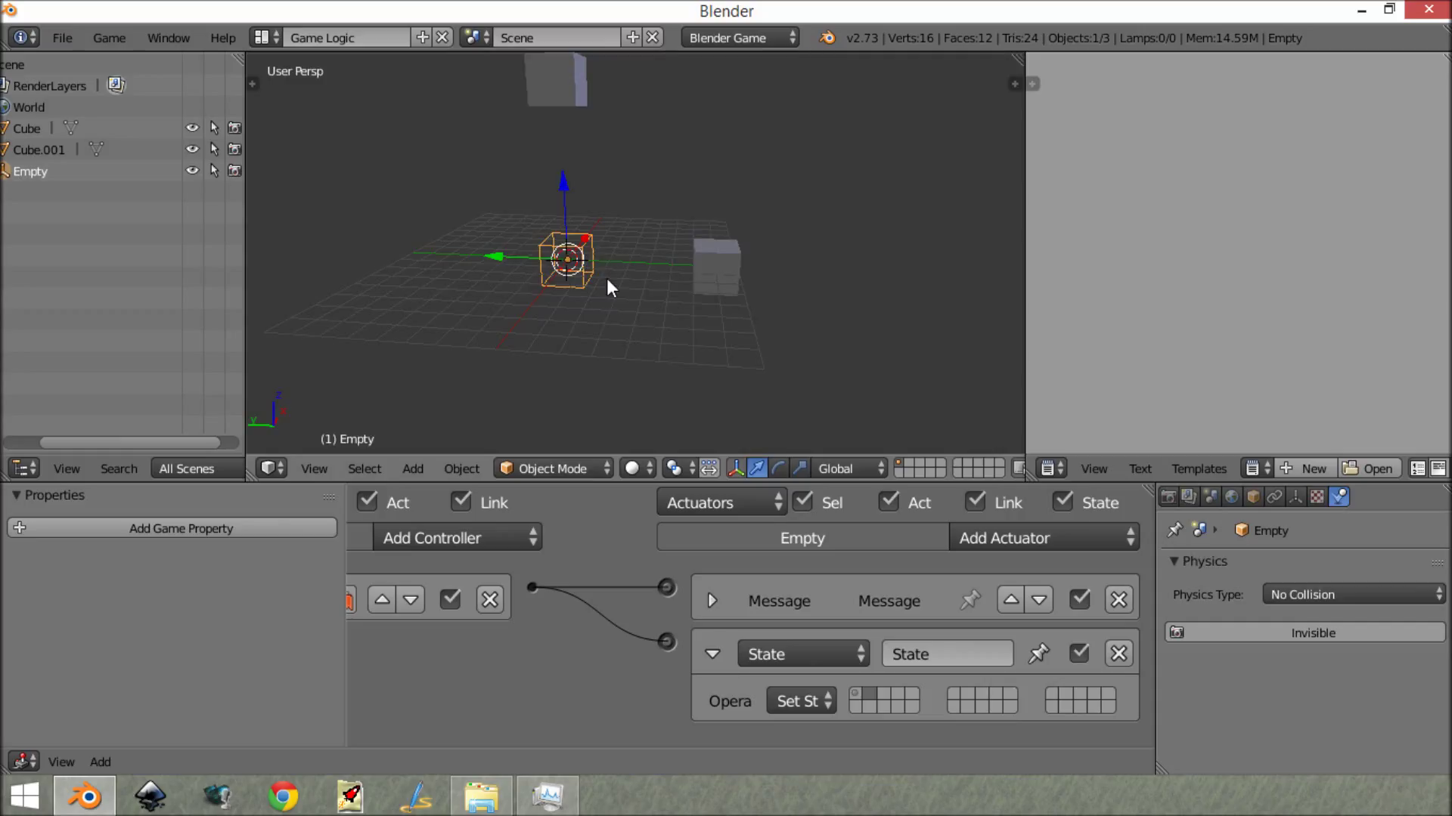
click(714, 653)
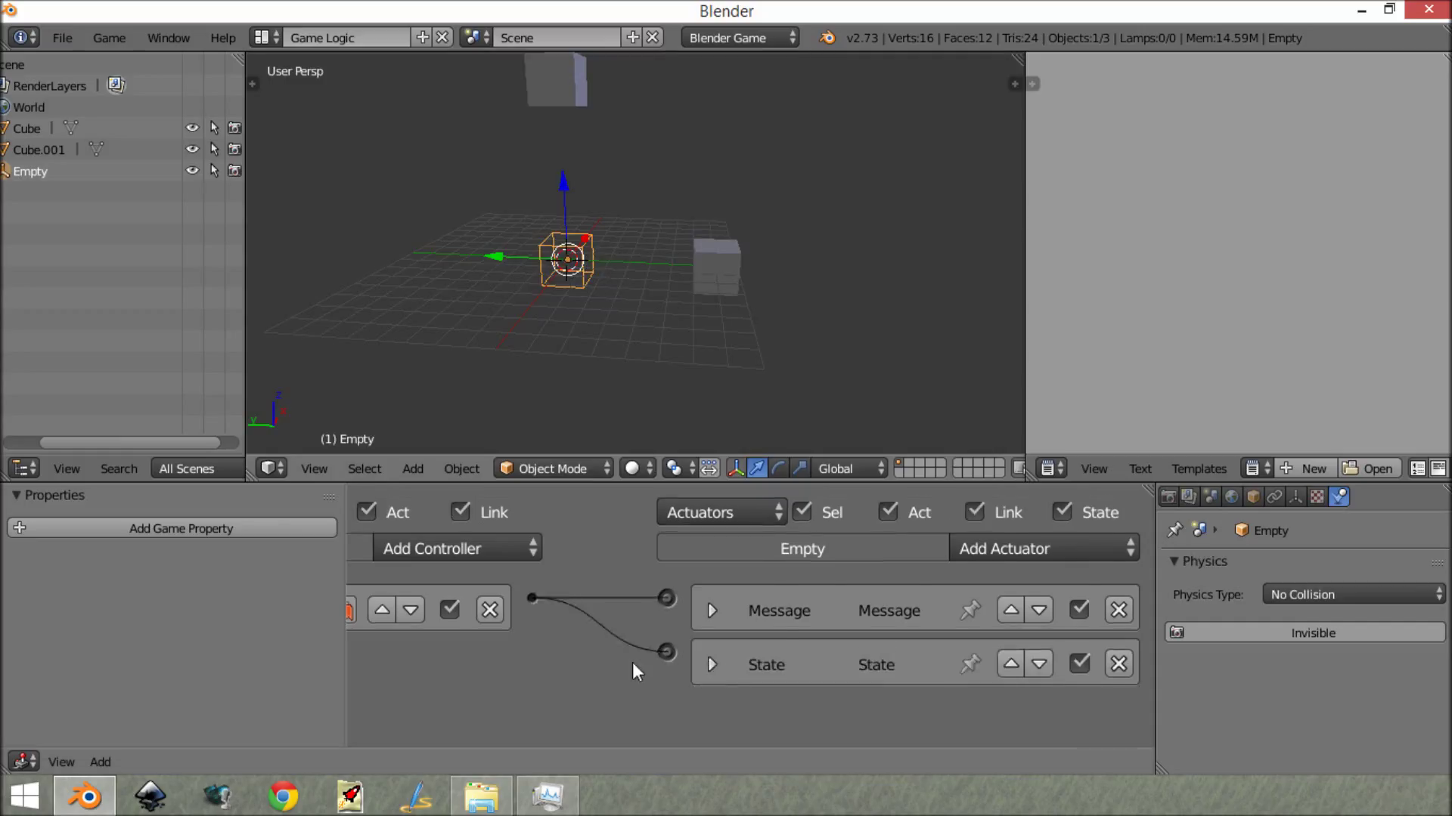